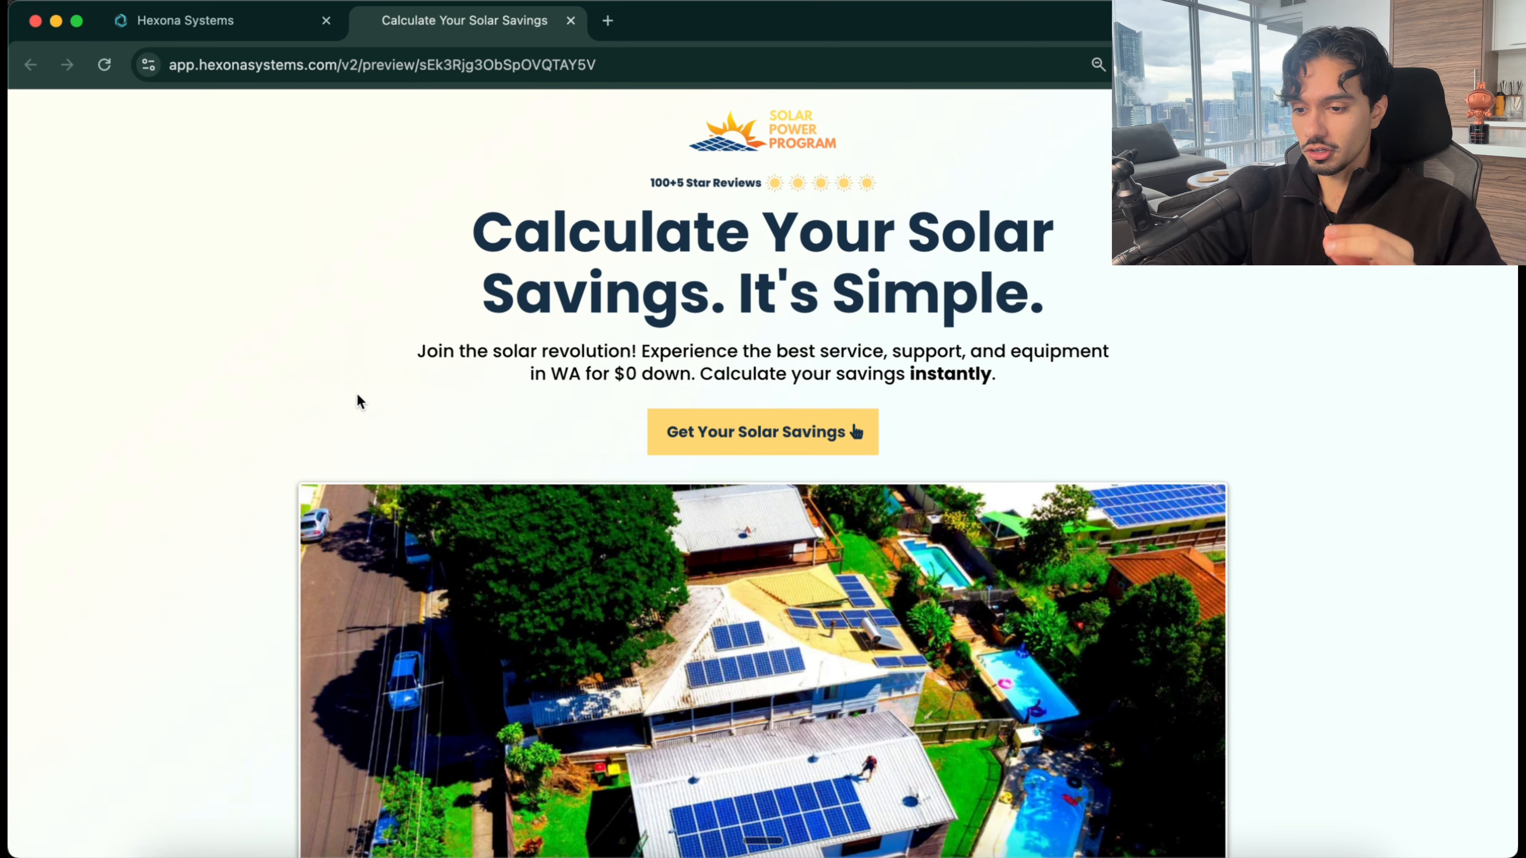
mouse_move(416, 329)
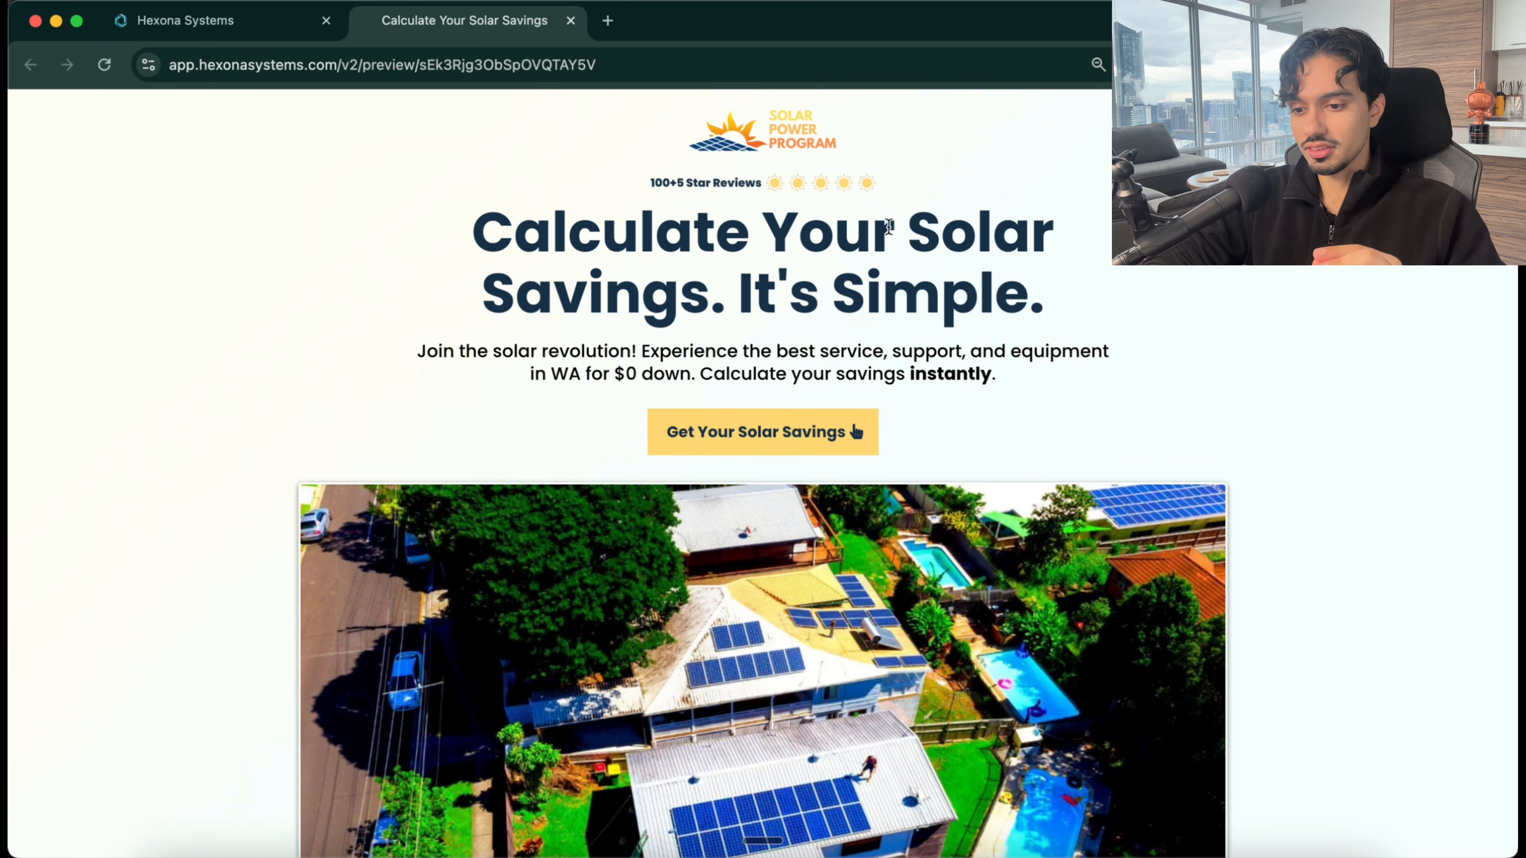
Step: Start the solar savings estimate form from the Get Your Solar Savings page
left_click_drag(885, 231, 720, 313)
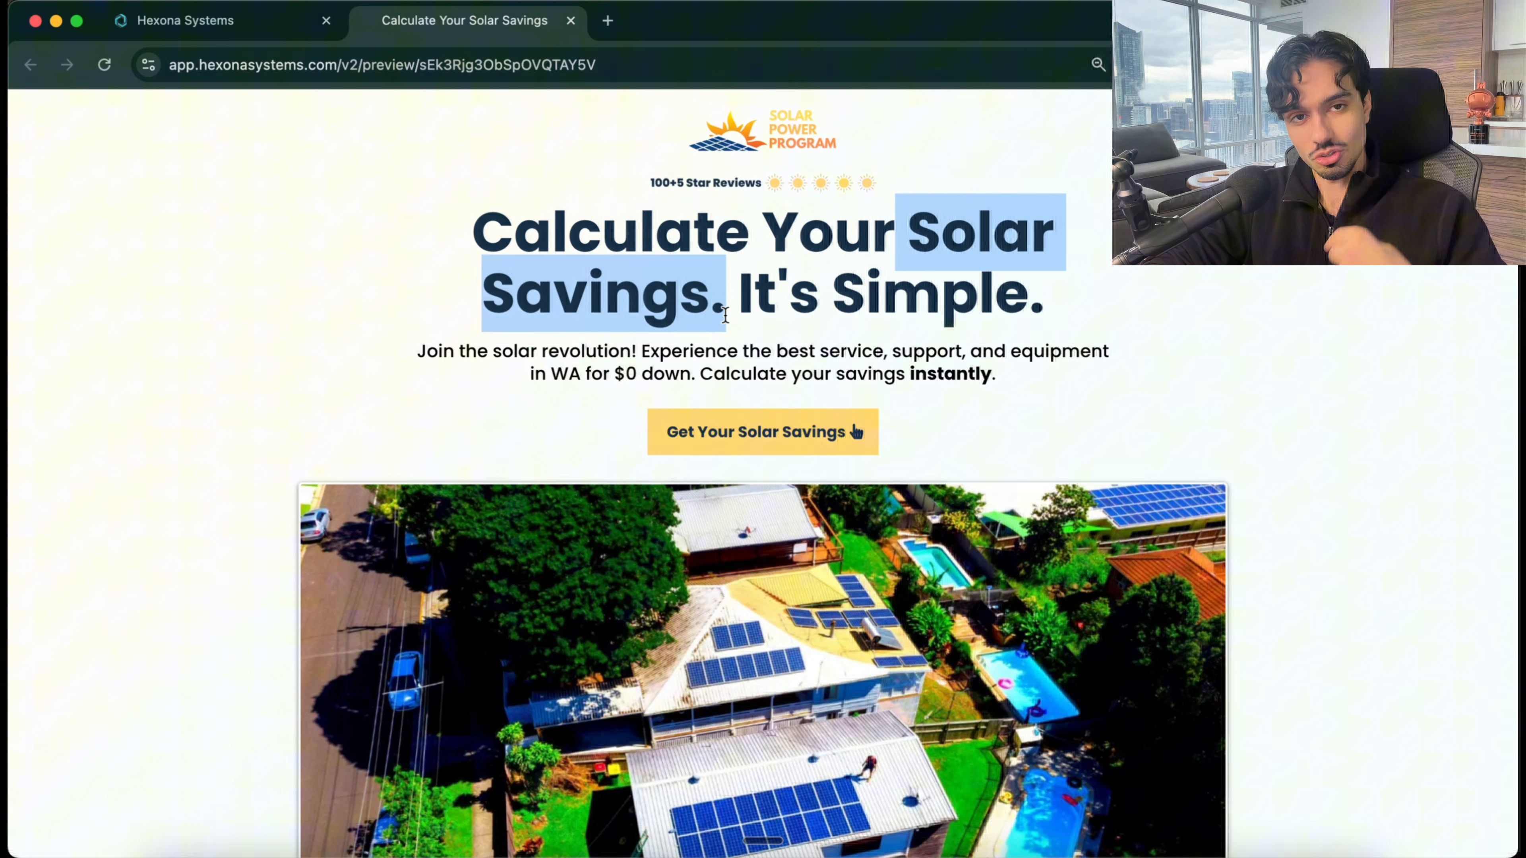
left_click(480, 433)
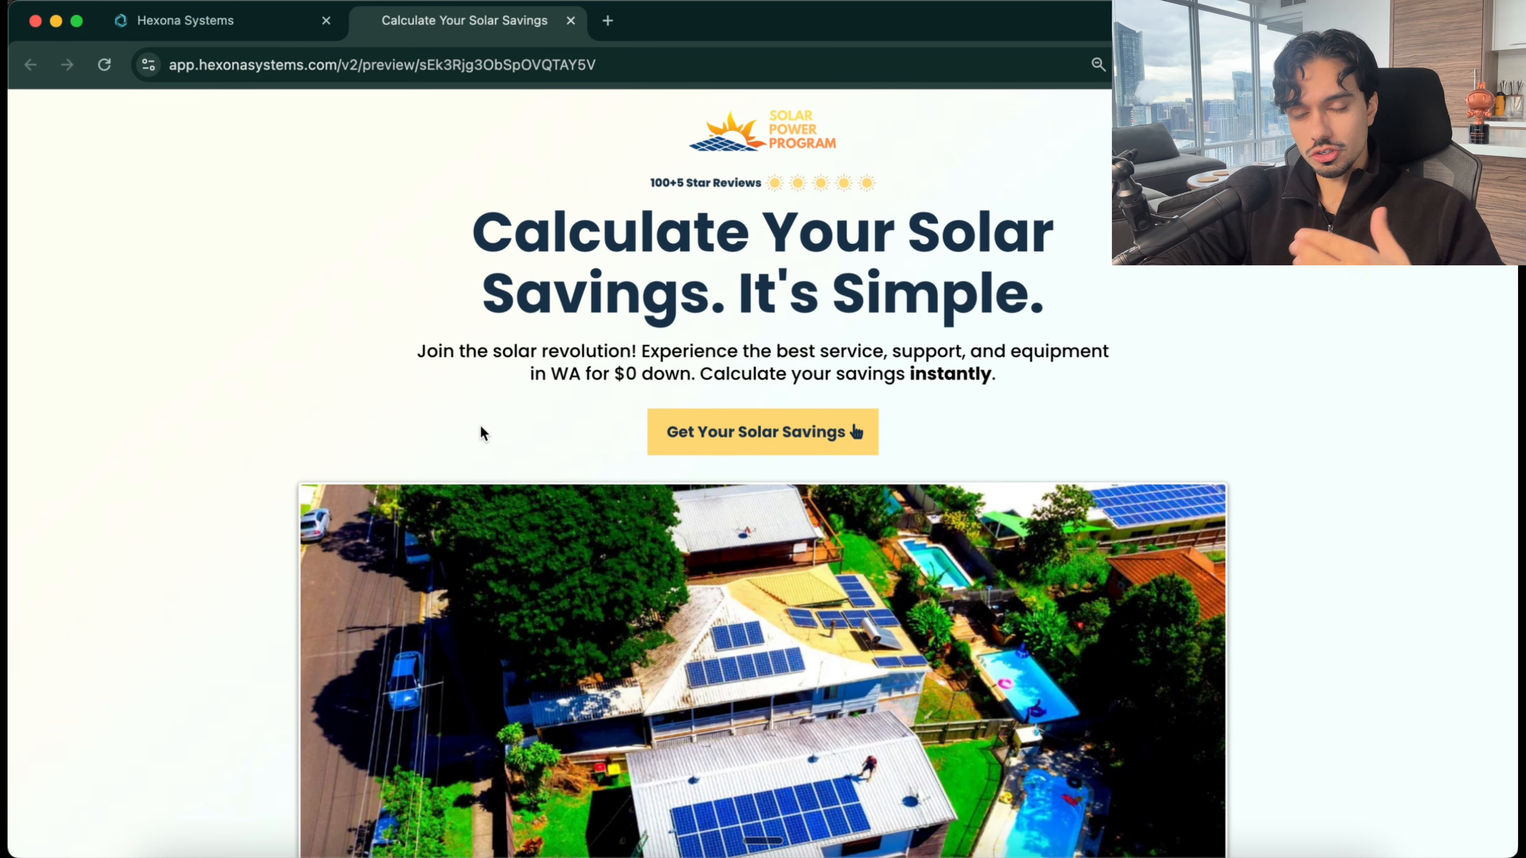
scroll("down", 3)
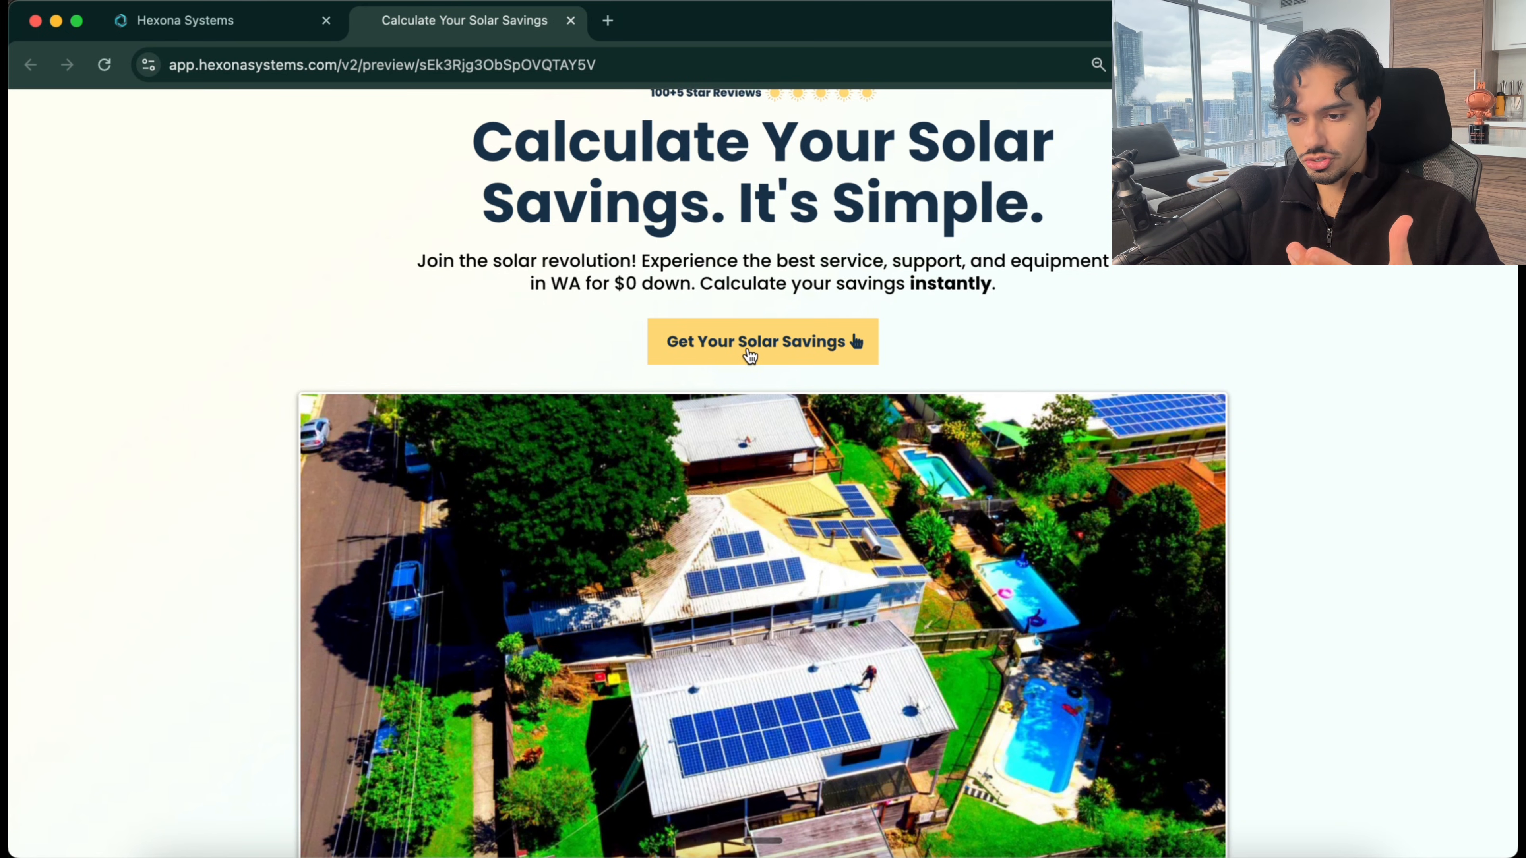
left_click(762, 342)
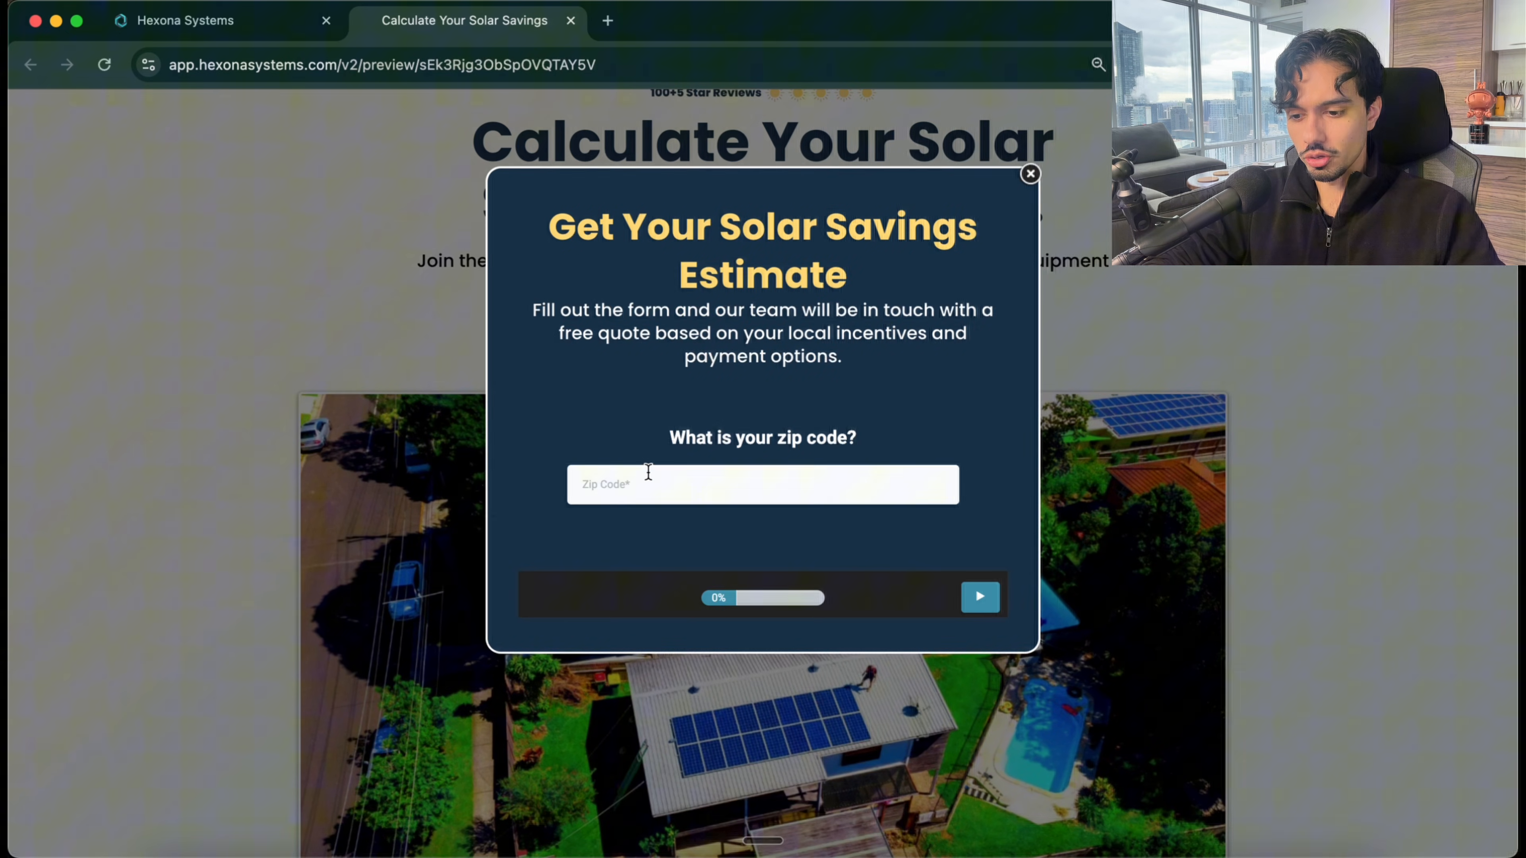
Step: Enter zip code M2N7E2, monthly bill 20 and a square footage range, reaching the address step
type("M2N7E2")
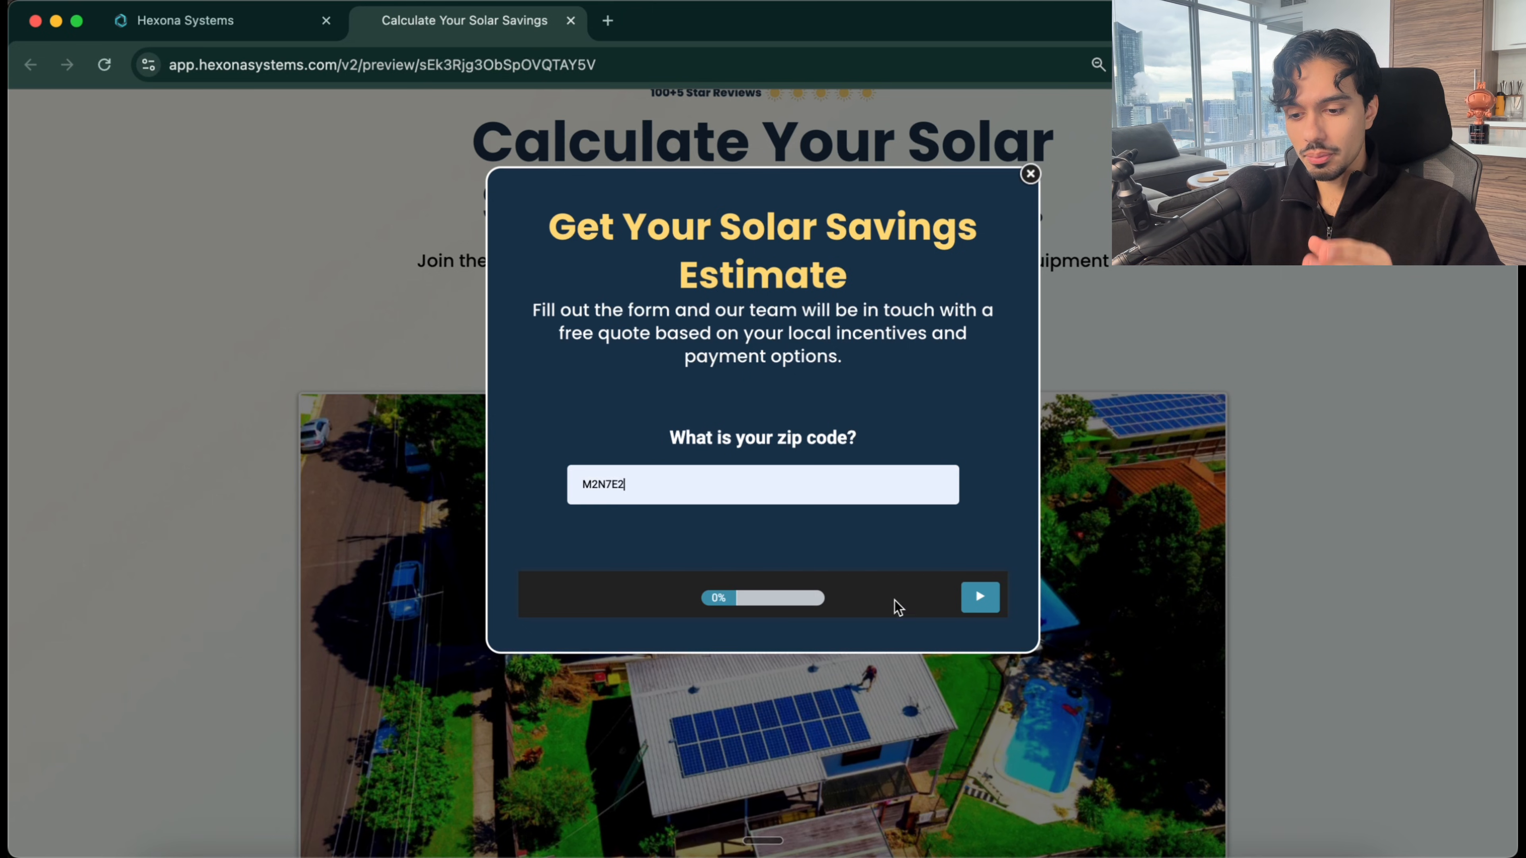
left_click(979, 595)
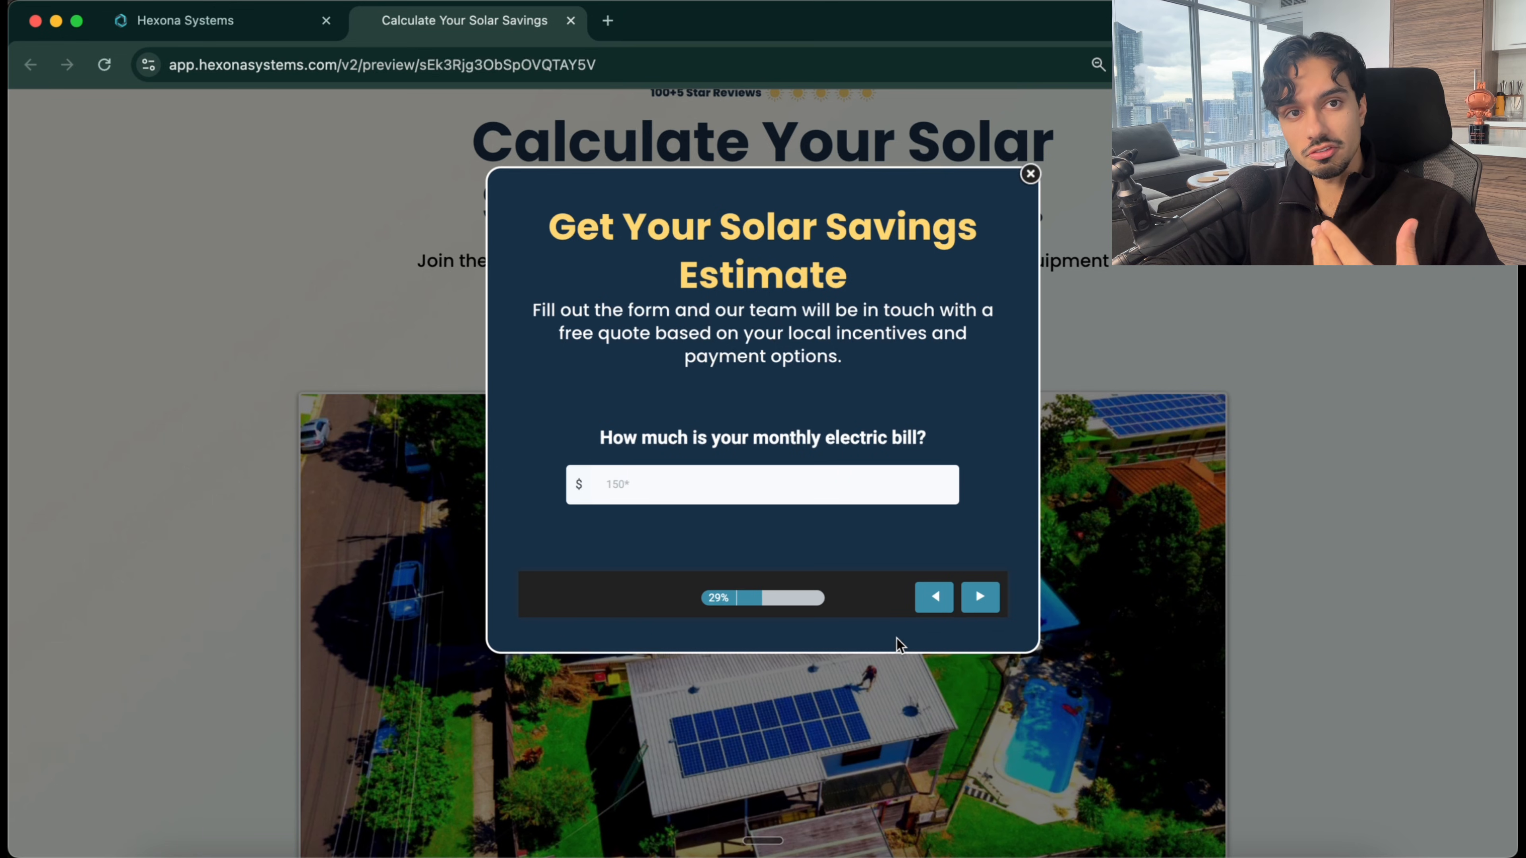
type("20")
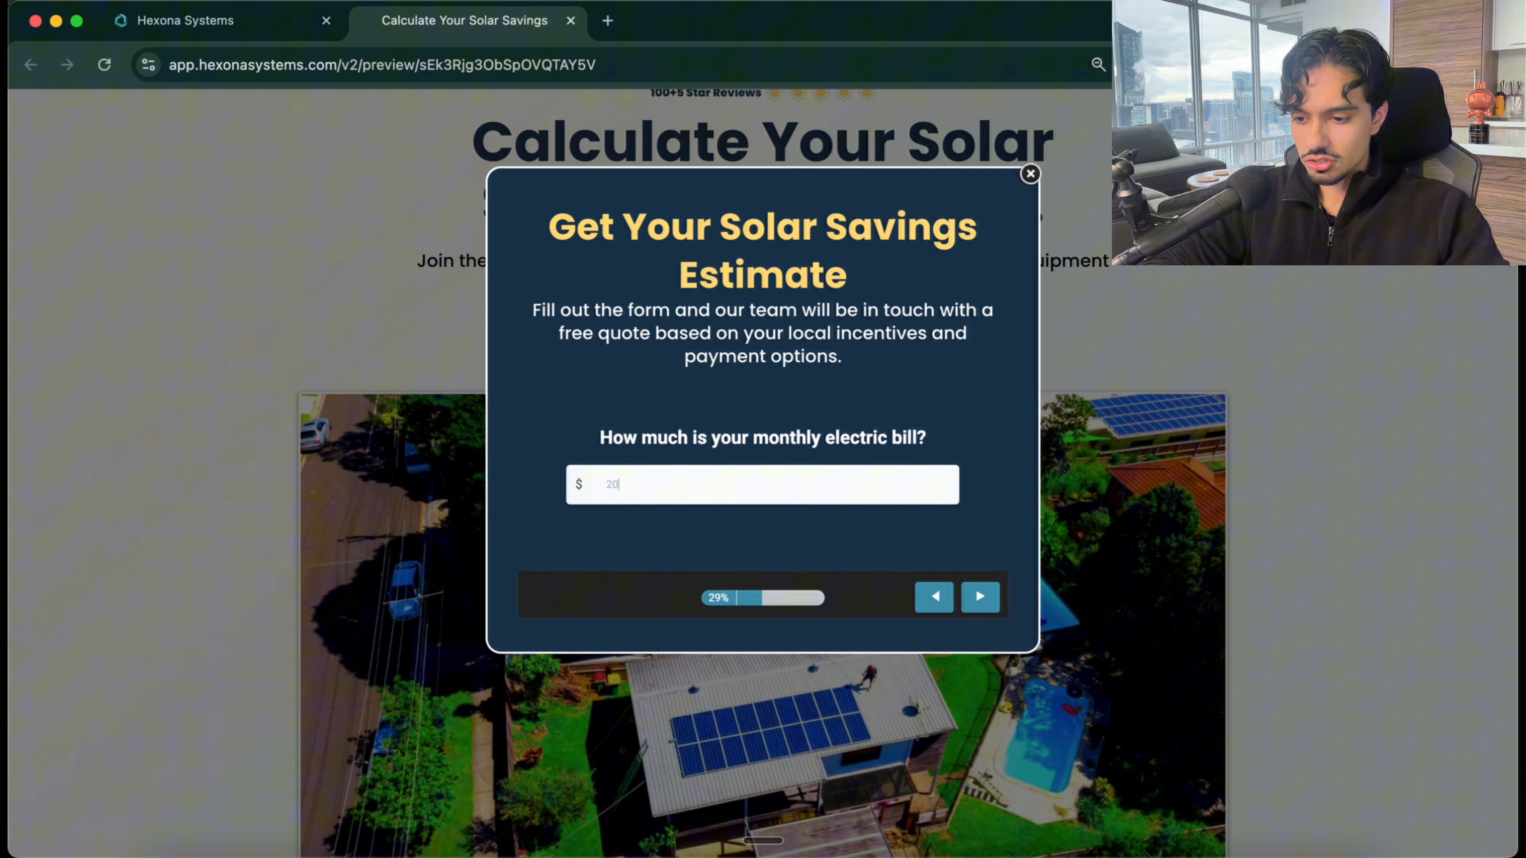
left_click(979, 597)
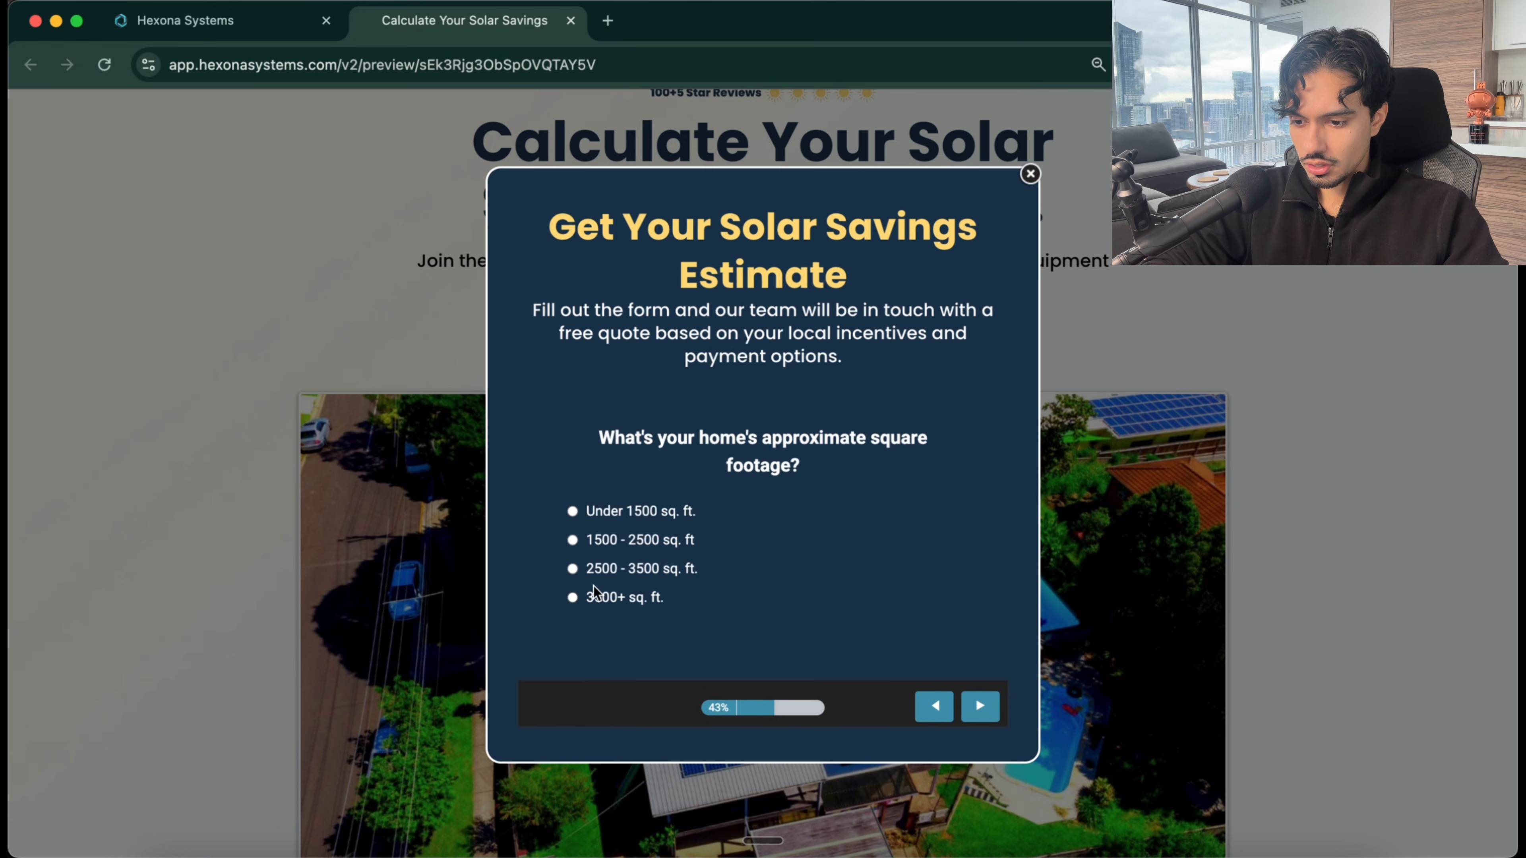
left_click(979, 706)
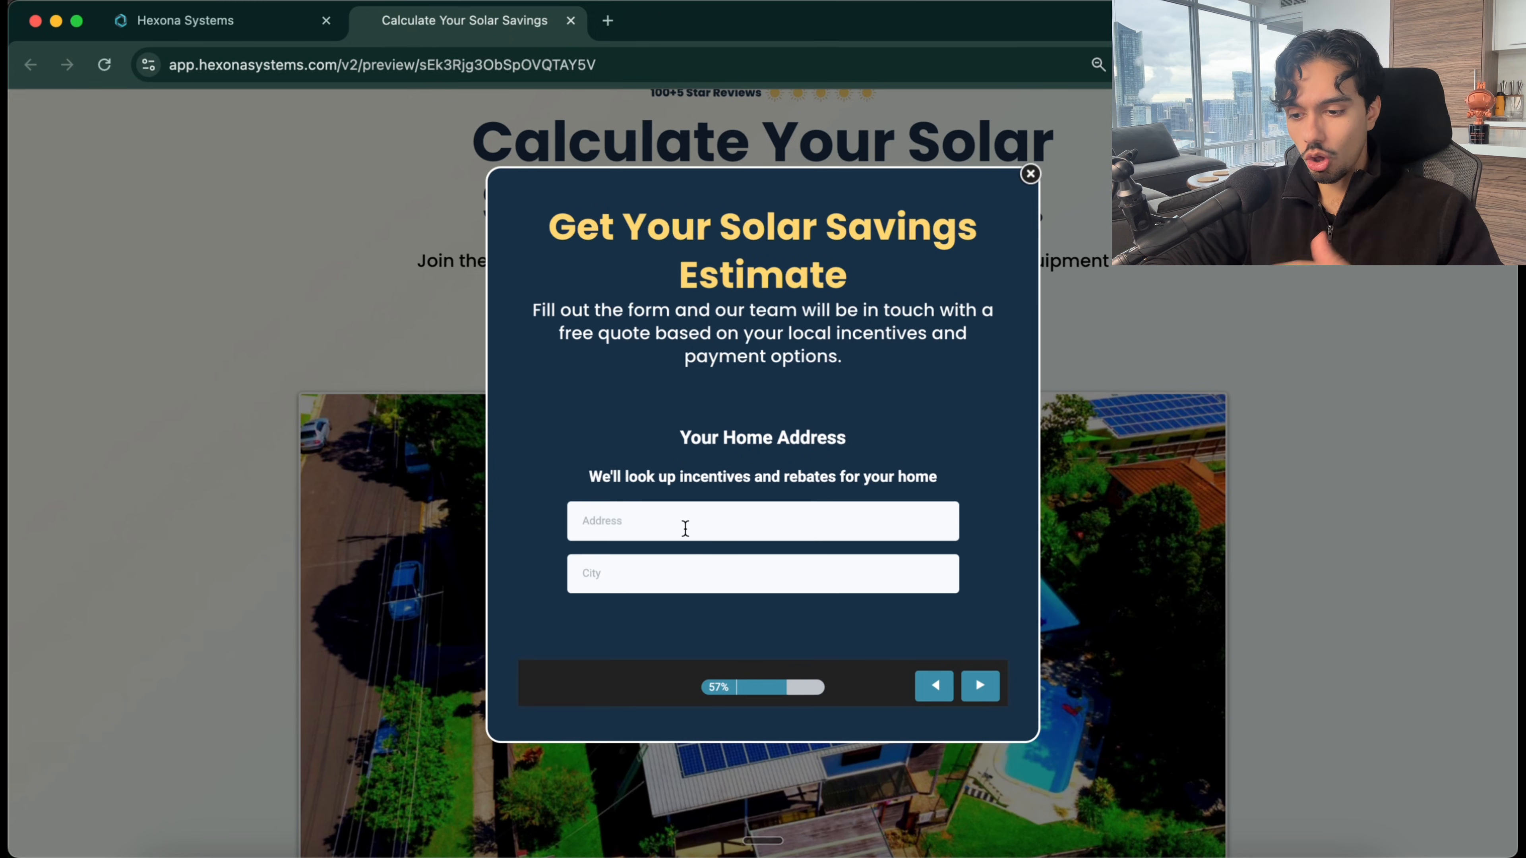
left_click(980, 685)
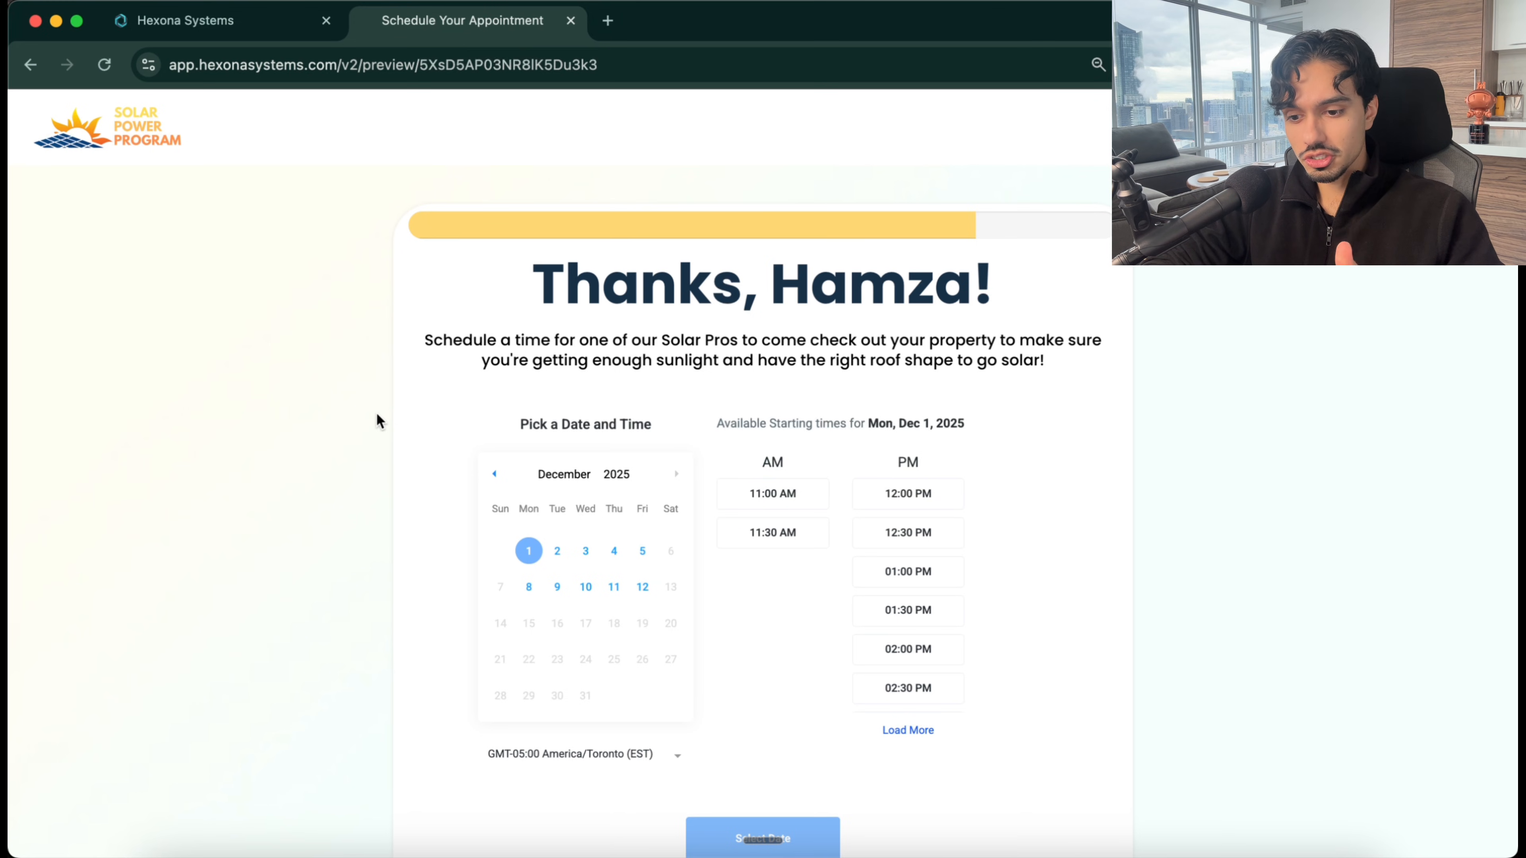
Step: Scroll down the appointment page to the Lock In Your Time booking form
scroll("down", 3)
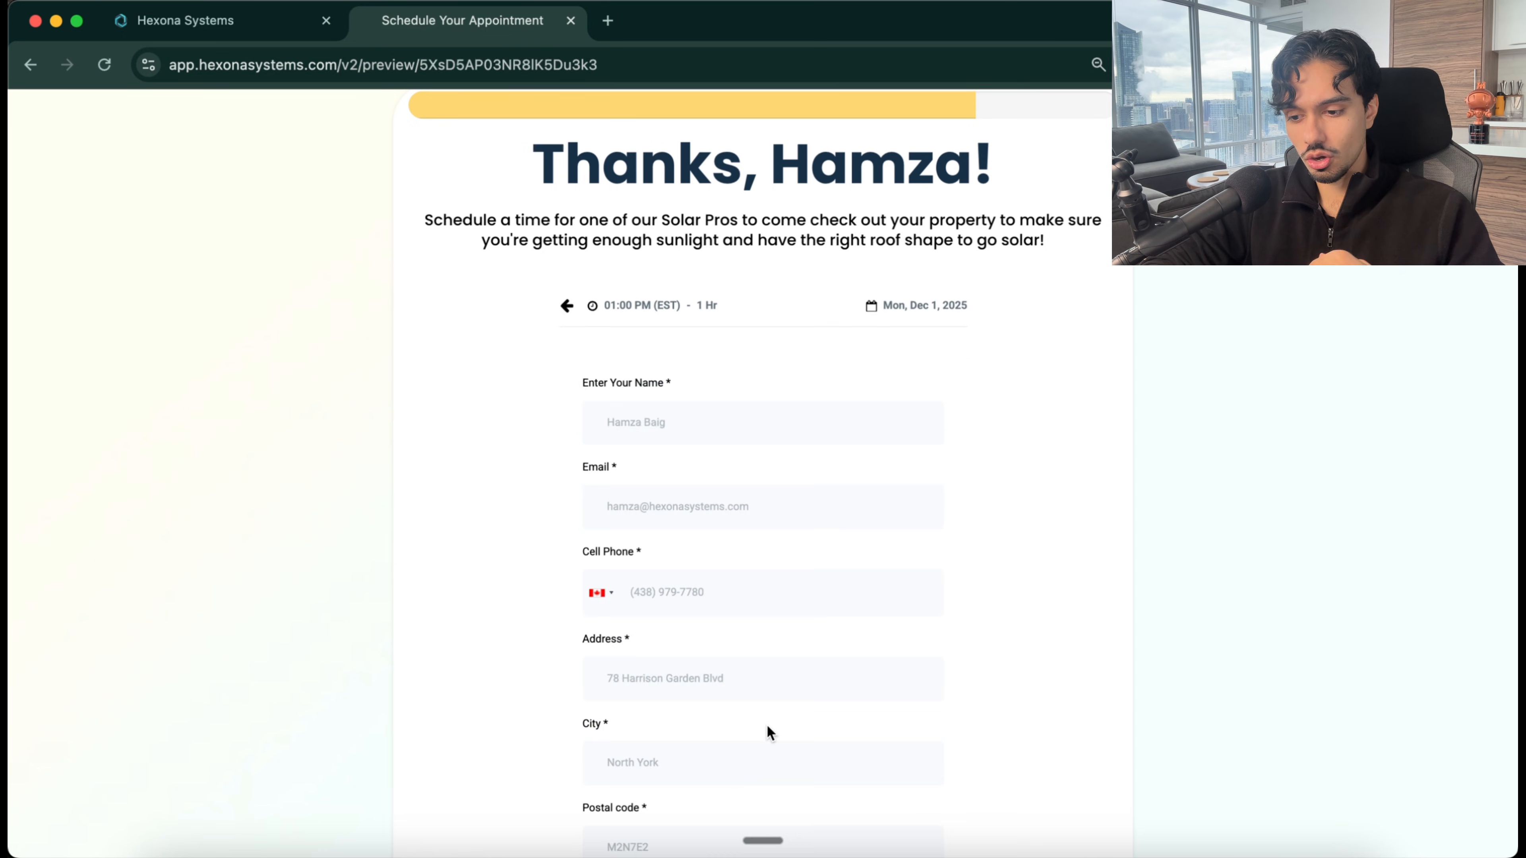
scroll("down", 3)
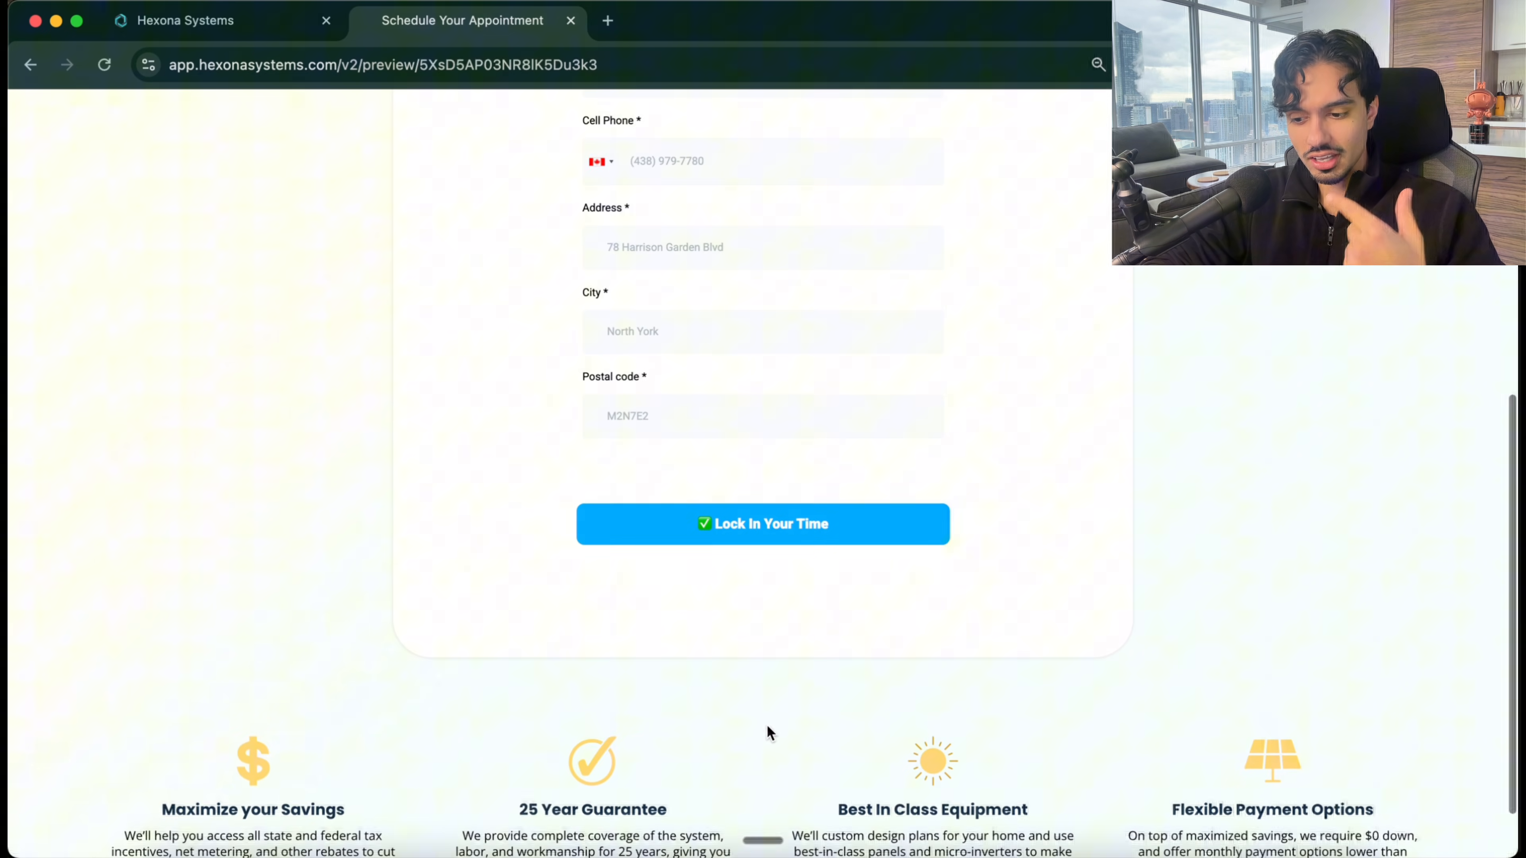
scroll("down", 3)
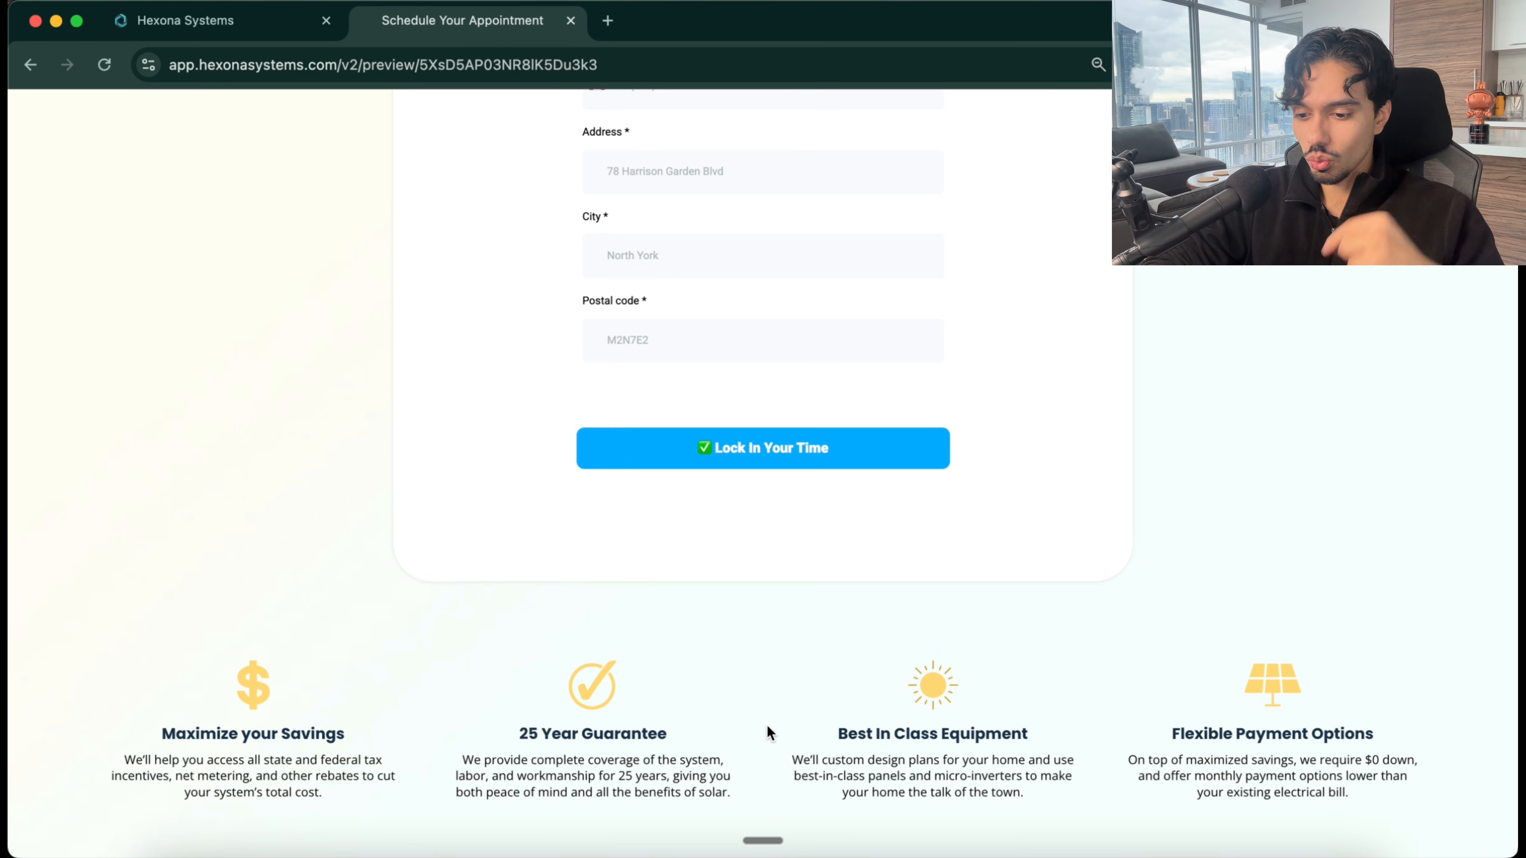
left_click(185, 20)
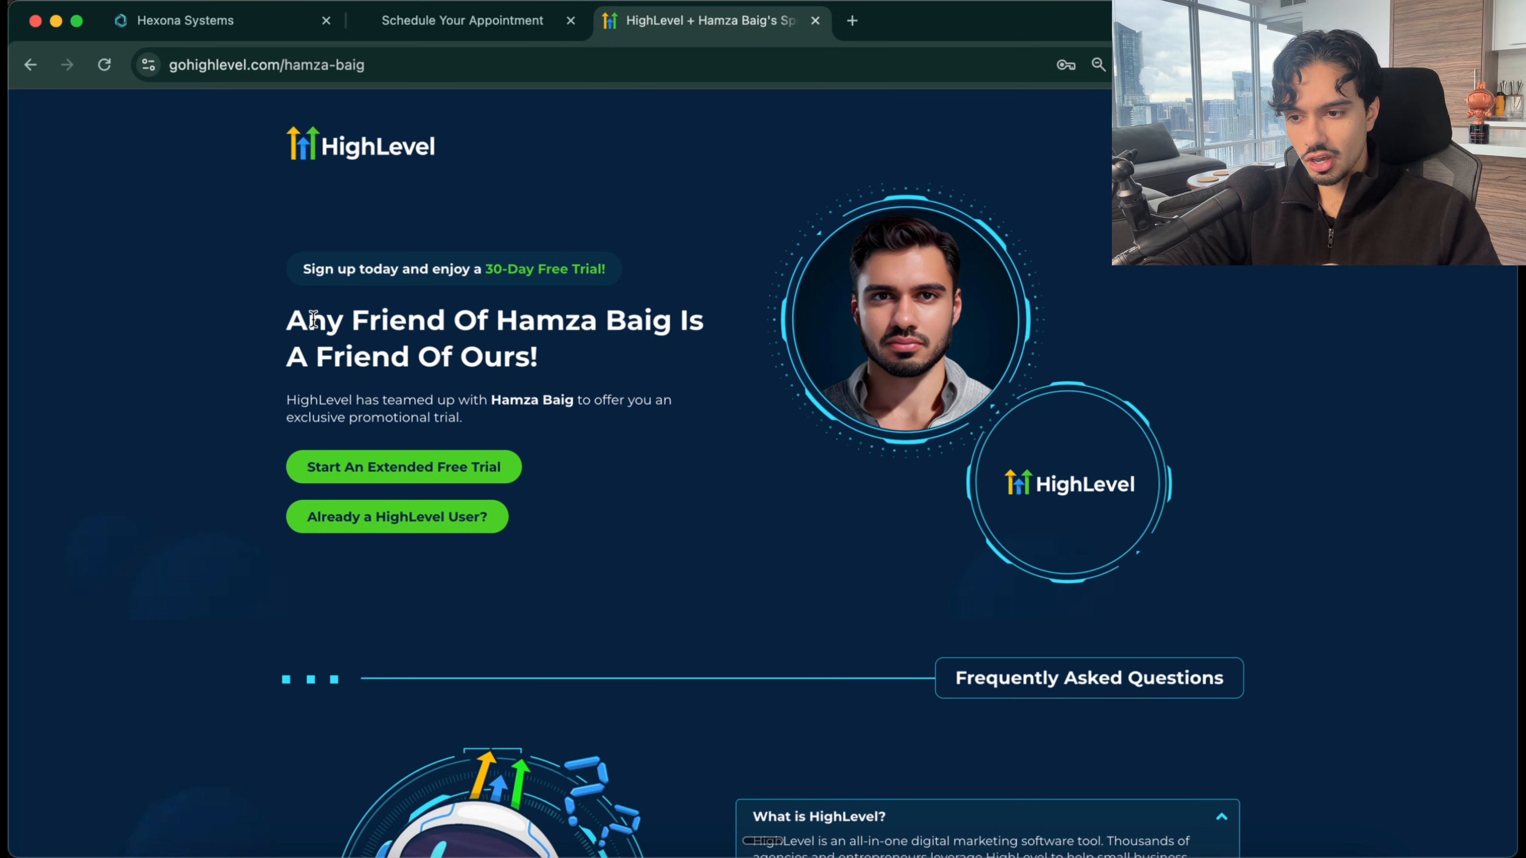
Step: Open 000. Organize New Leads from the Solar Installation workflows folder
left_click(184, 19)
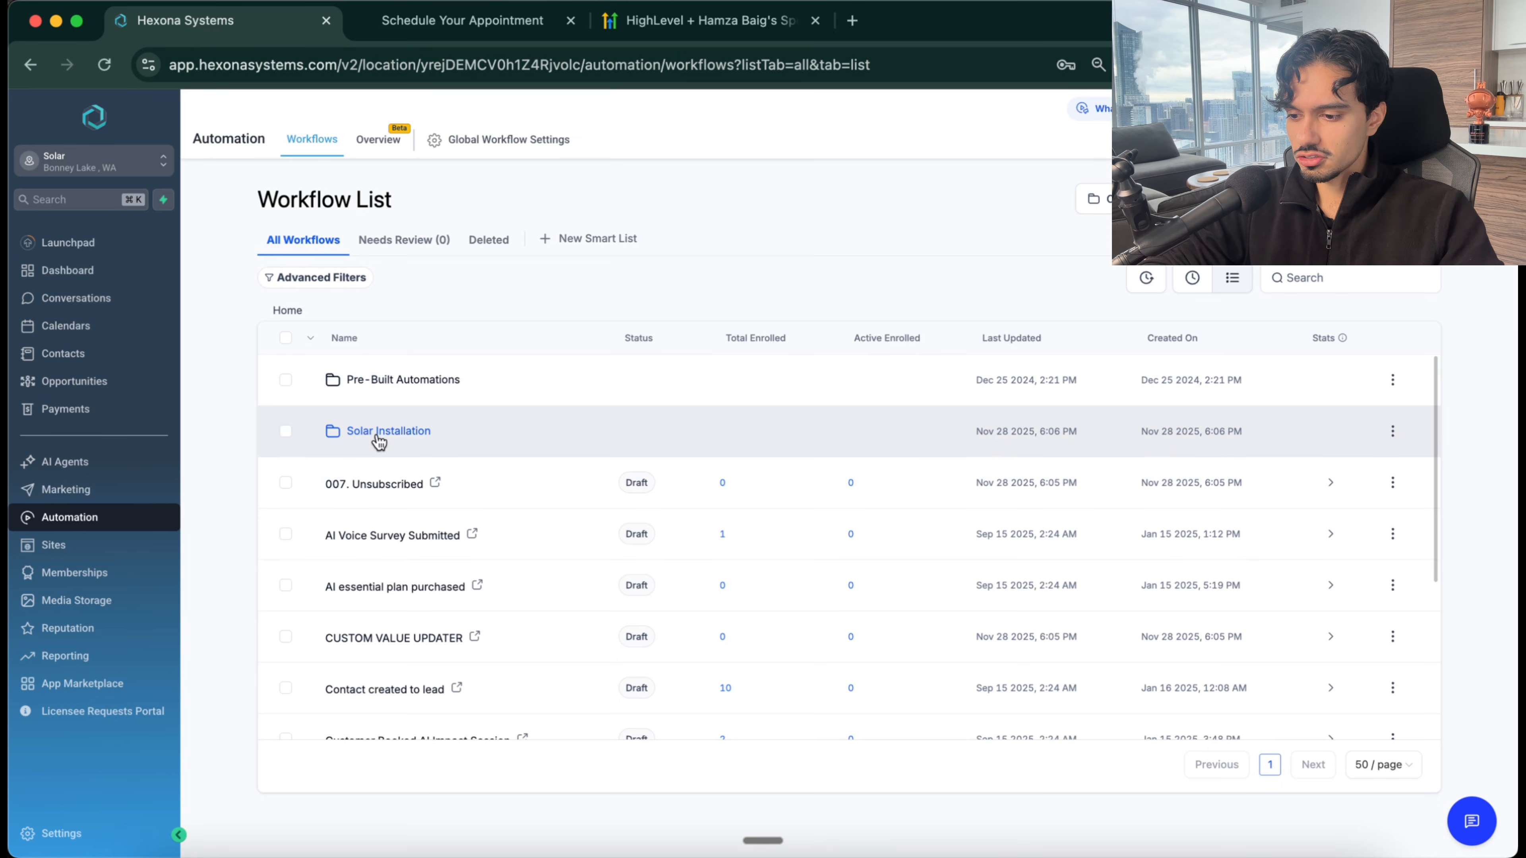
left_click(387, 431)
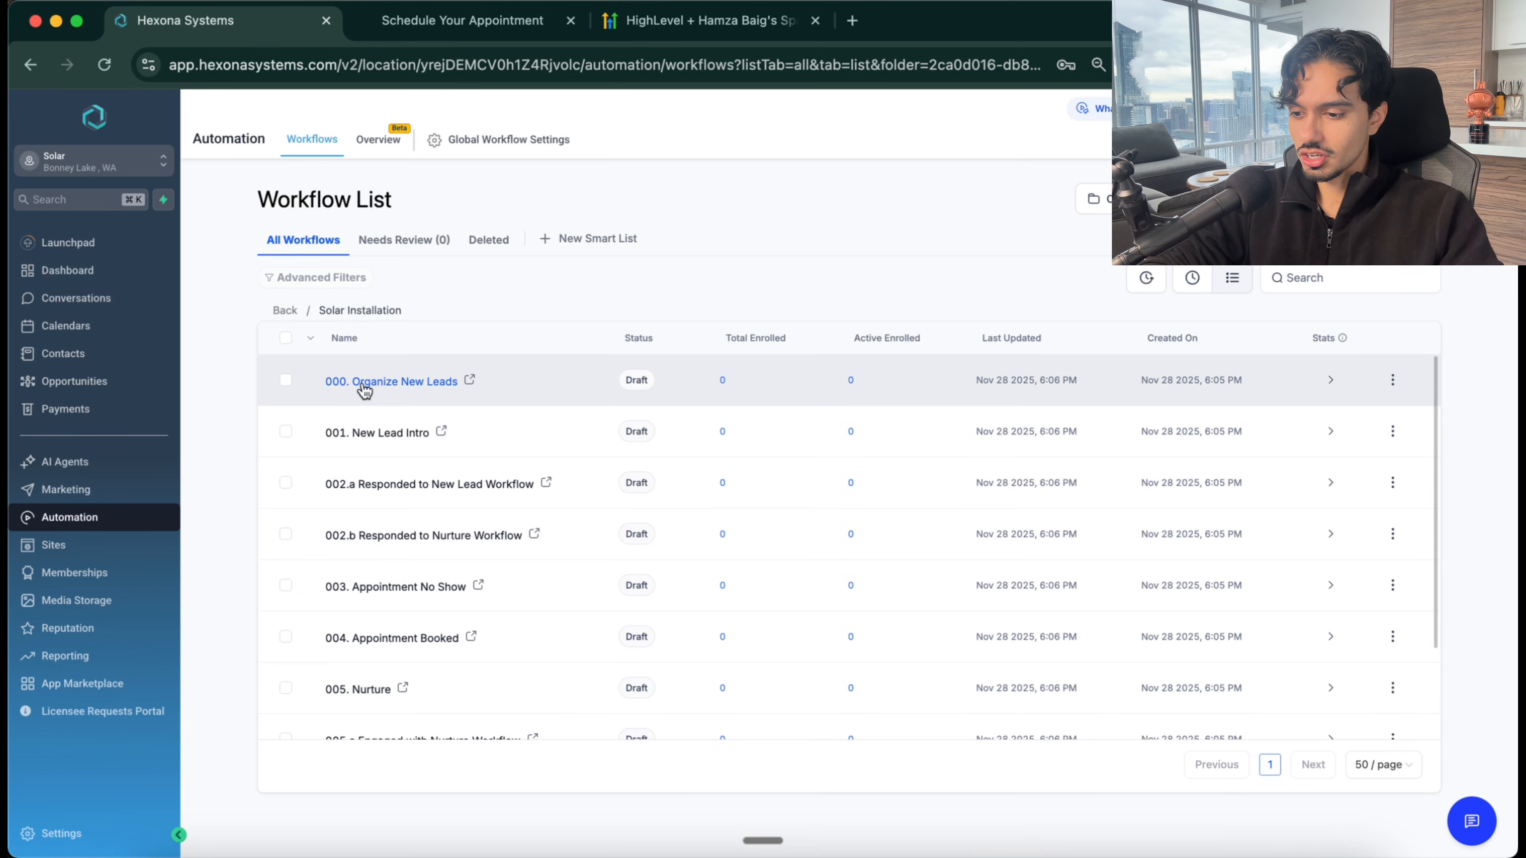
left_click(390, 380)
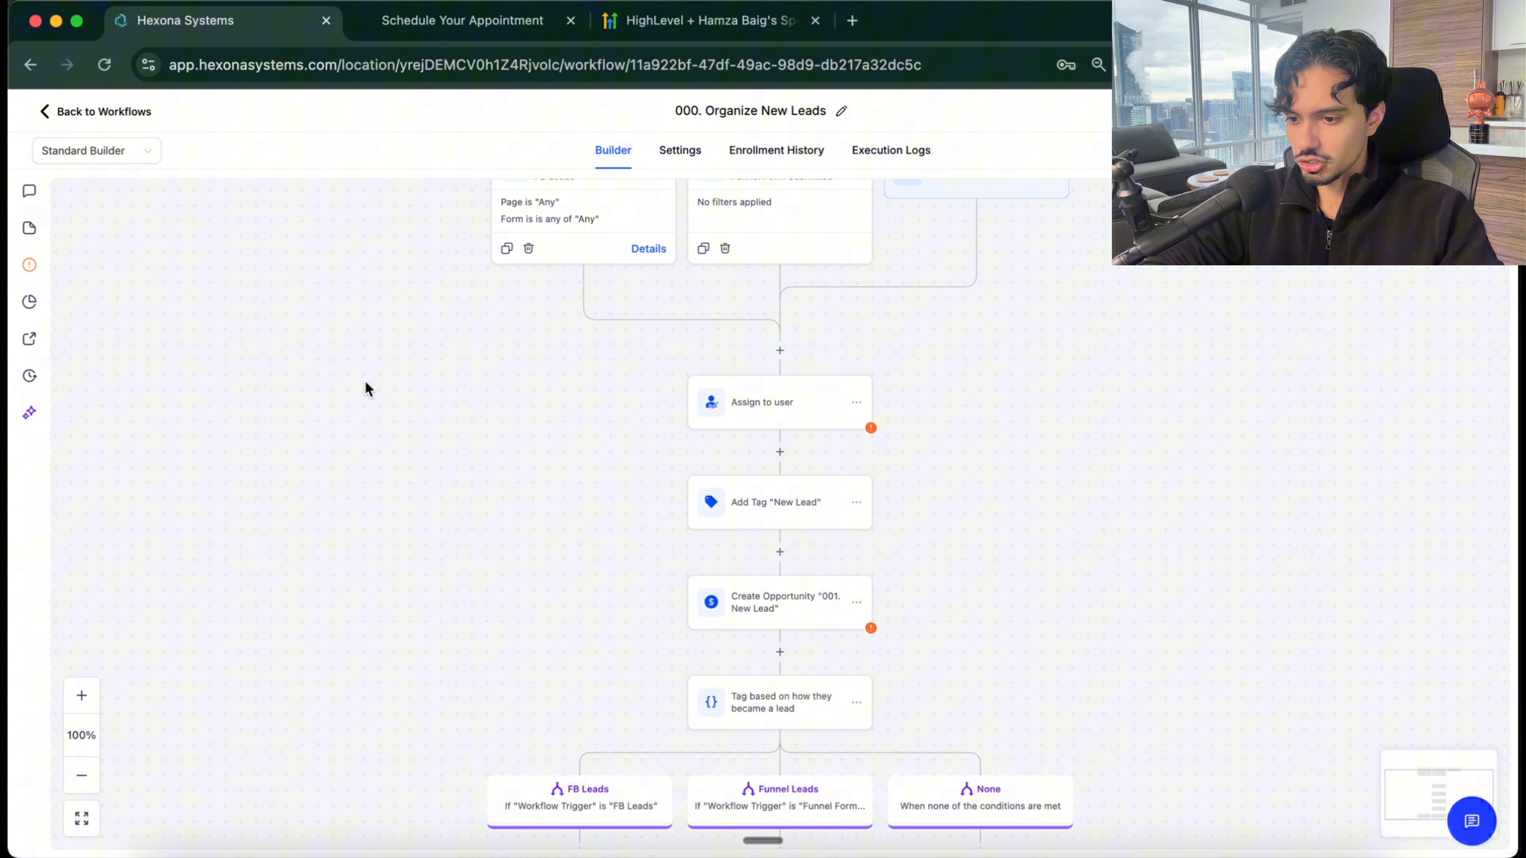
Step: Zoom the builder out and scroll through the Organize New Leads workflow
left_click(82, 776)
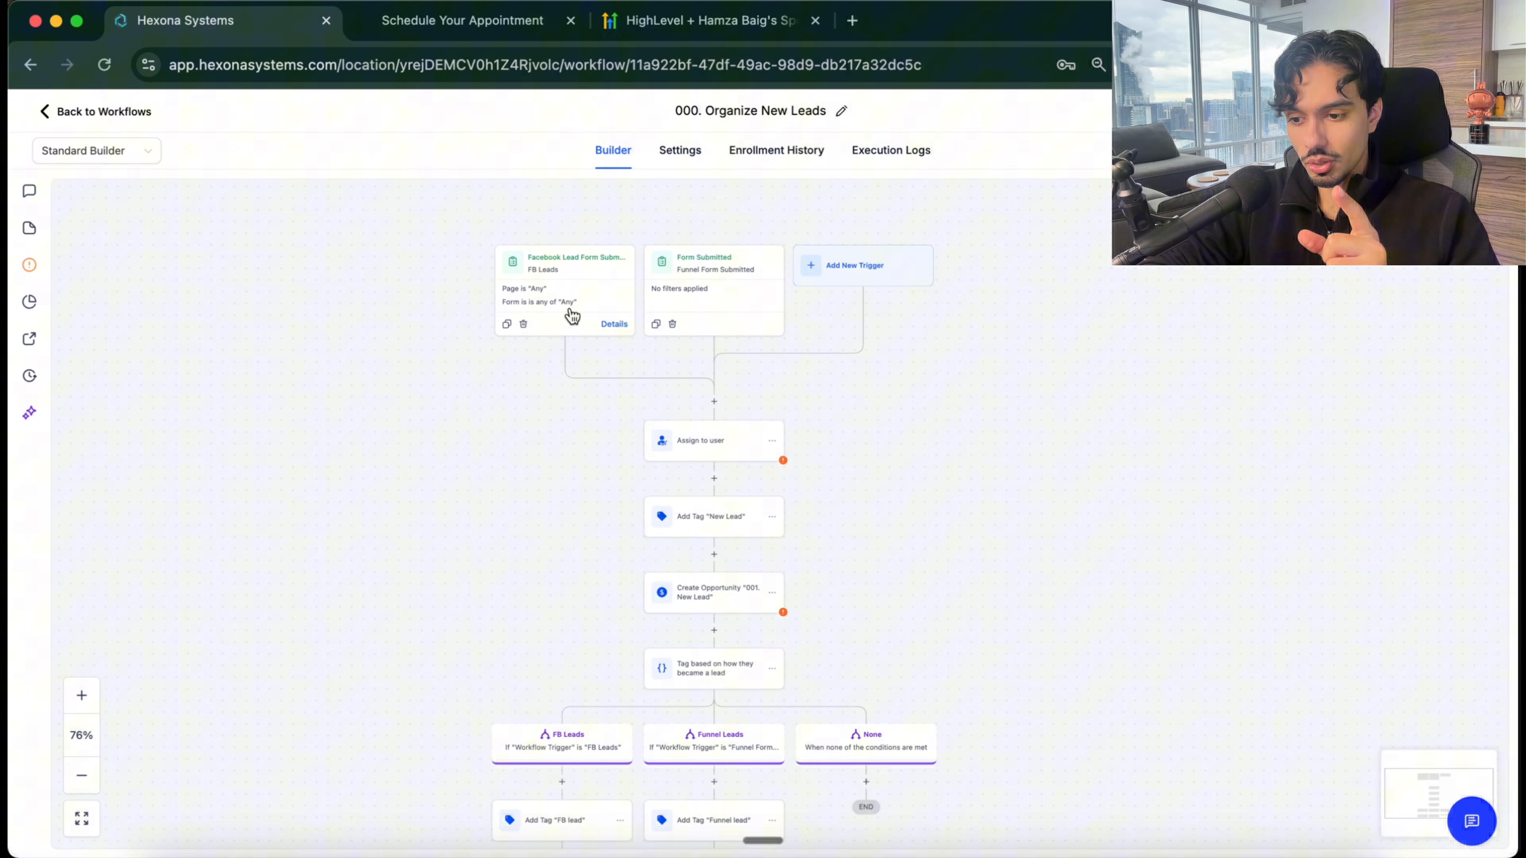
mouse_move(690, 301)
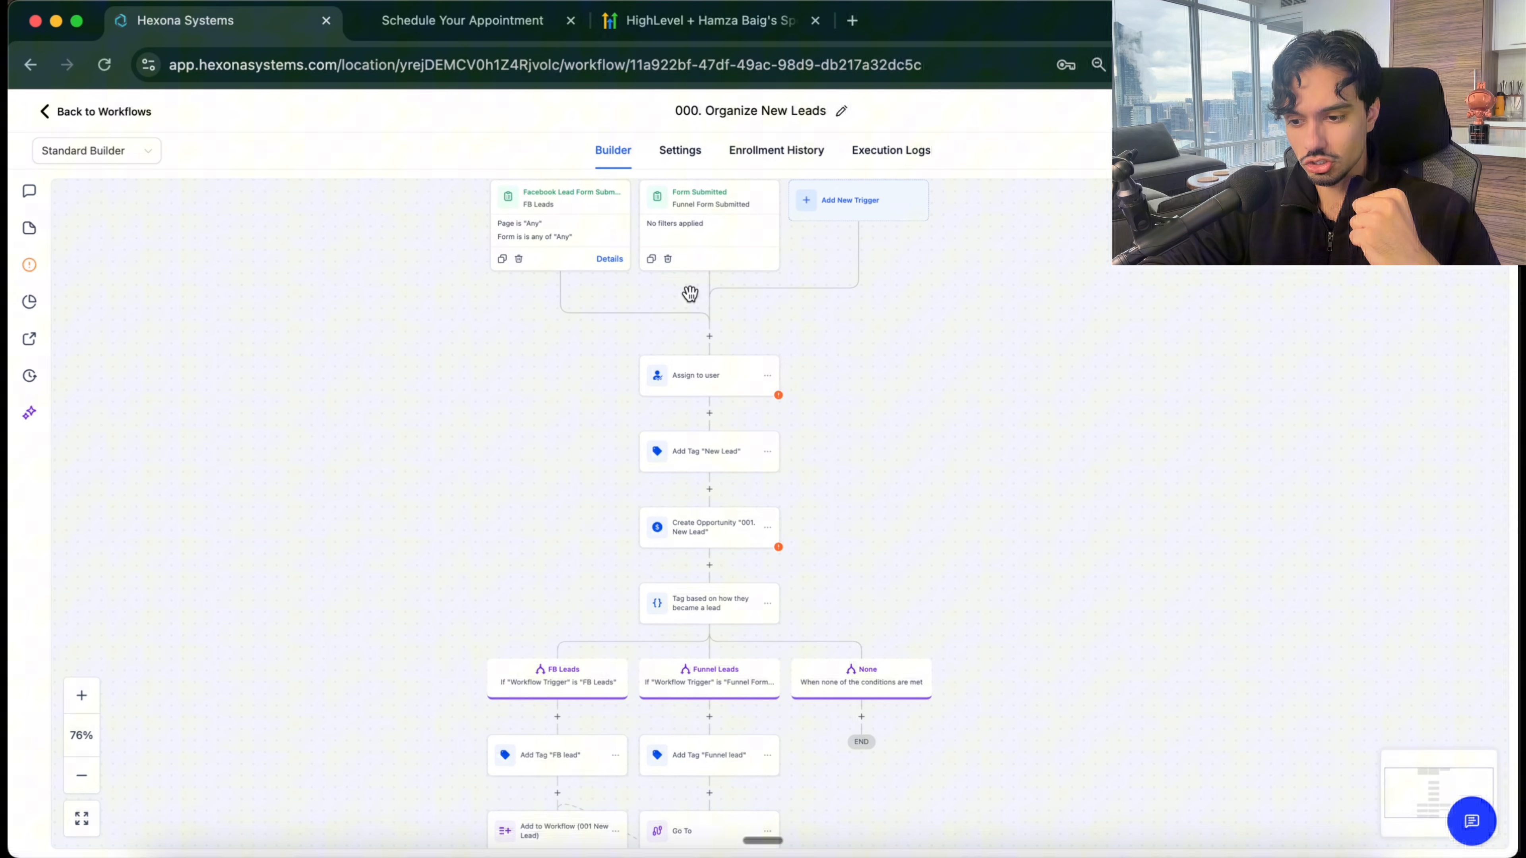
scroll("down", 3)
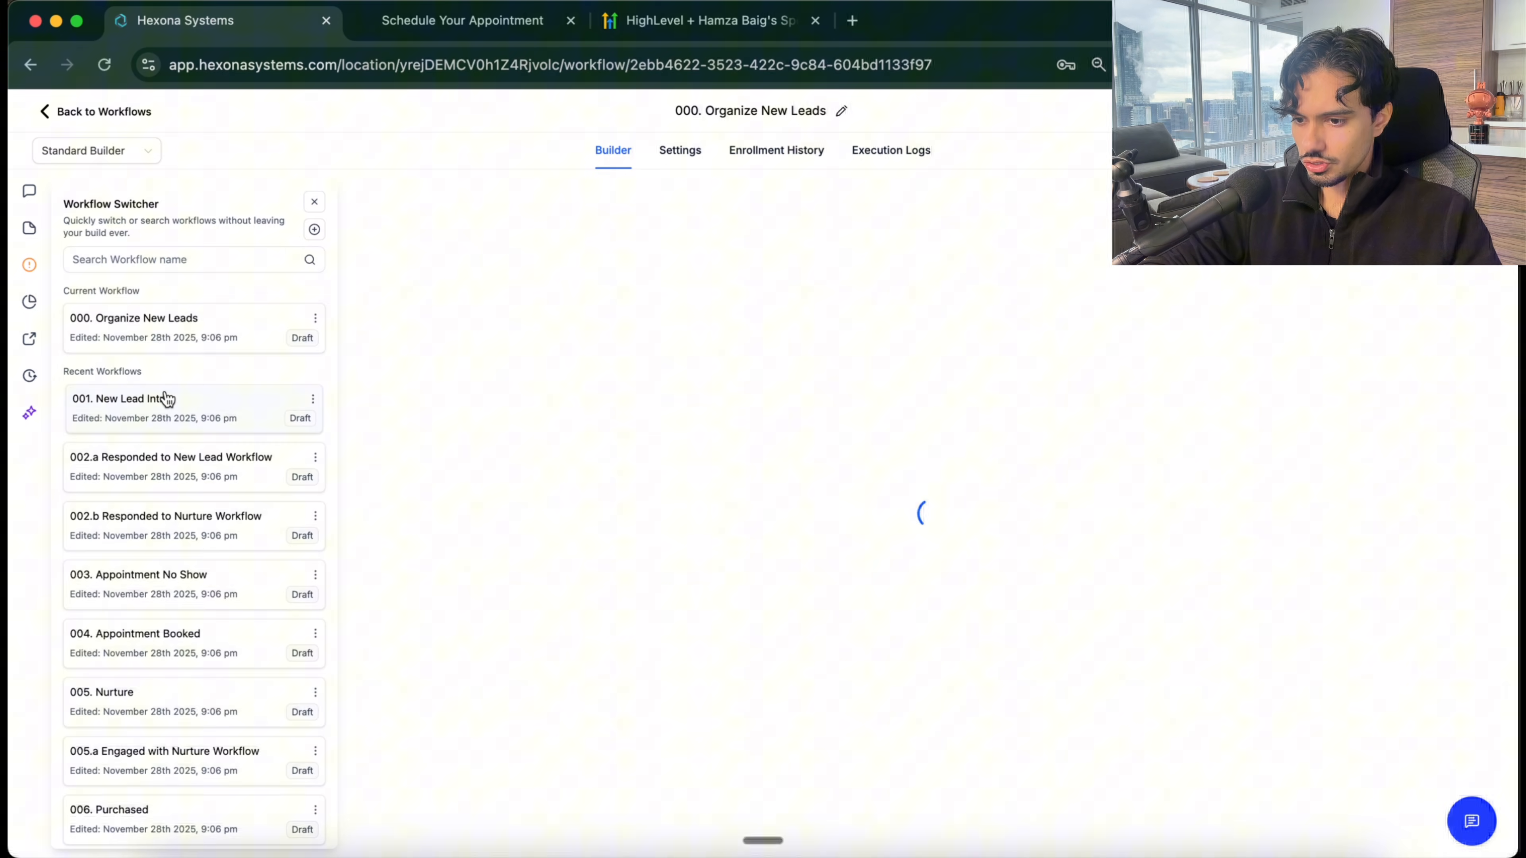
Step: Switch to 001. New Lead Intro and open the Welcome Email step's settings
left_click(131, 398)
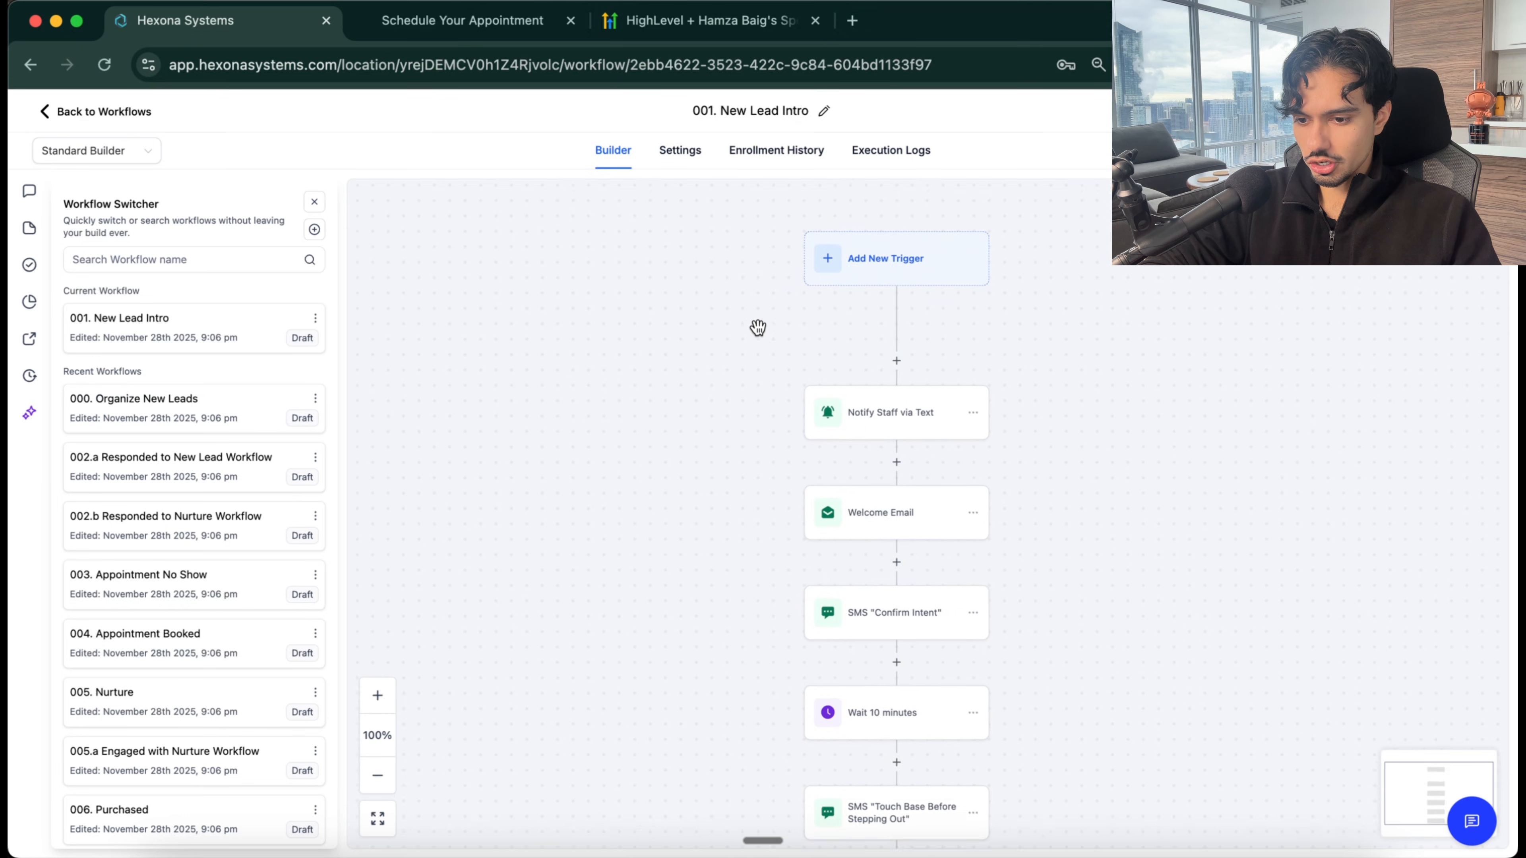
scroll("down", 3)
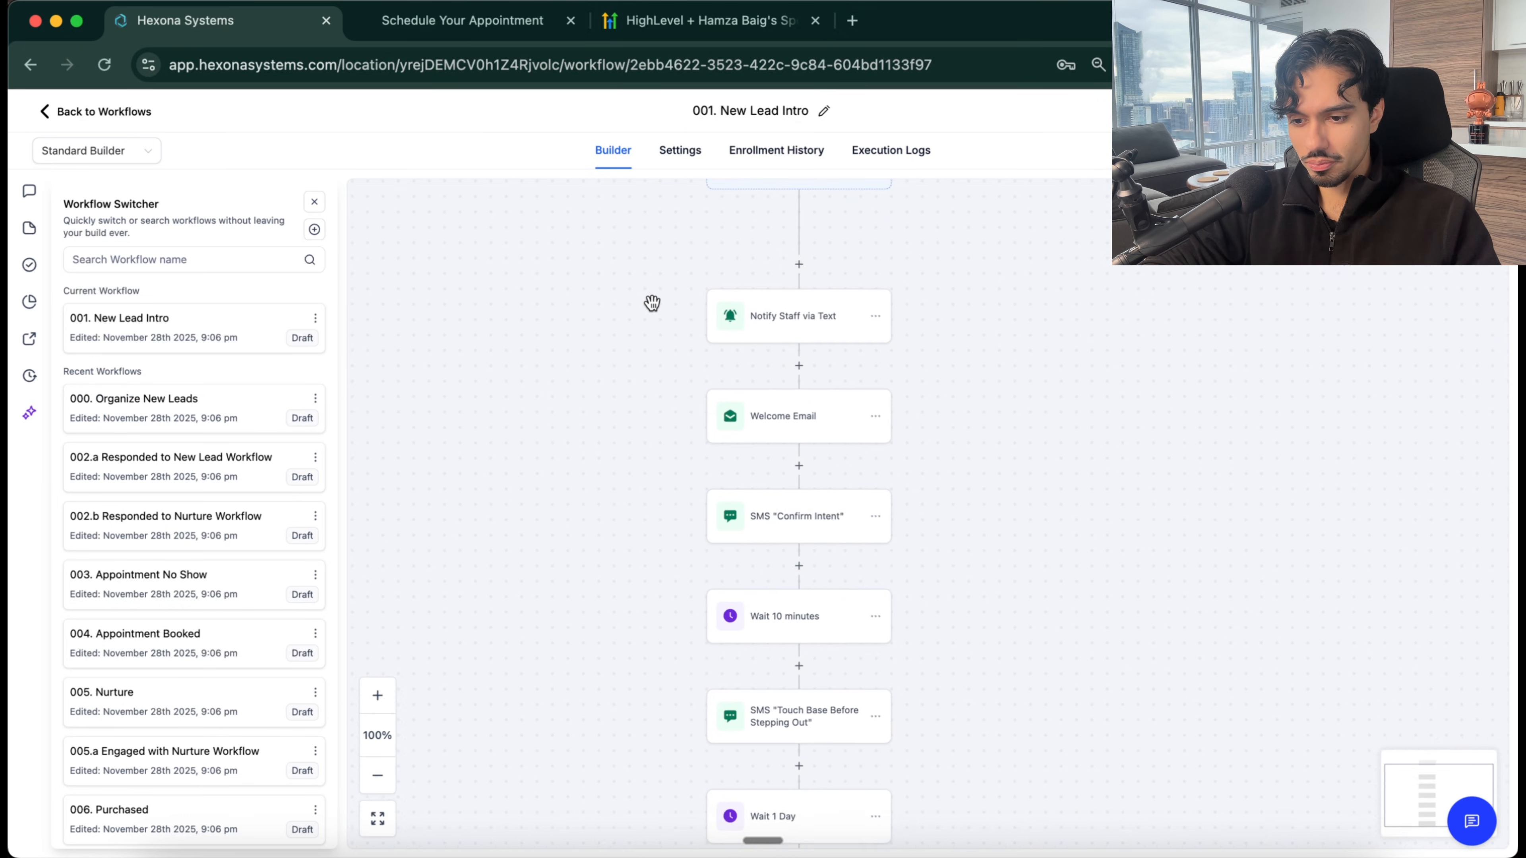
left_click(798, 315)
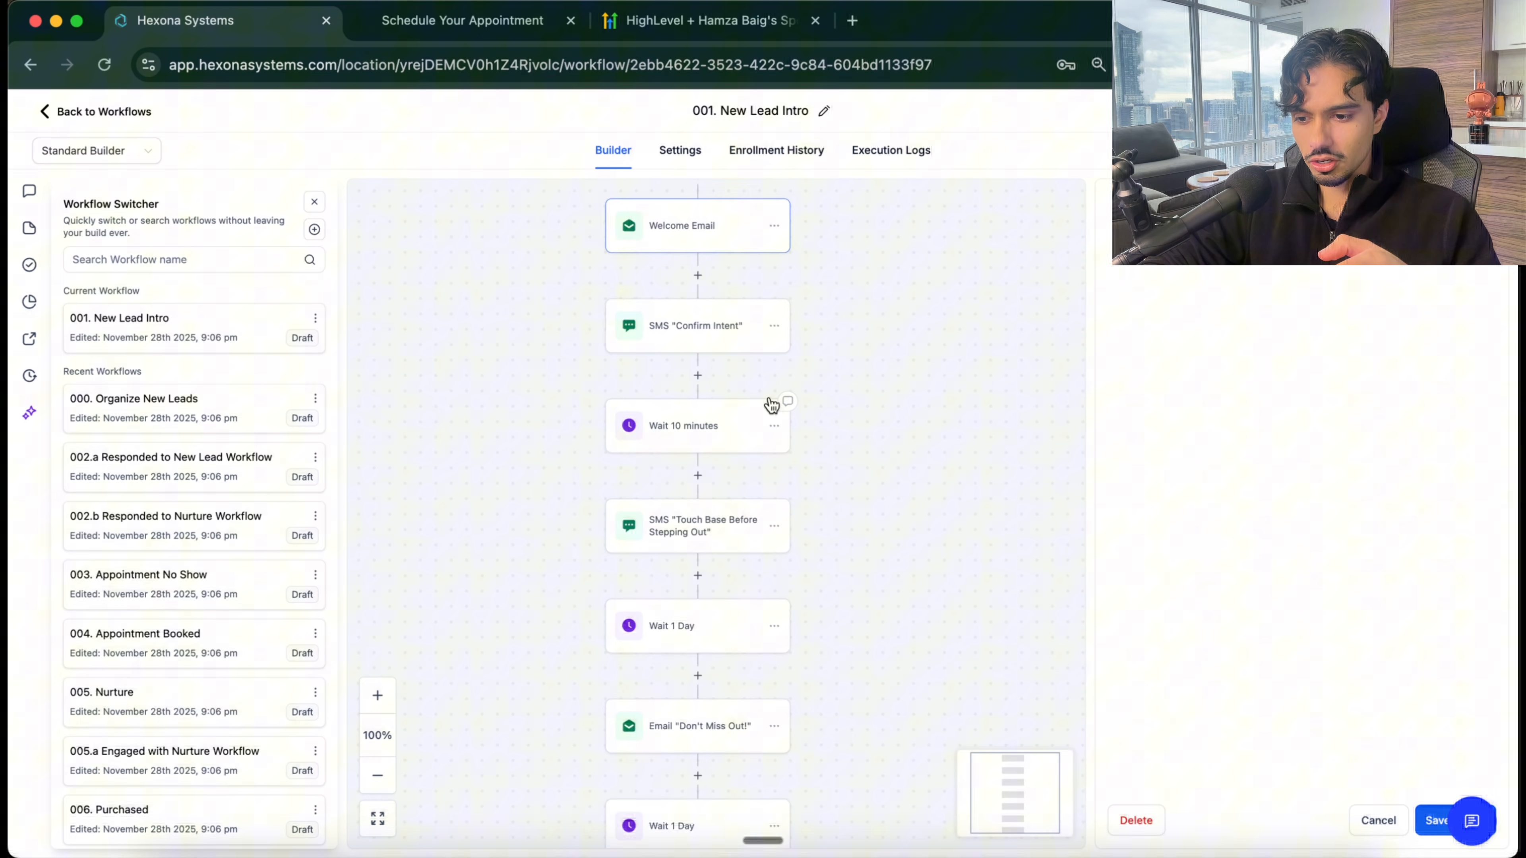
Step: Inspect the Welcome Email and SMS Friendly Reminder steps down to the workflow's END
left_click(696, 225)
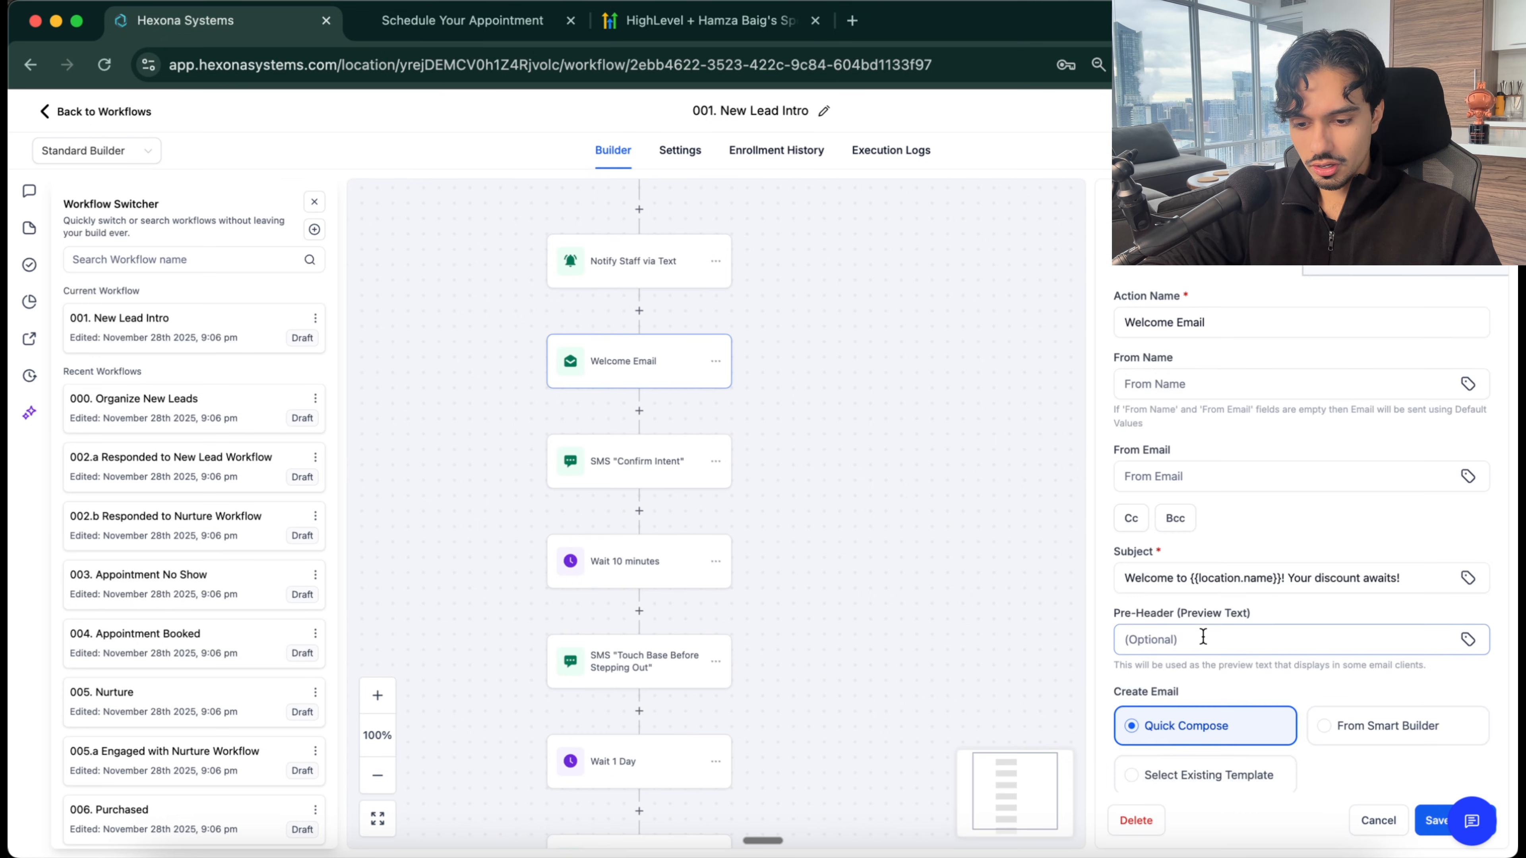
left_click(1162, 725)
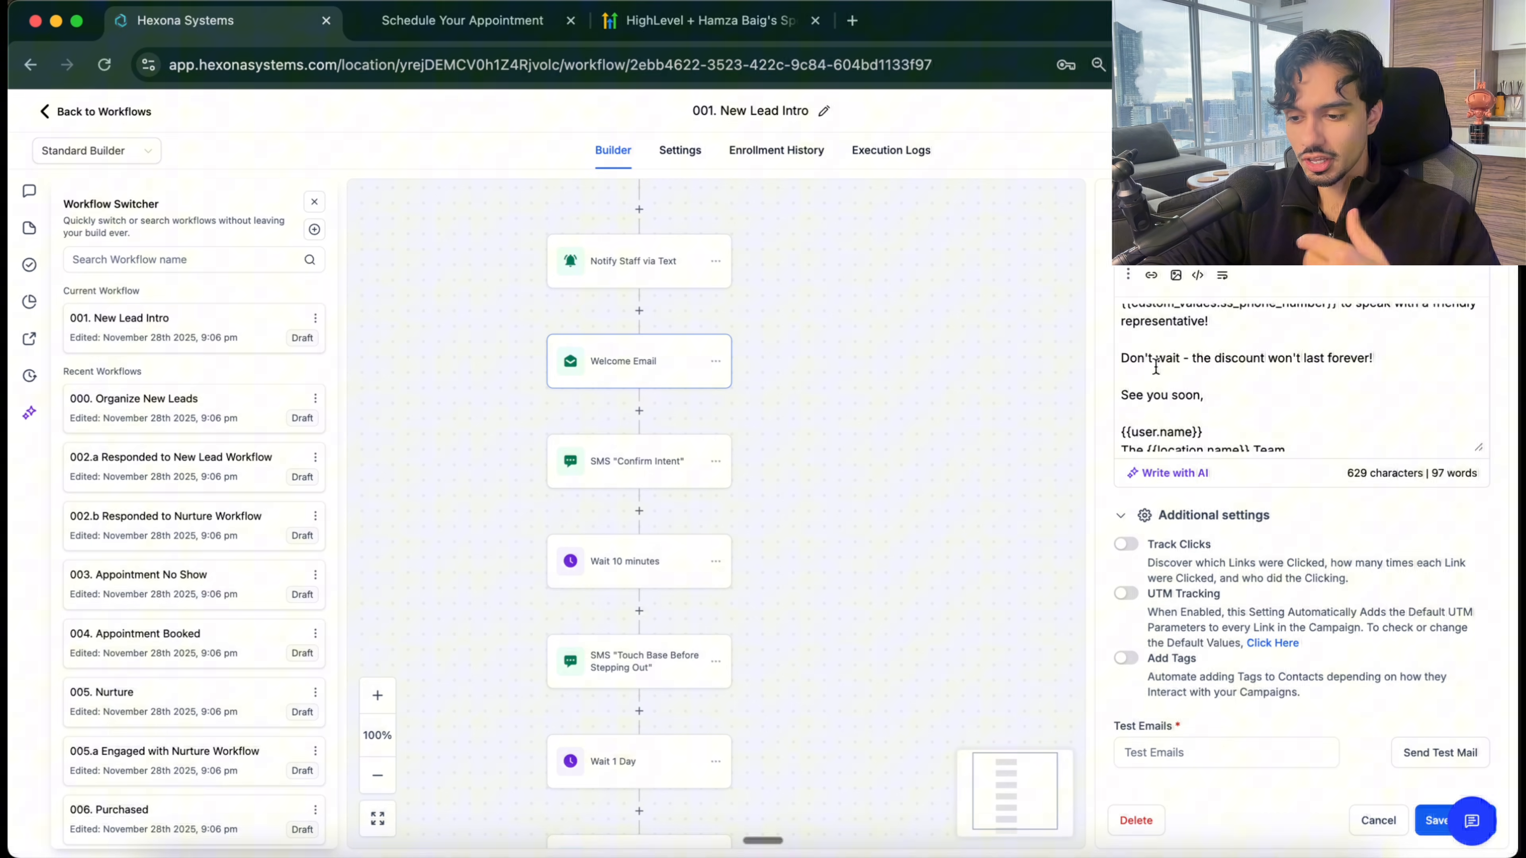
scroll("down", 3)
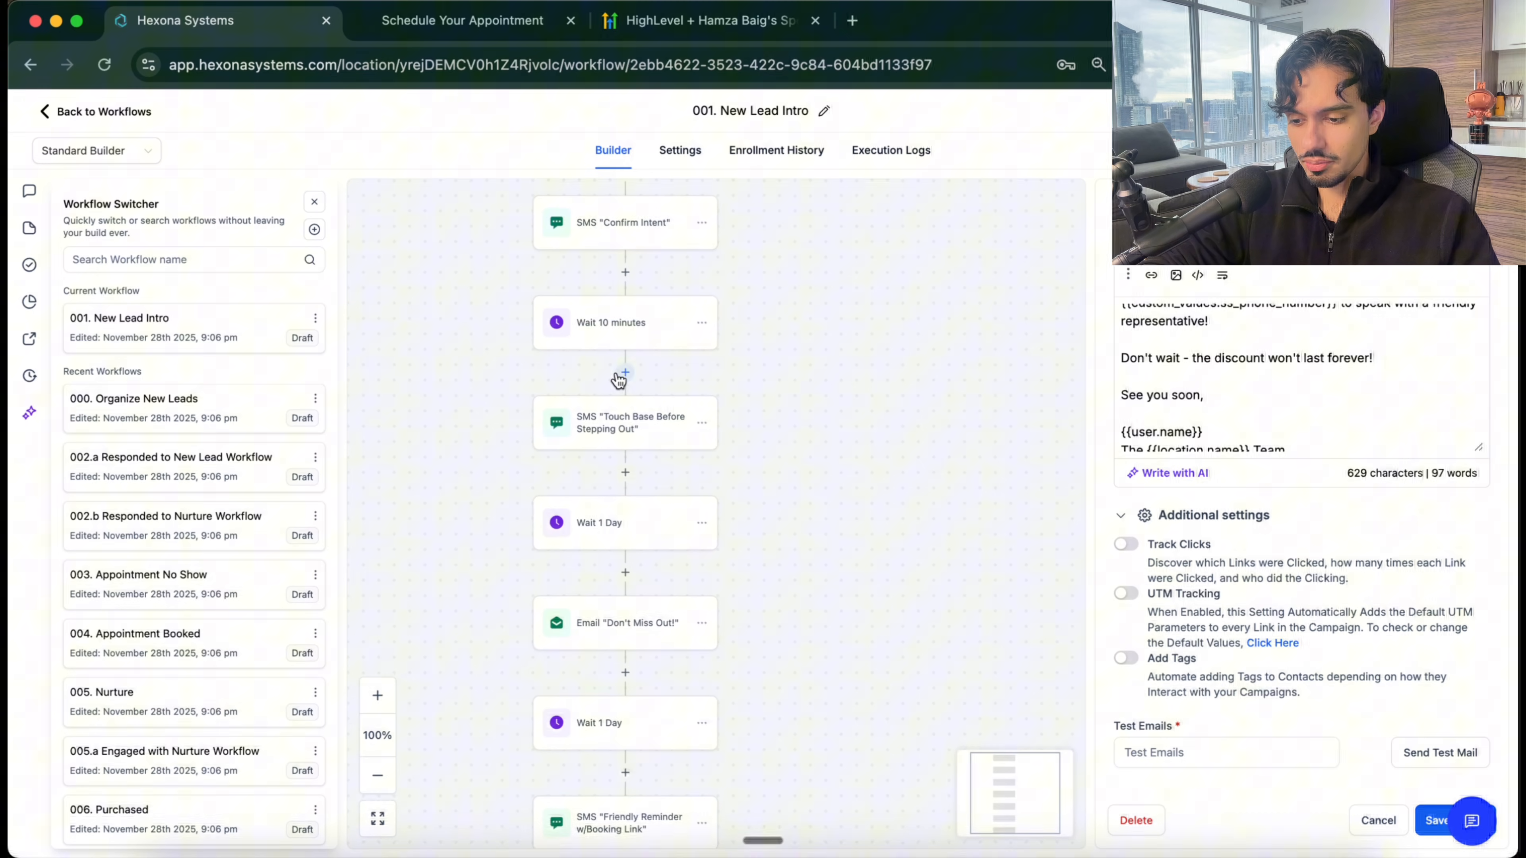
scroll("down", 3)
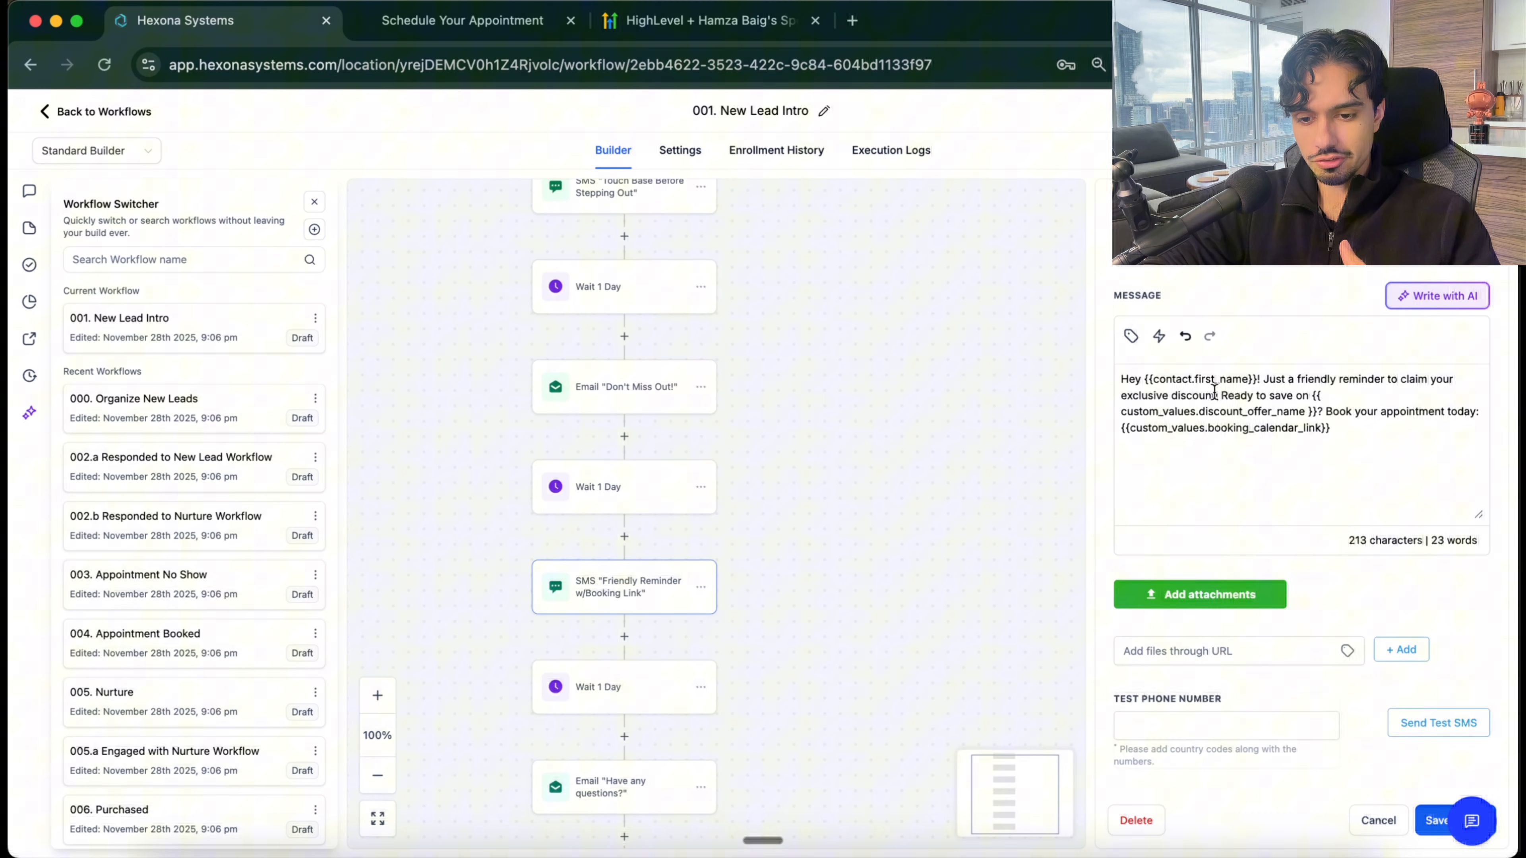
left_click_drag(1163, 395, 1268, 394)
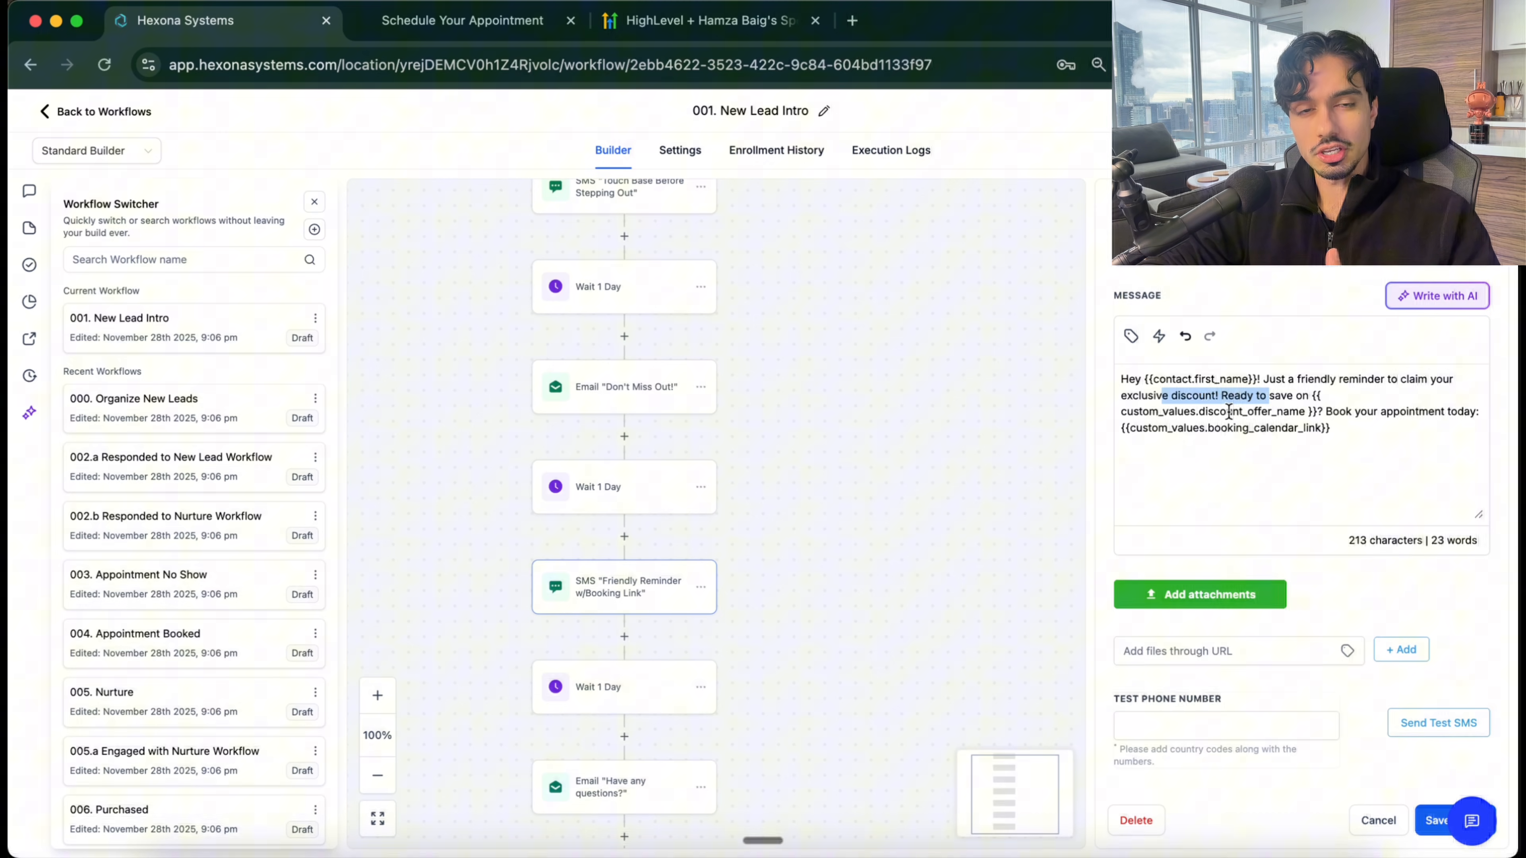
scroll("down", 3)
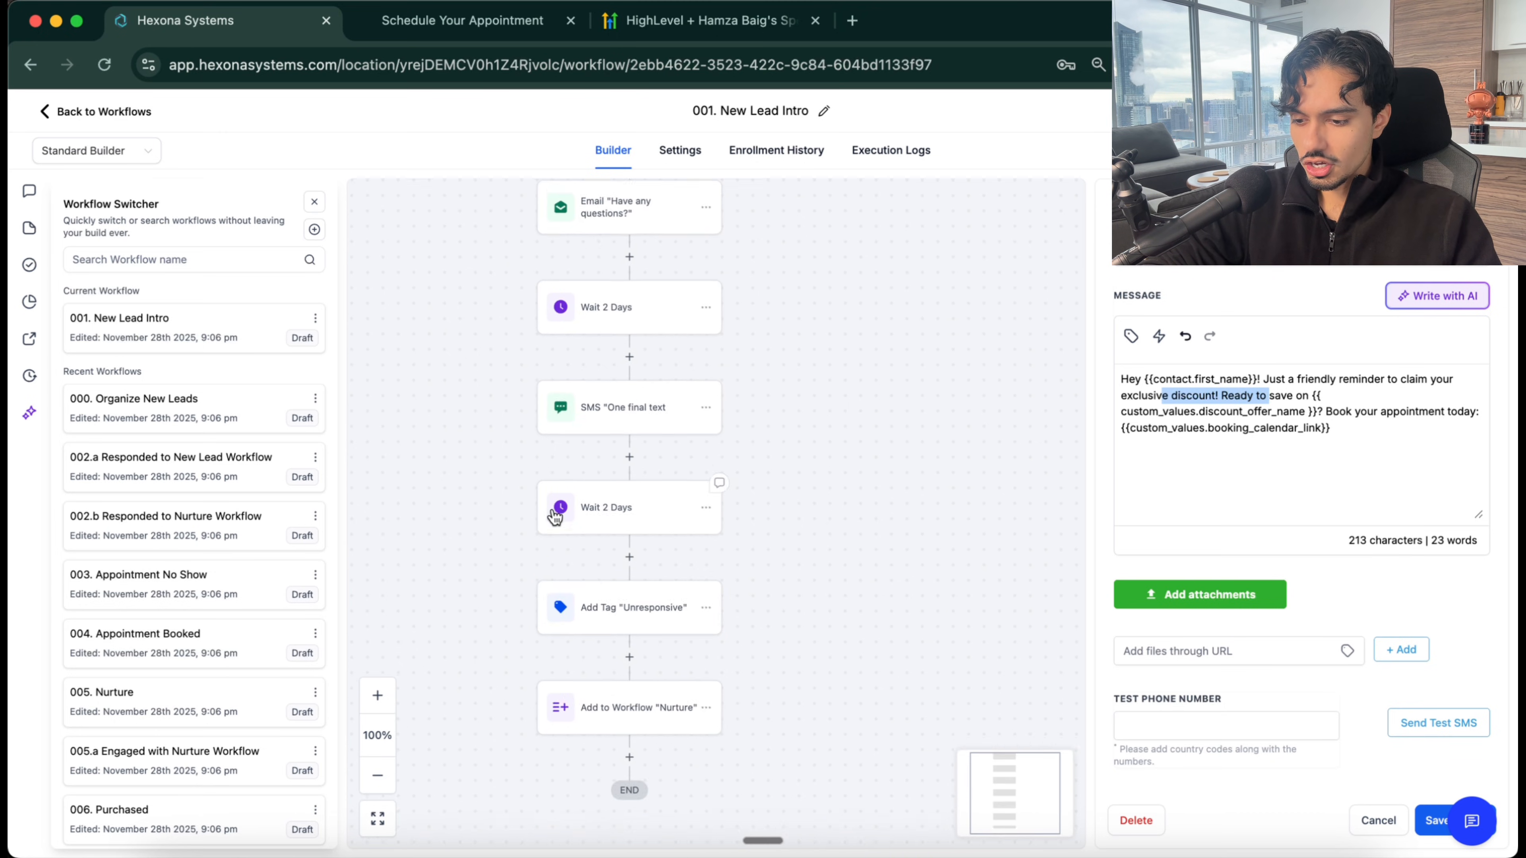
scroll("down", 3)
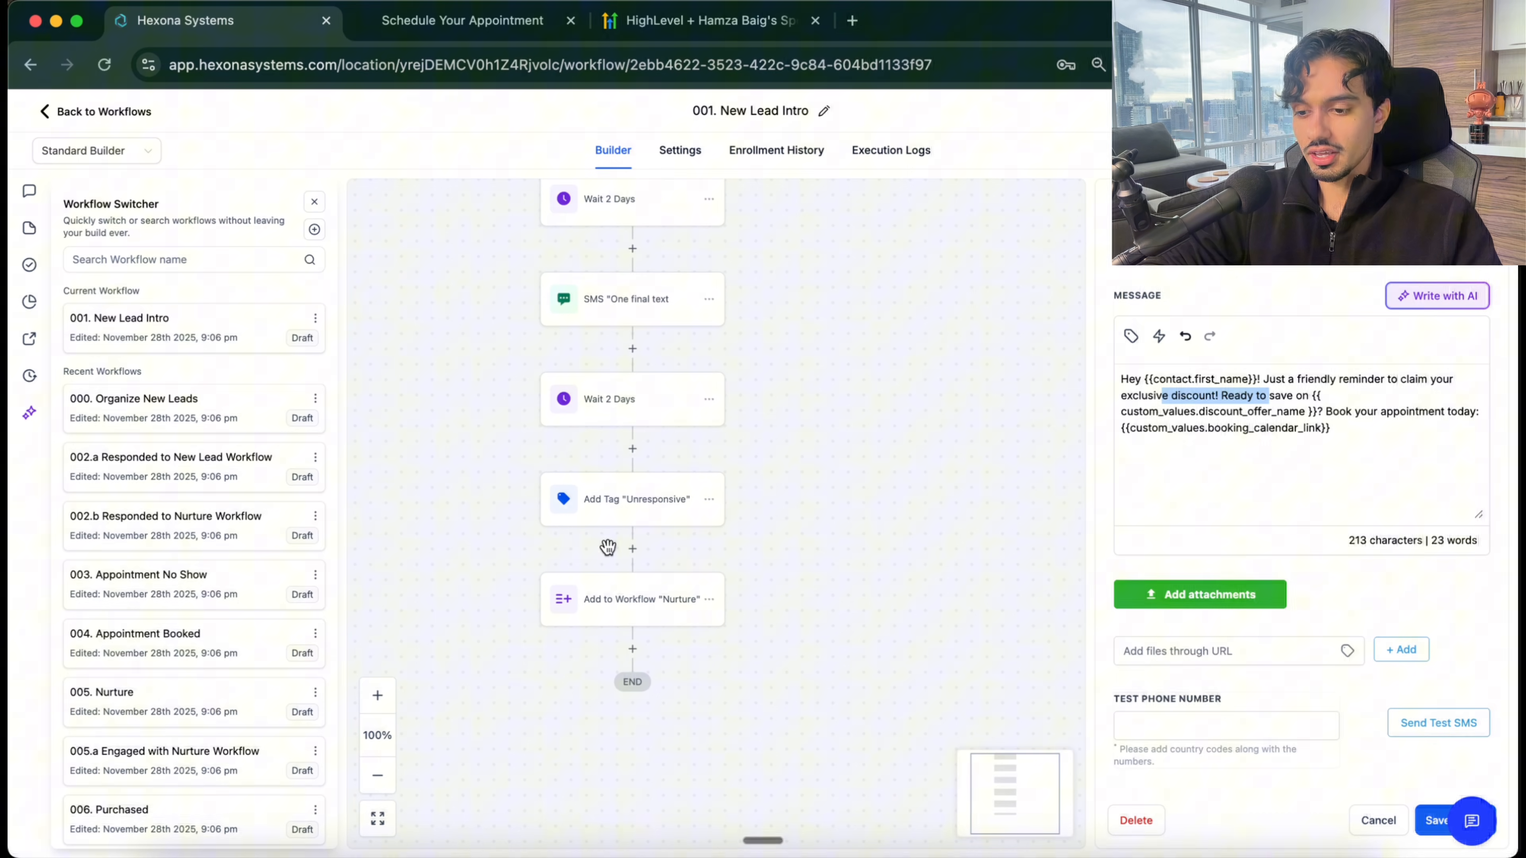
mouse_move(472, 508)
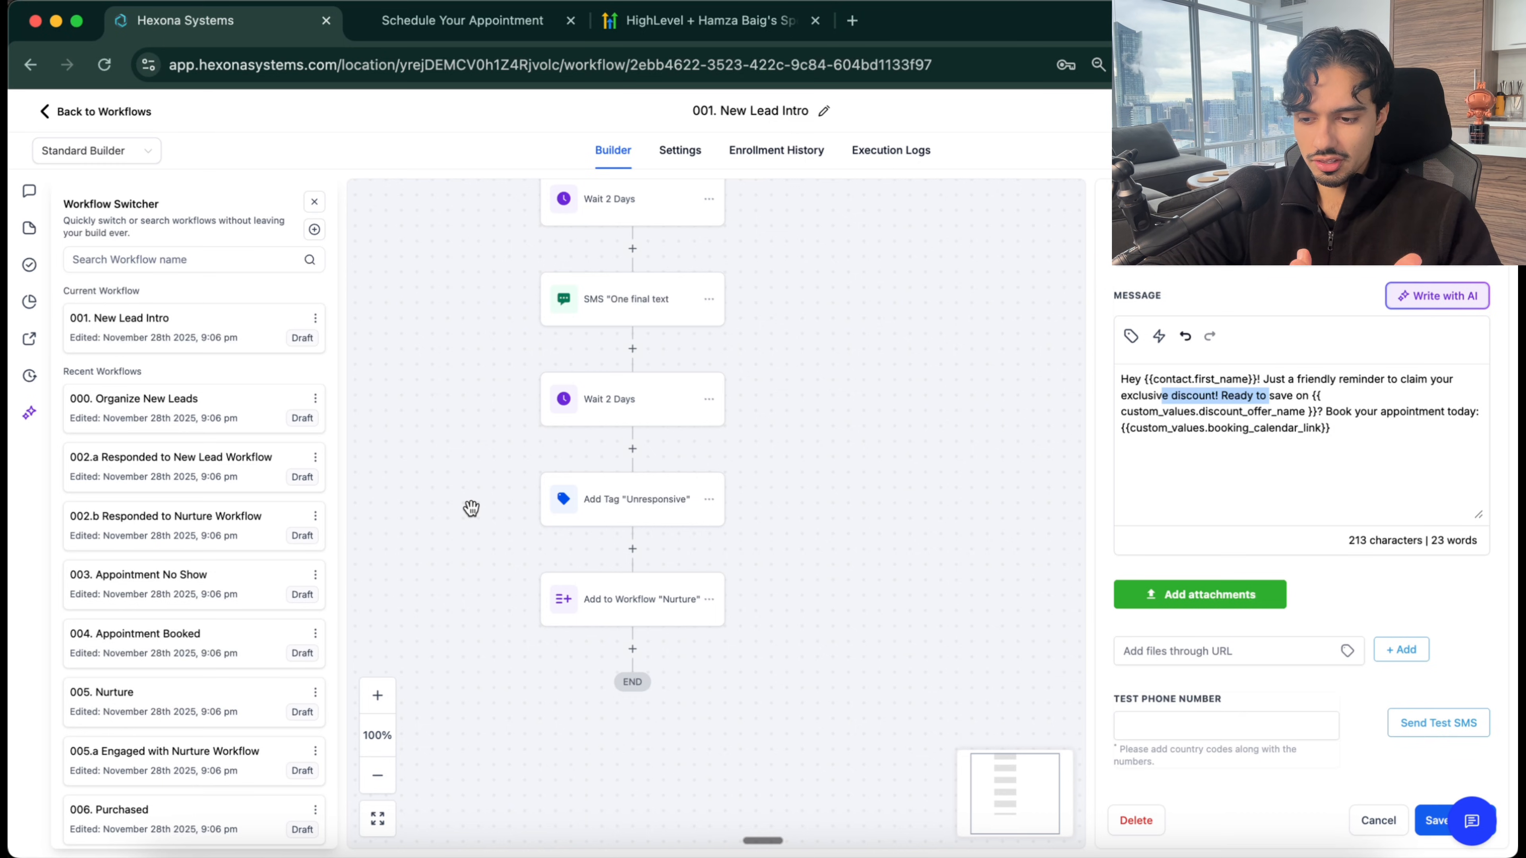
mouse_move(630, 615)
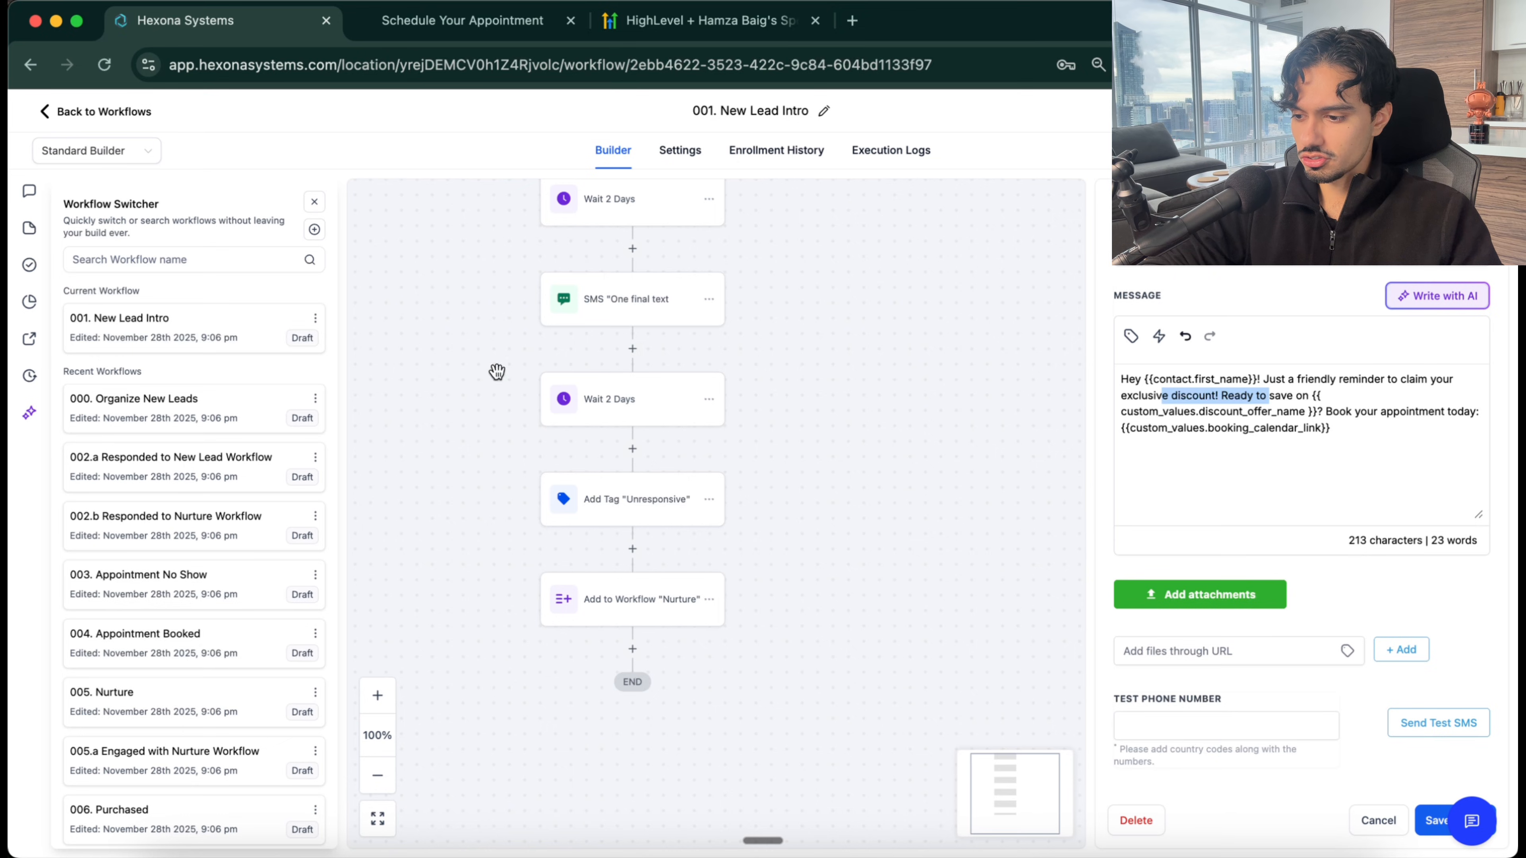
Step: Switch to the 002.a Responded to New Lead Workflow
left_click(170, 457)
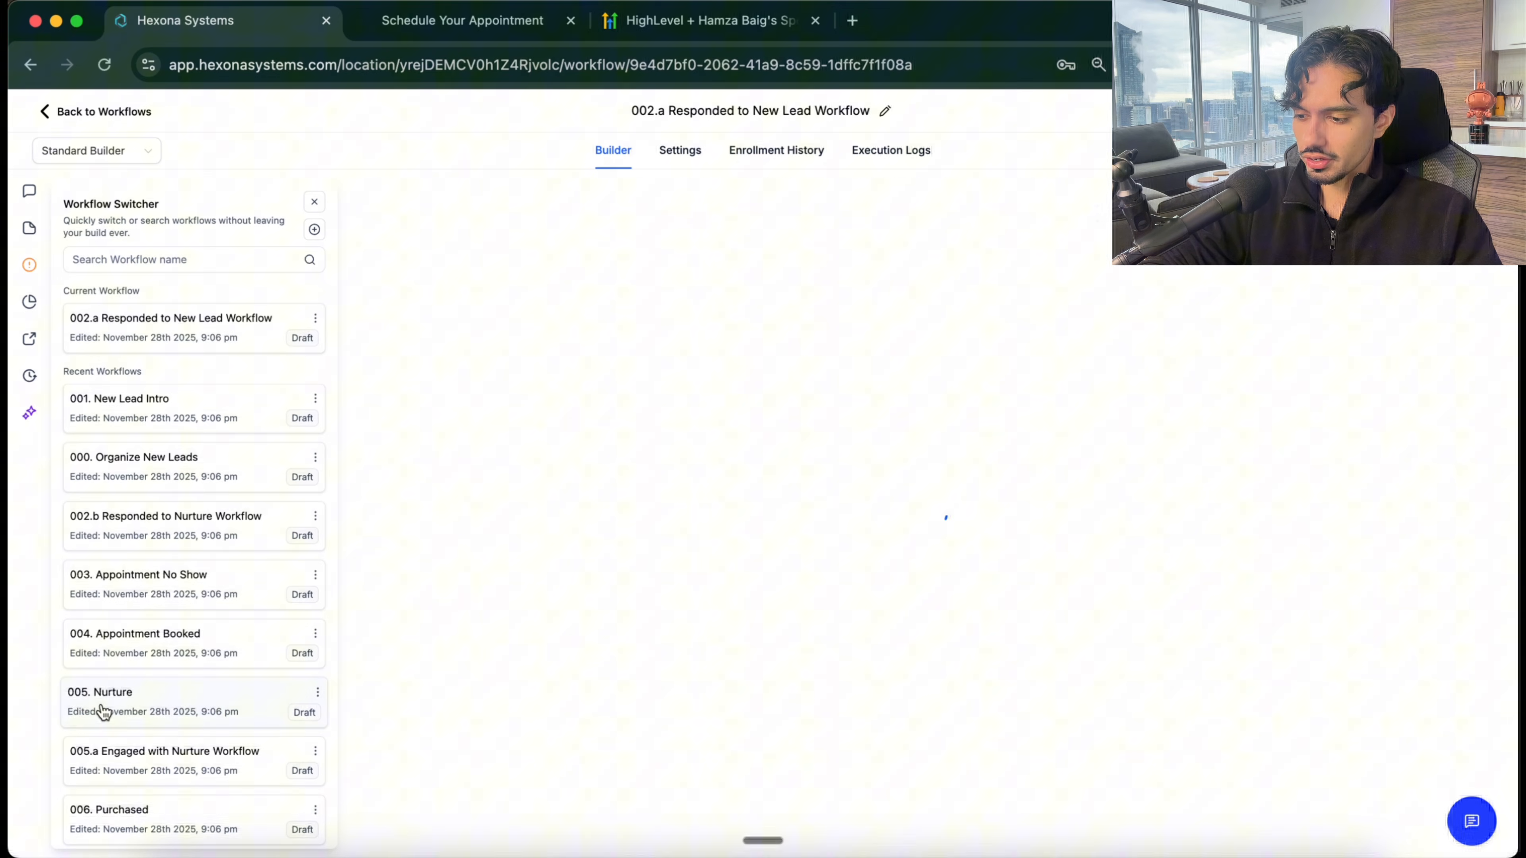
Step: Review the 005. Nurture workflow triggers and steps zoomed out
left_click(99, 698)
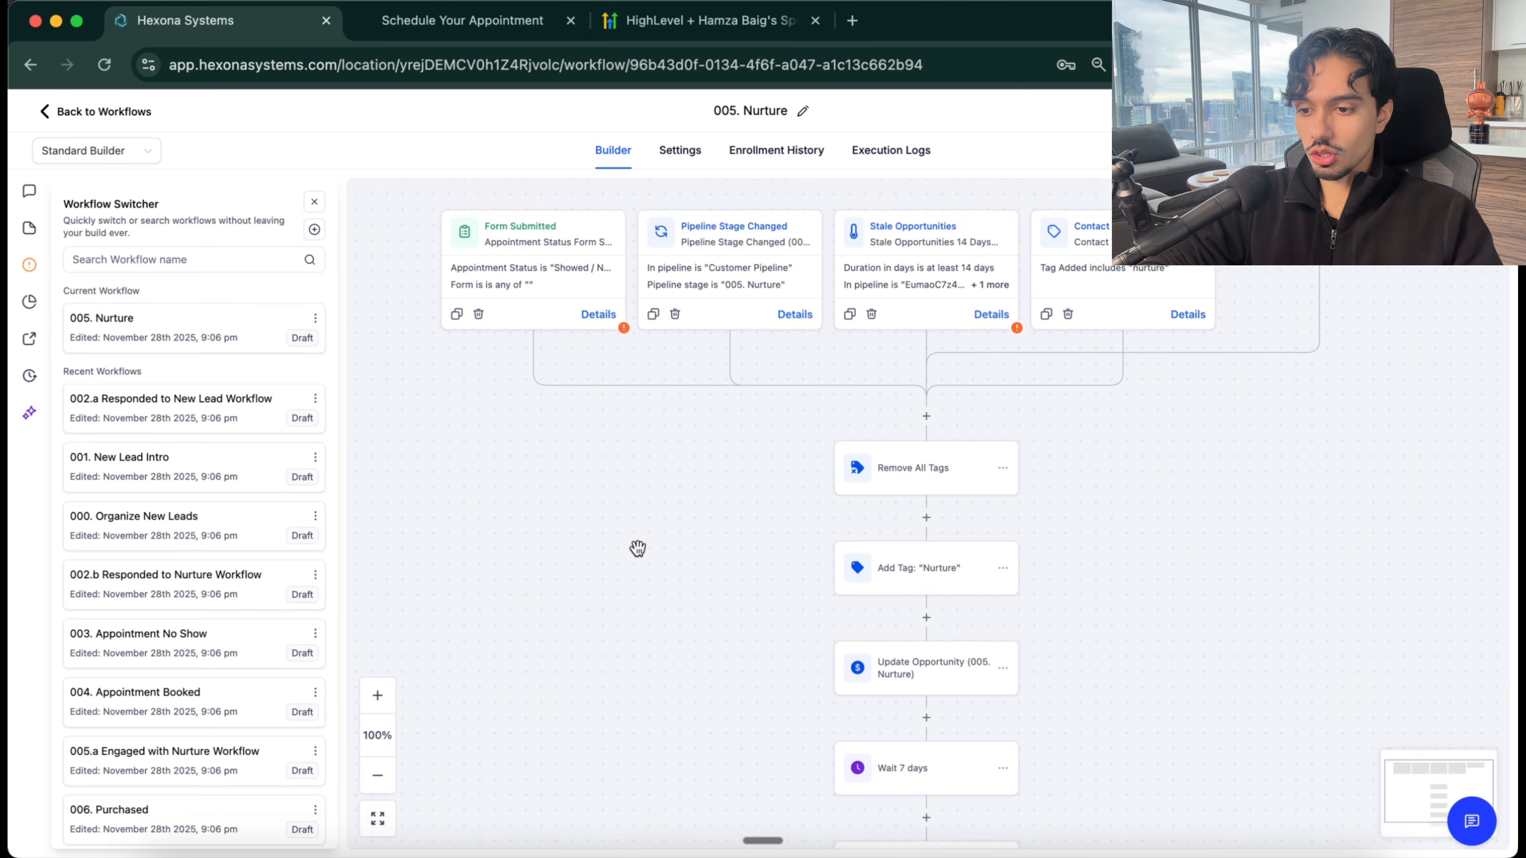
left_click(377, 776)
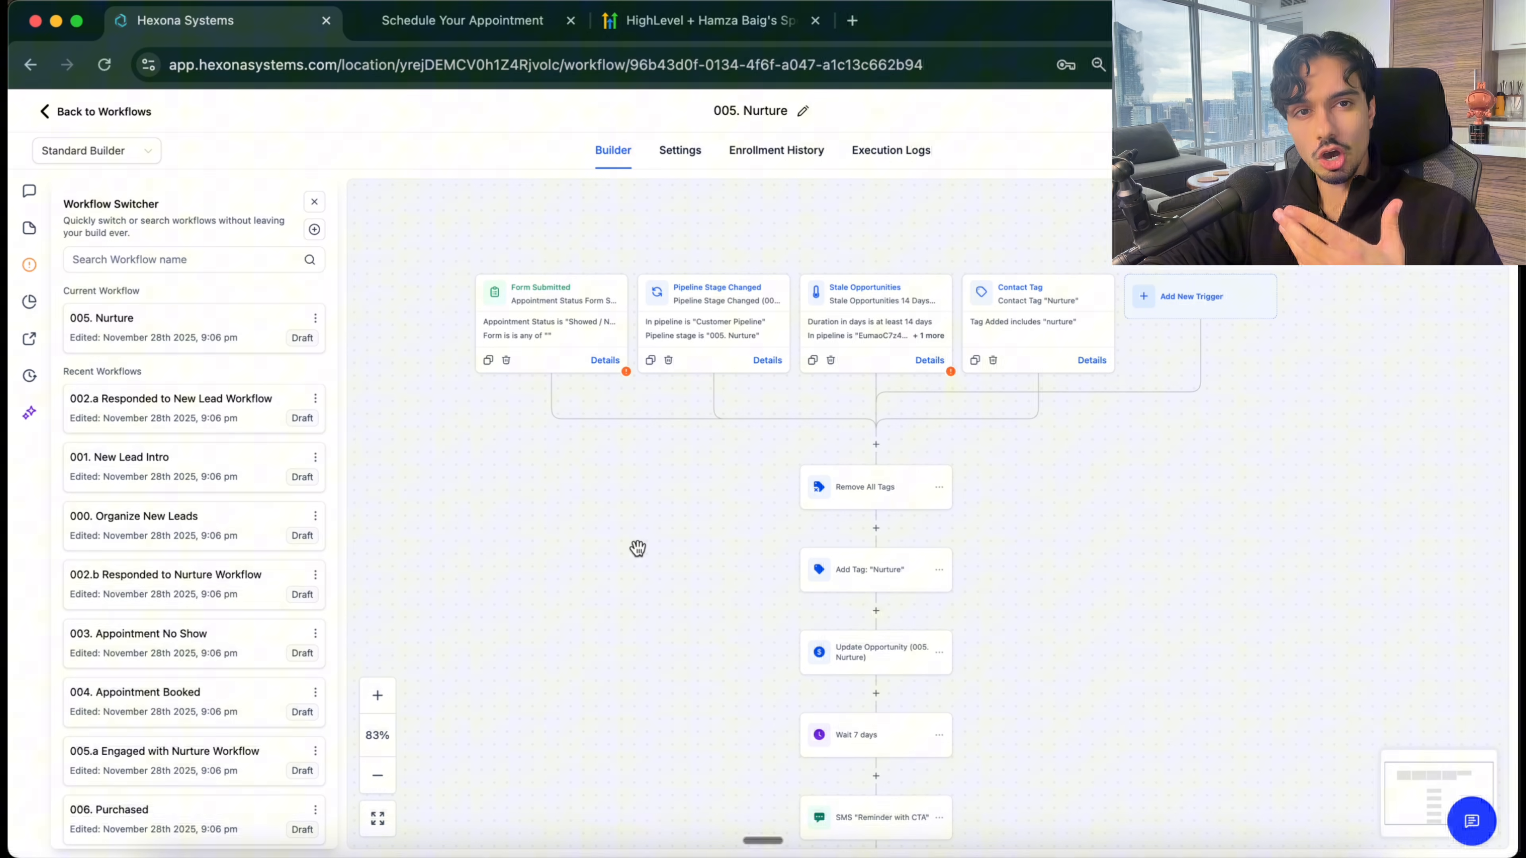
scroll("down", 3)
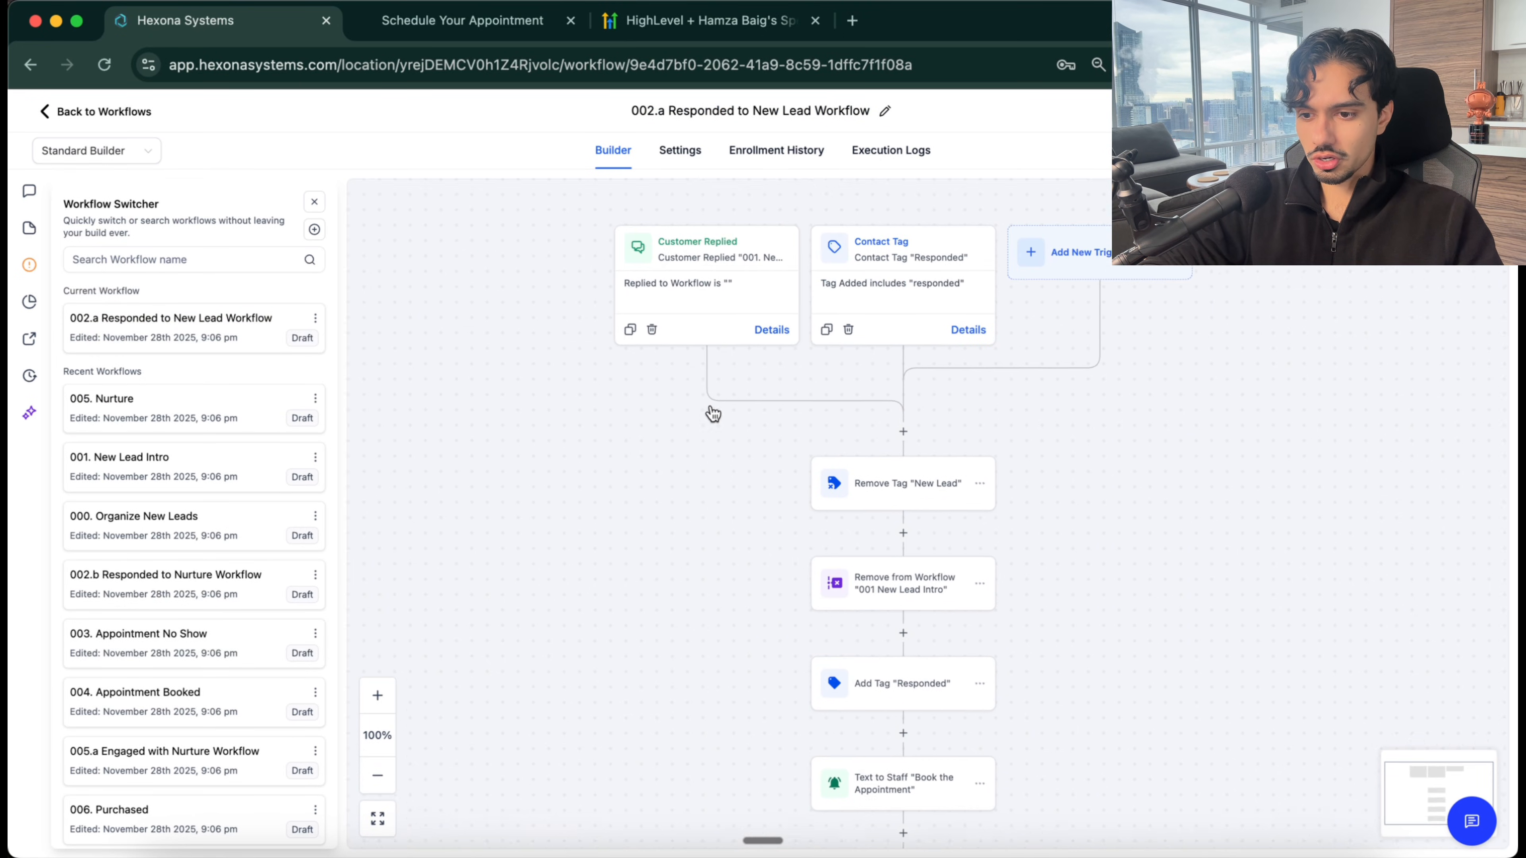
scroll("down", 3)
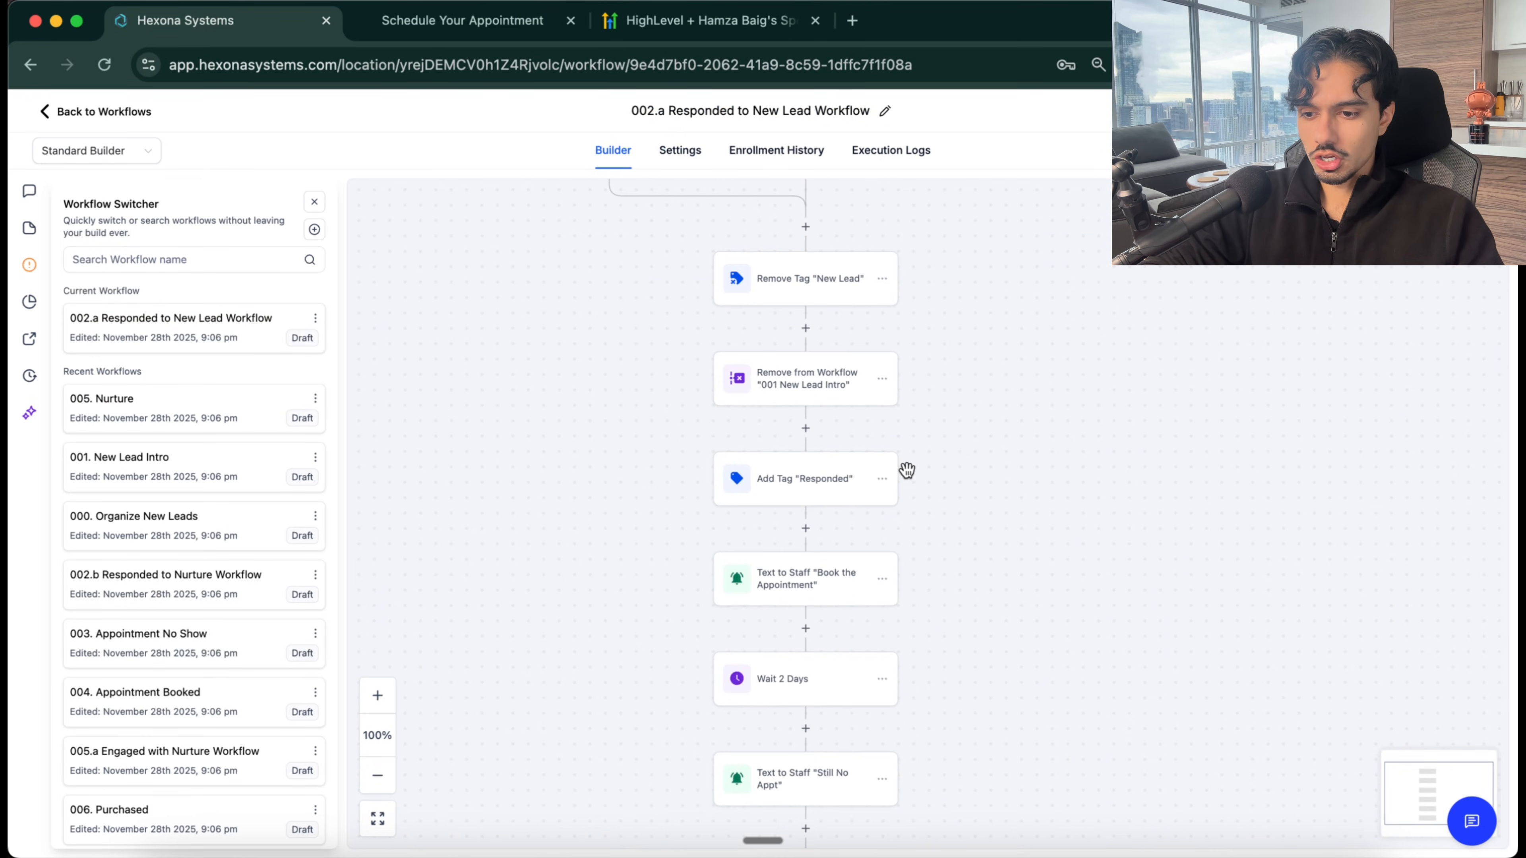
Step: Open the Book the Appointment staff text step in 002.a and read its message
scroll("down", 3)
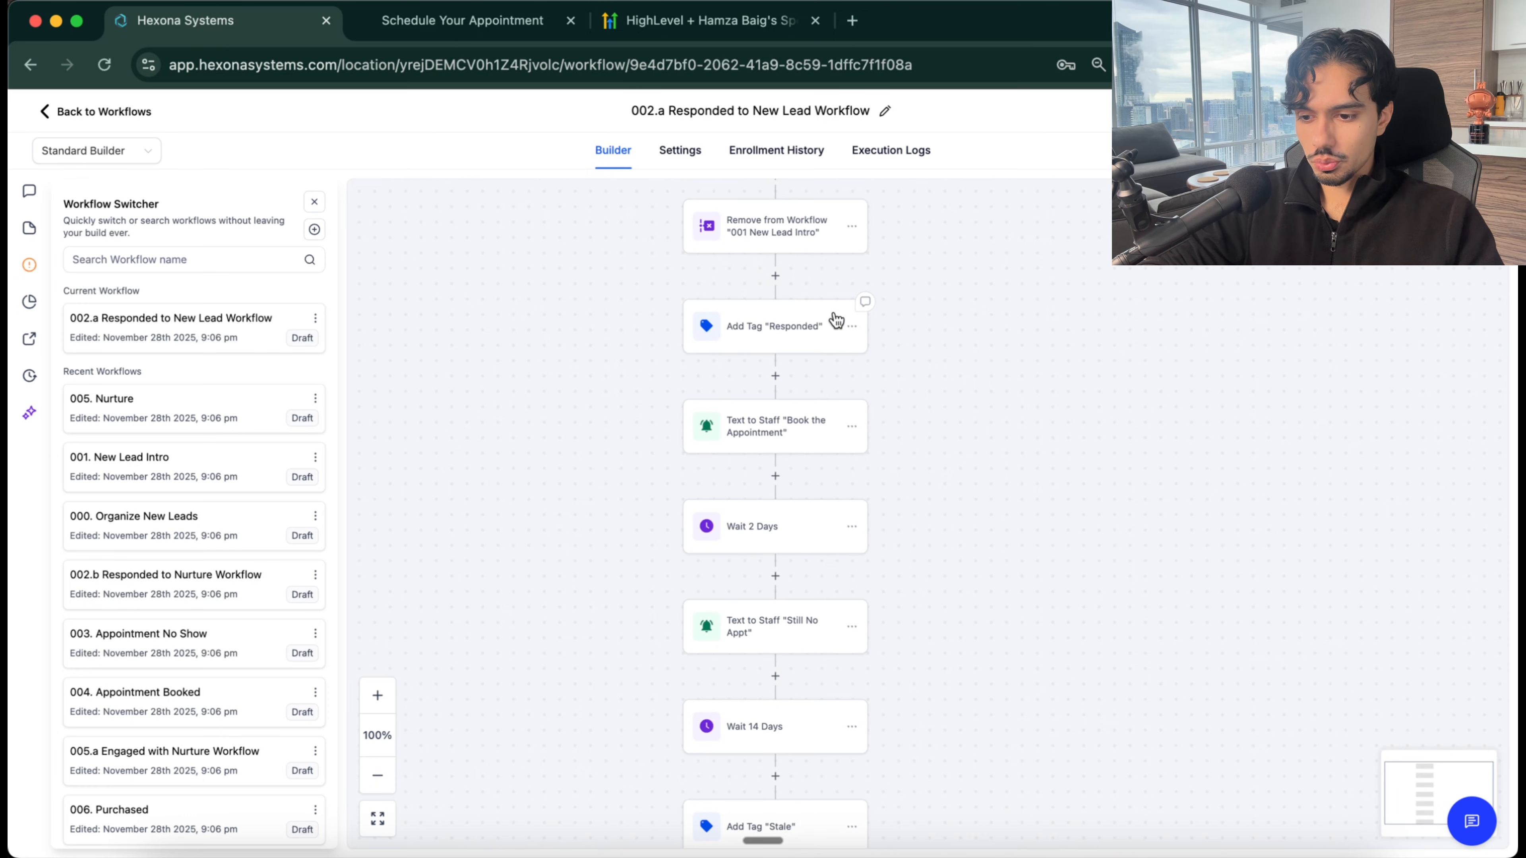
scroll("down", 3)
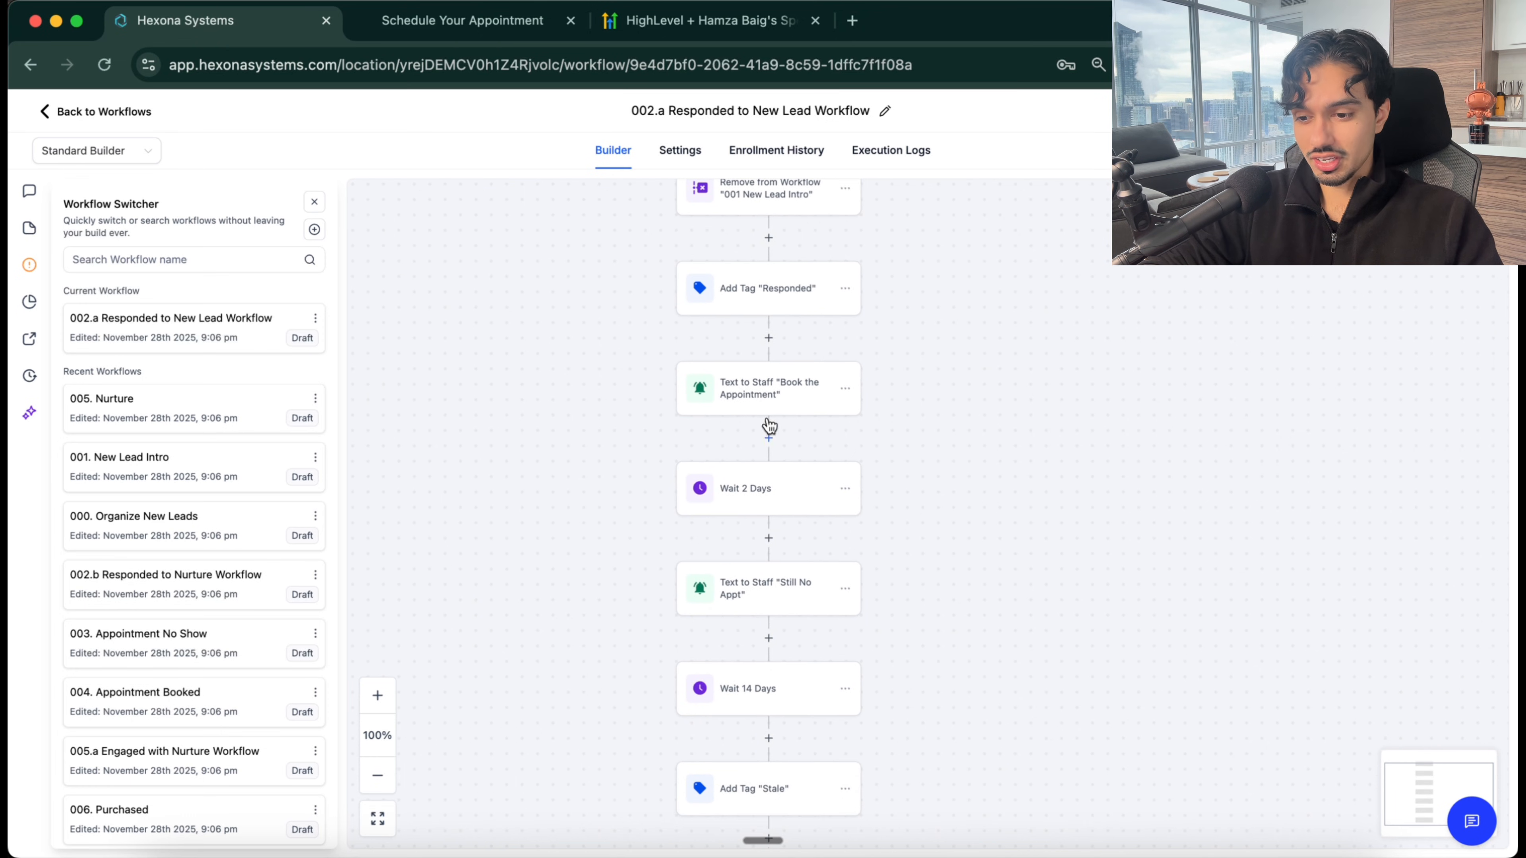
left_click(767, 387)
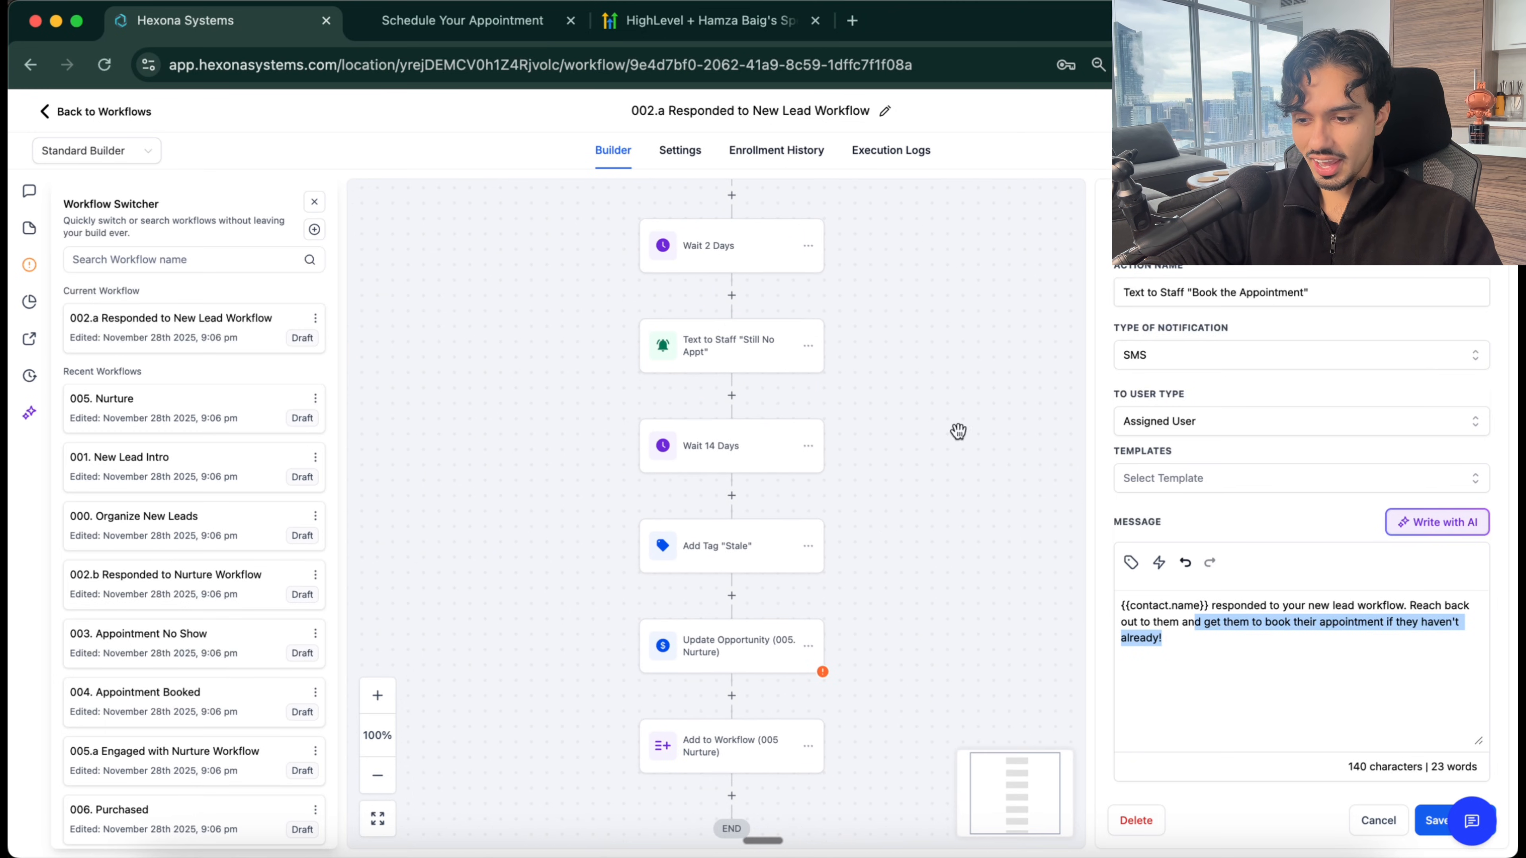
scroll("down", 3)
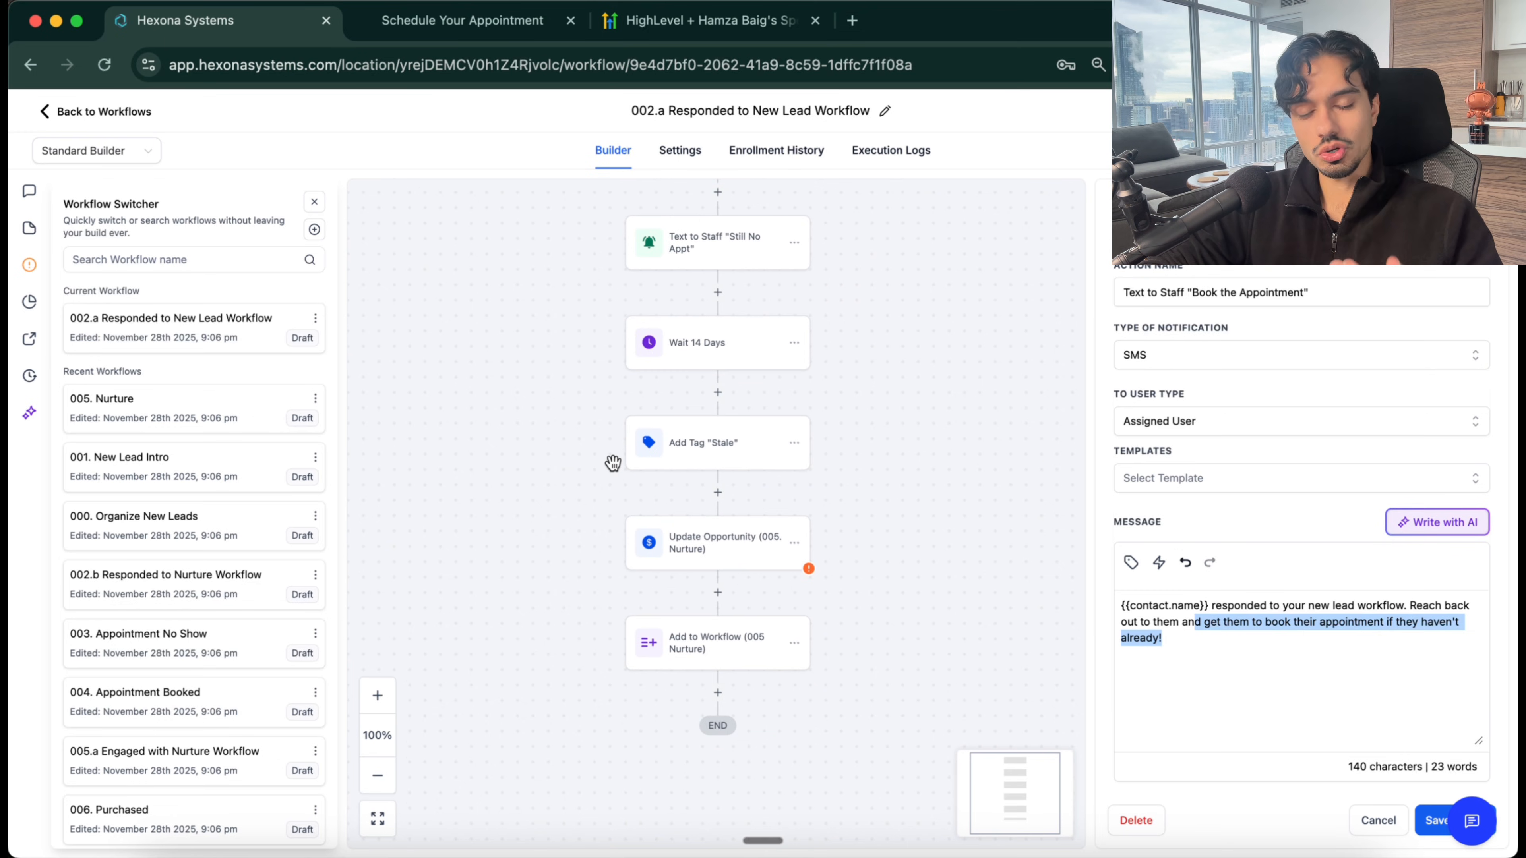
mouse_move(510, 576)
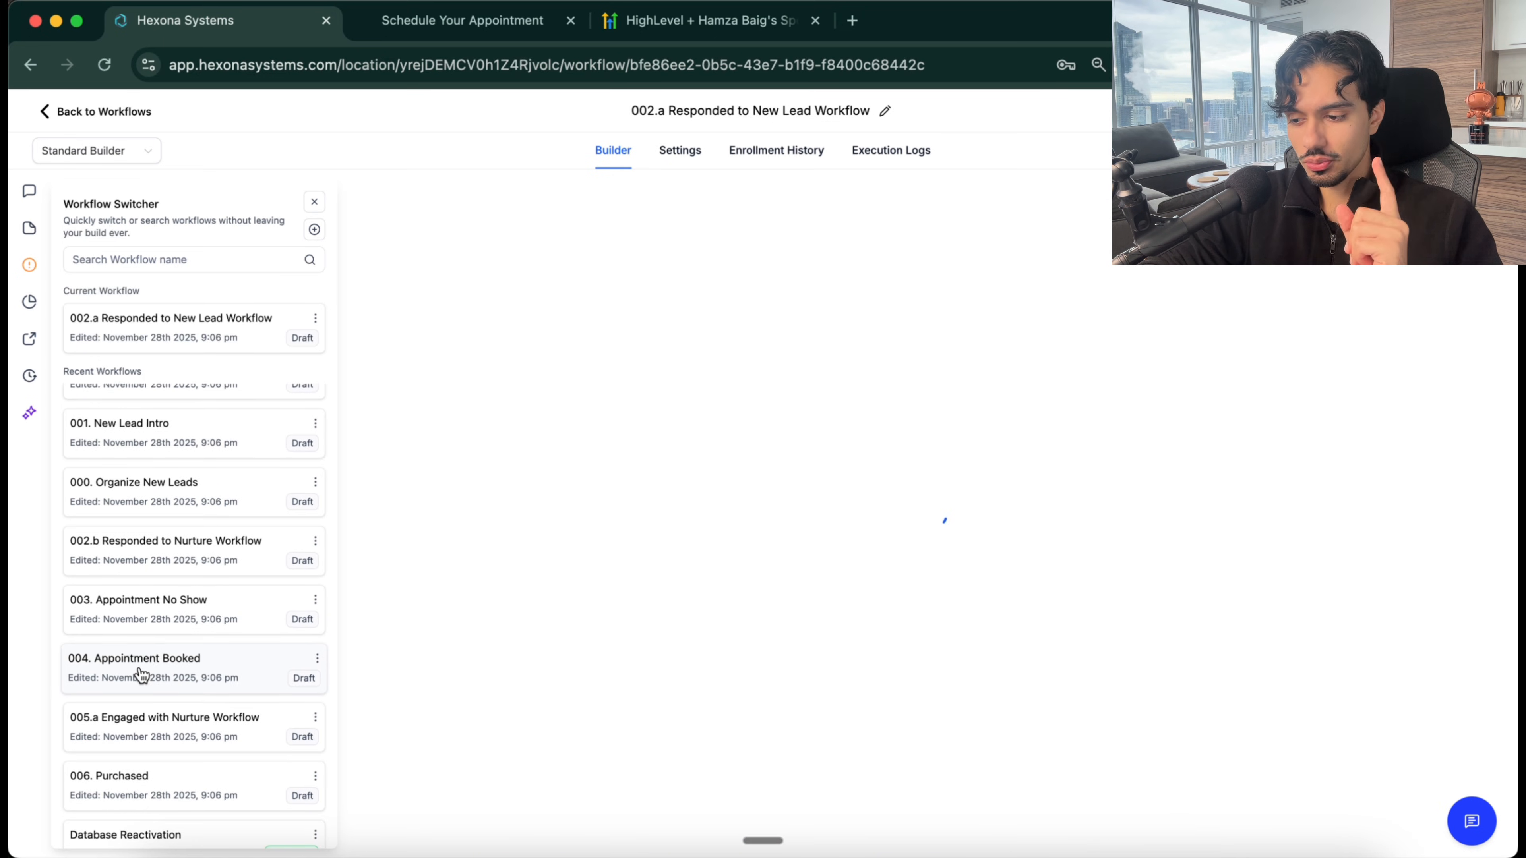
Step: Switch to 004. Appointment Booked and review its later steps
left_click(134, 658)
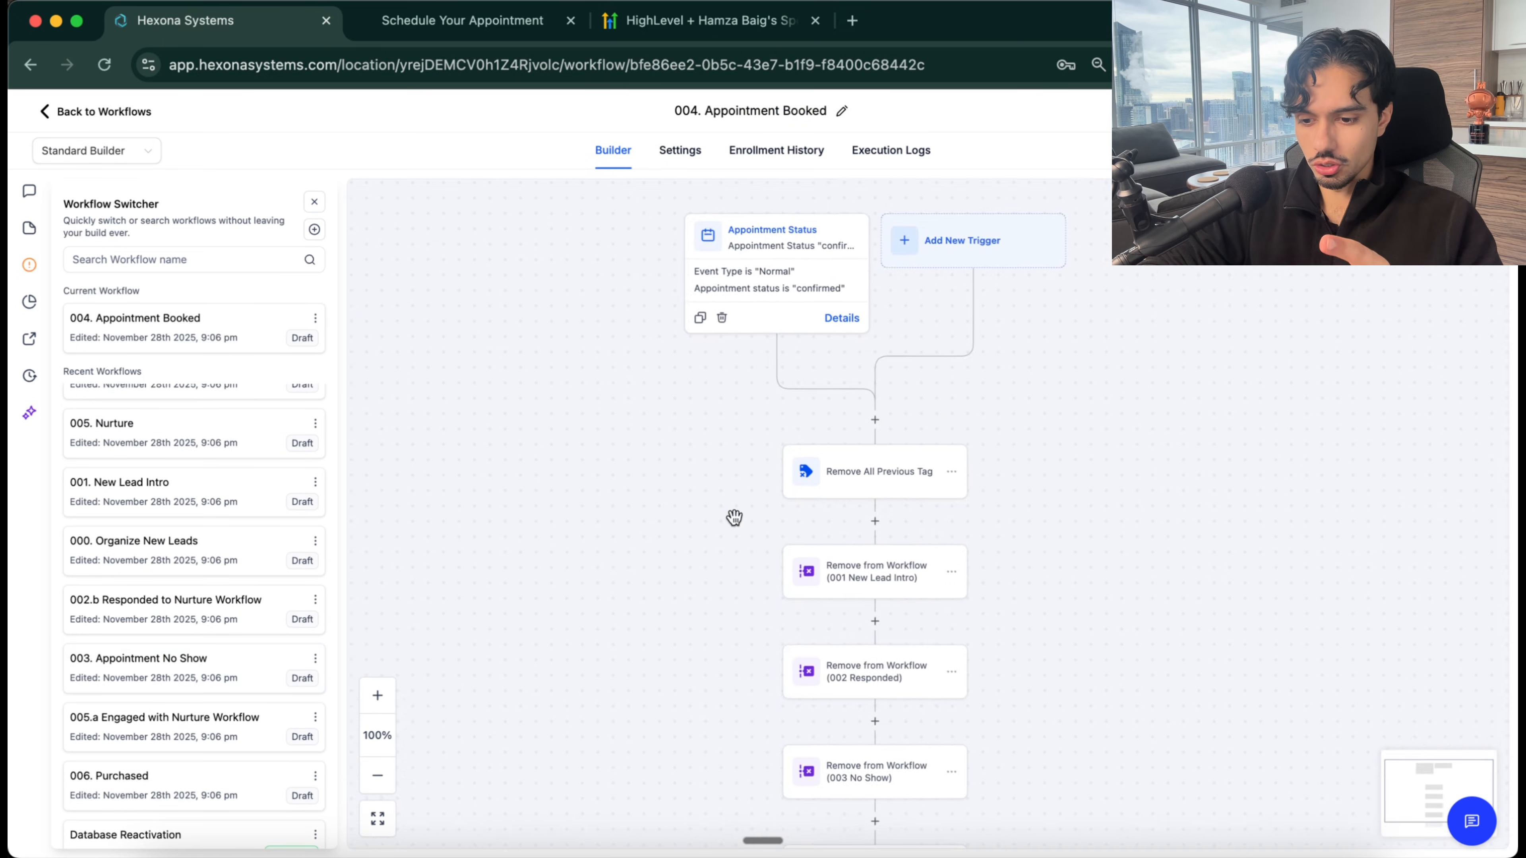
left_click_drag(734, 516, 629, 476)
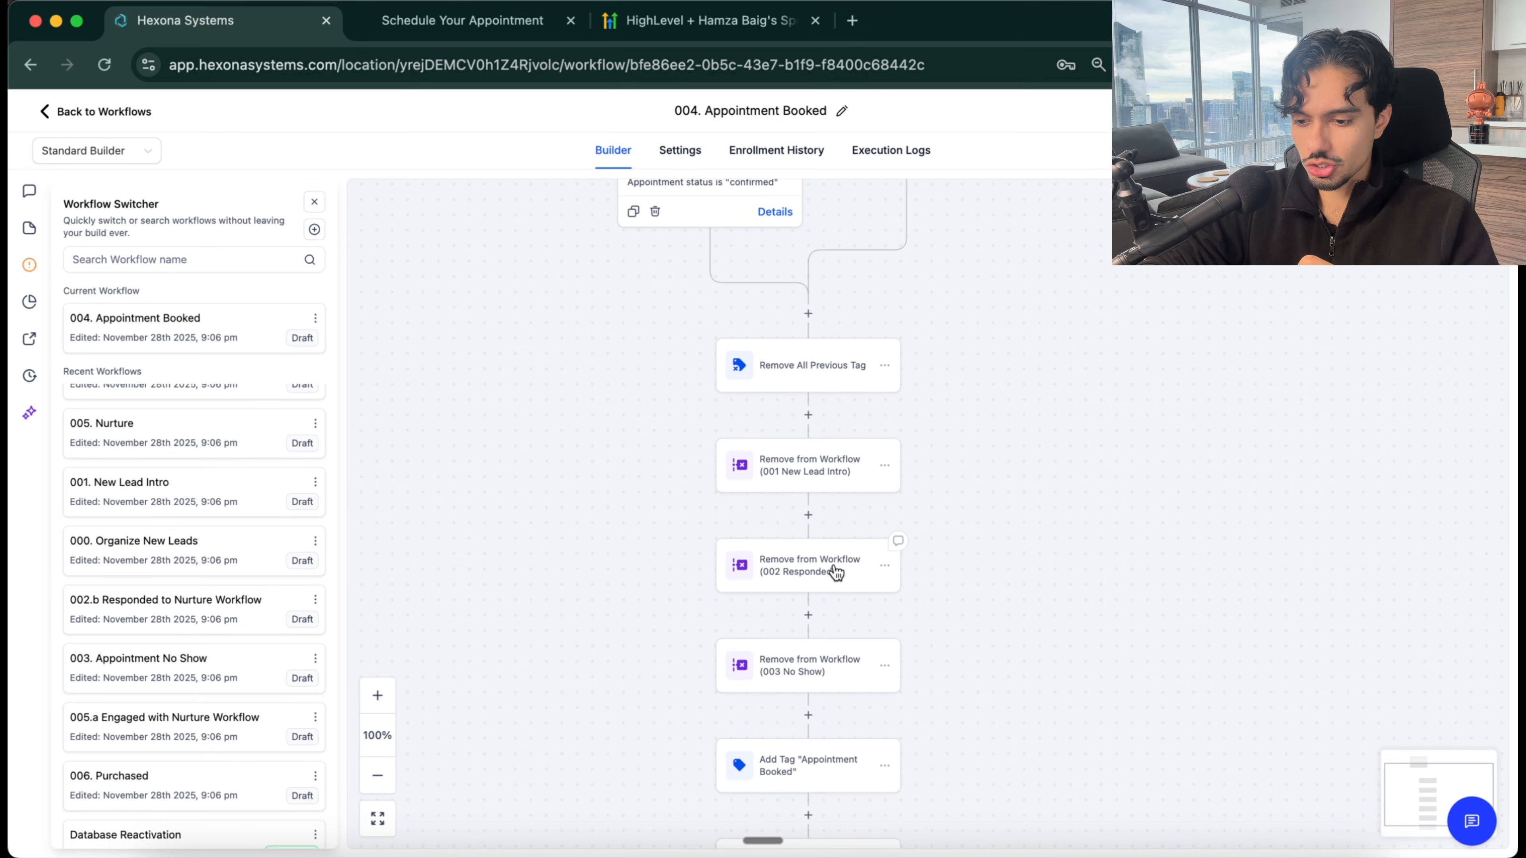
mouse_move(742, 683)
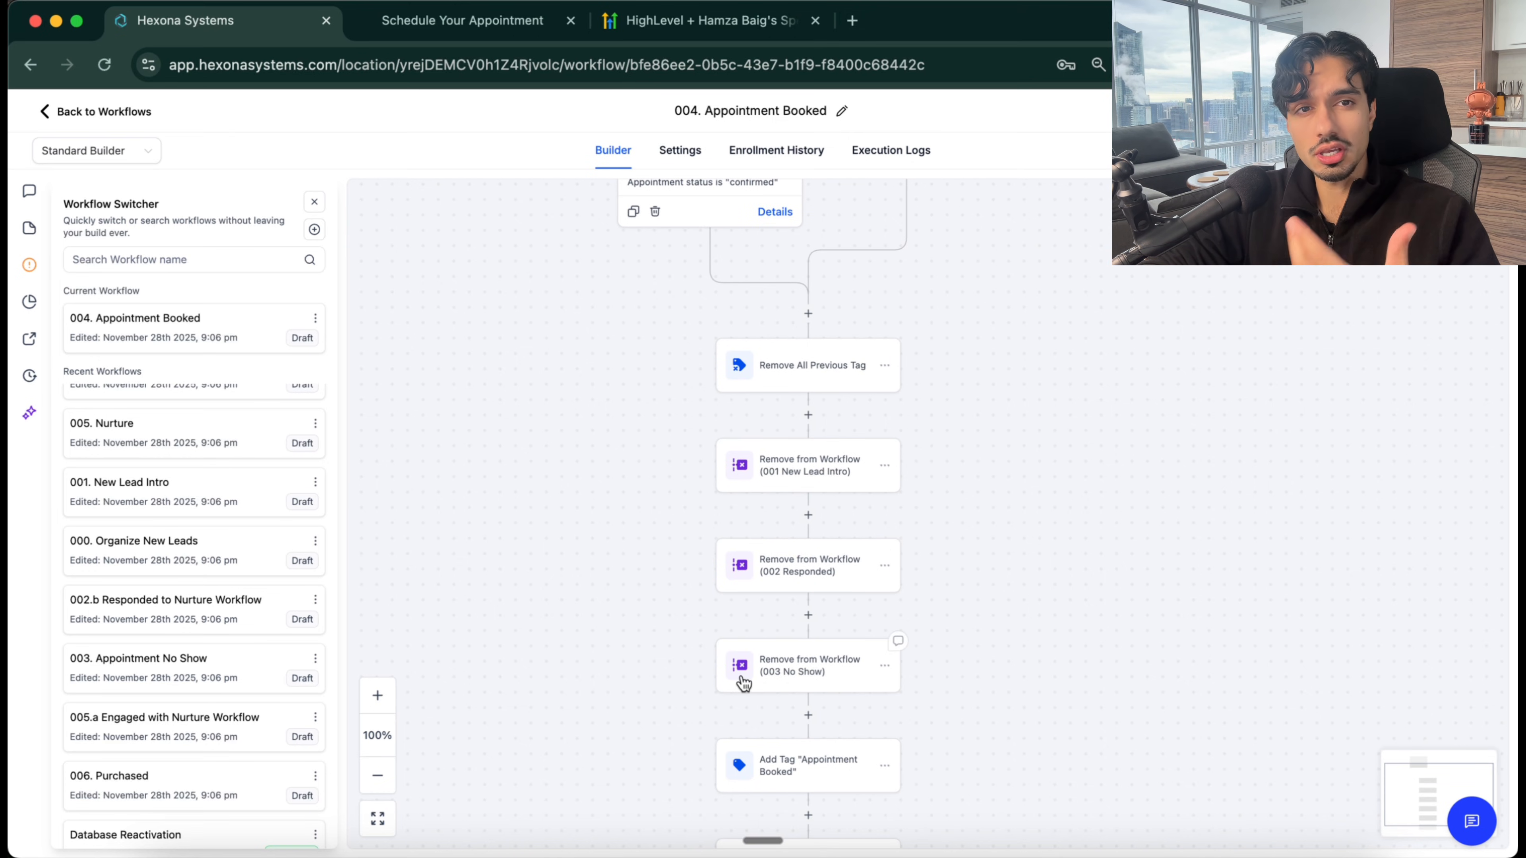
scroll("down", 3)
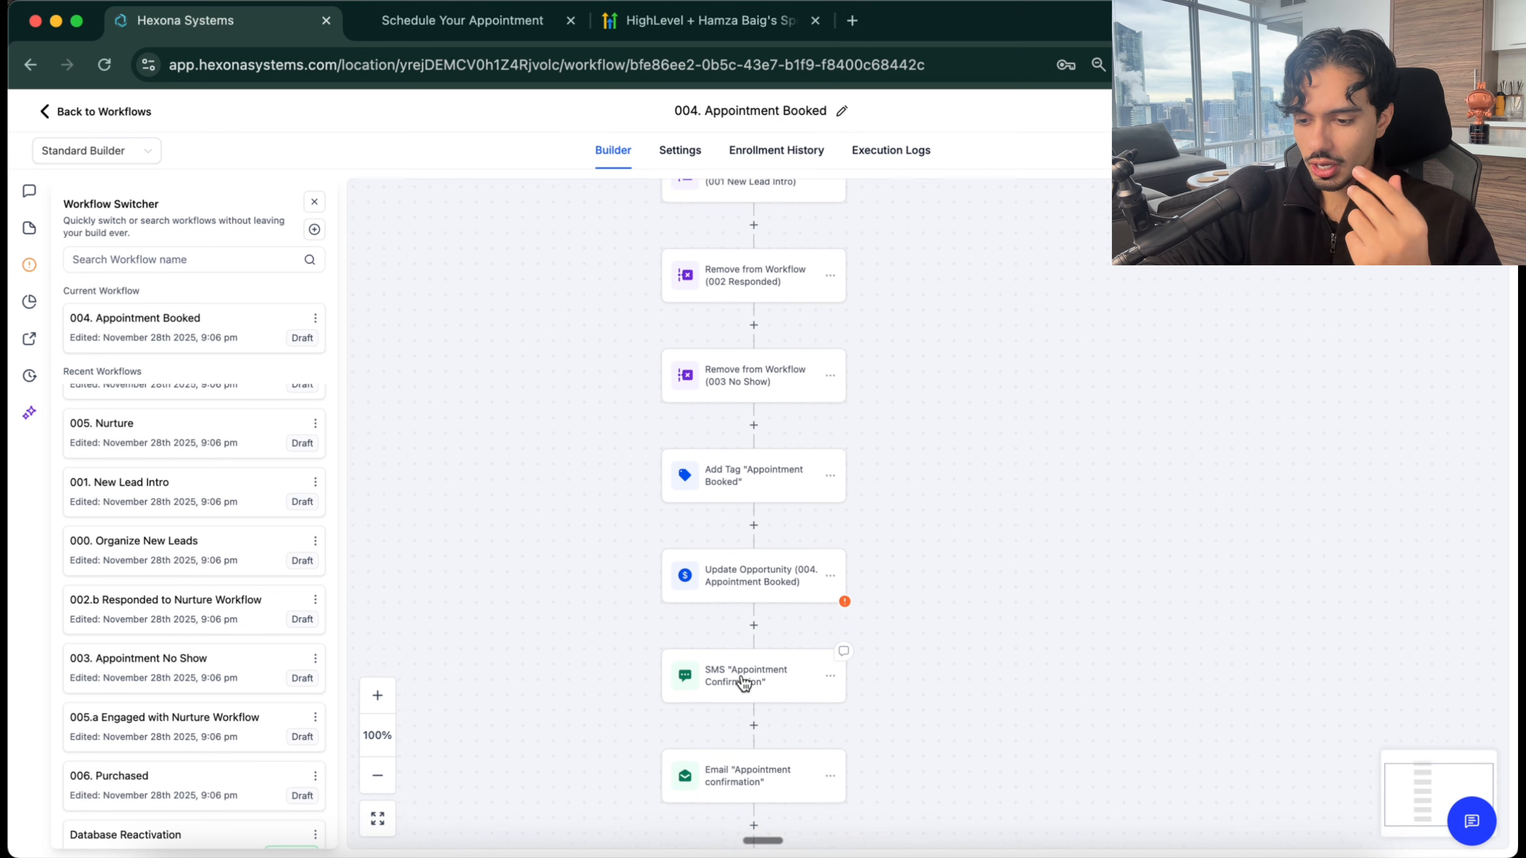
scroll("down", 3)
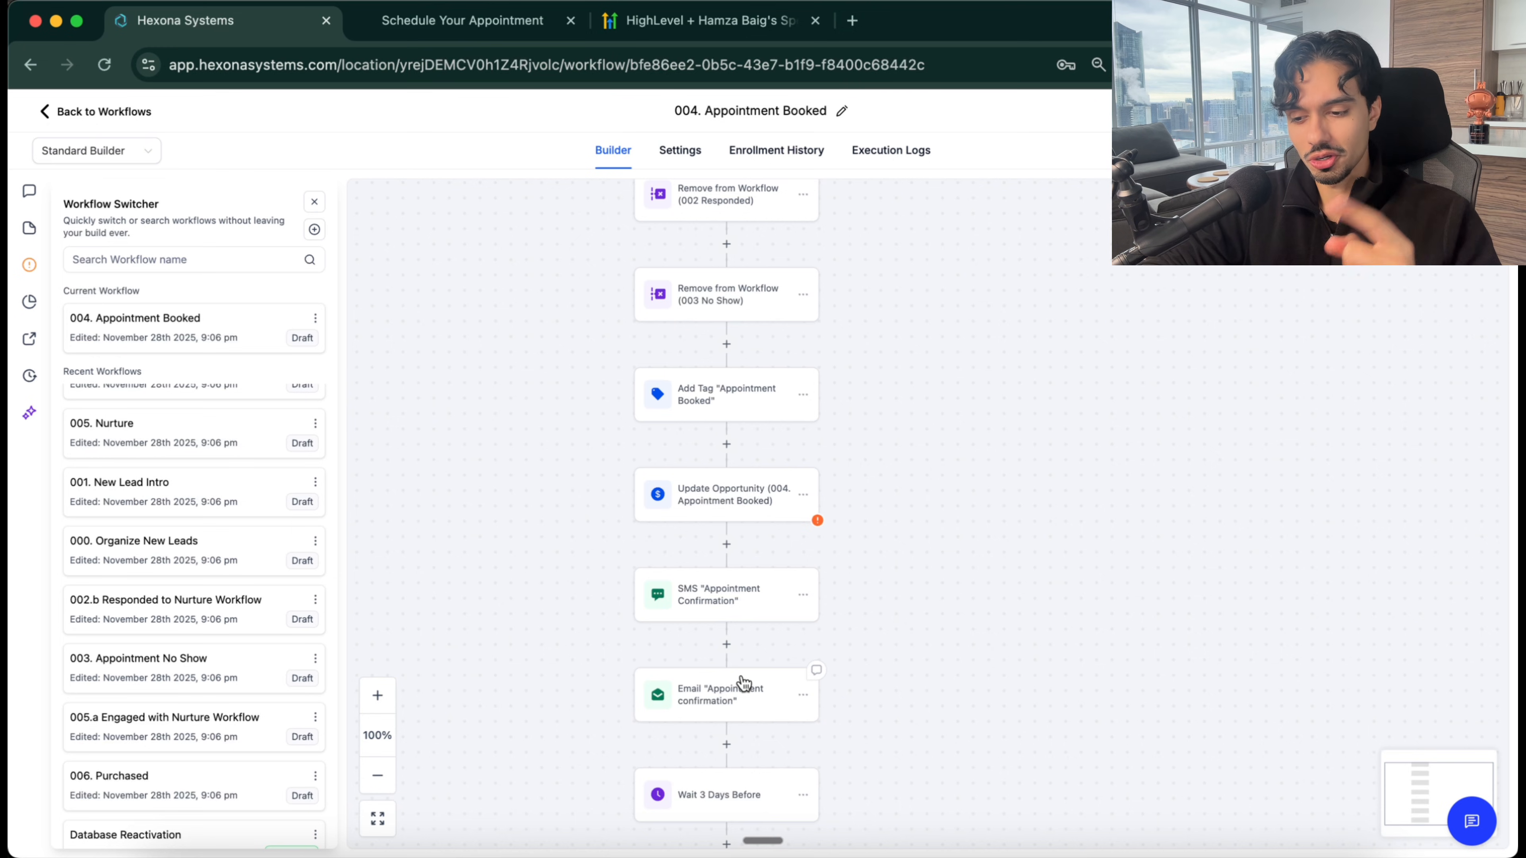
Step: Read the Appointment Confirmation text message, then switch to 003. Appointment No Show
left_click(724, 593)
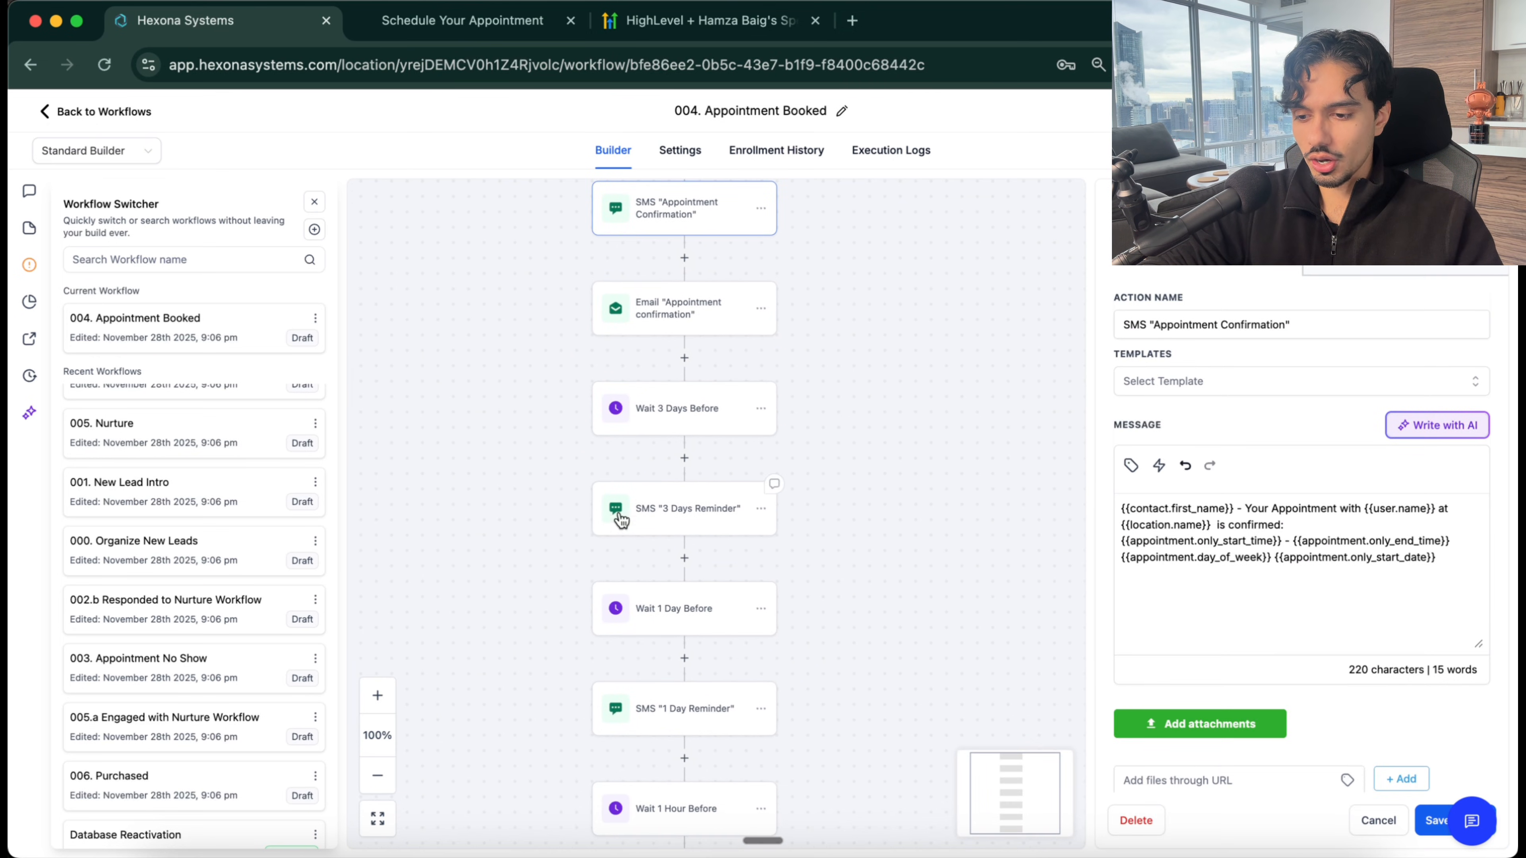
scroll("down", 3)
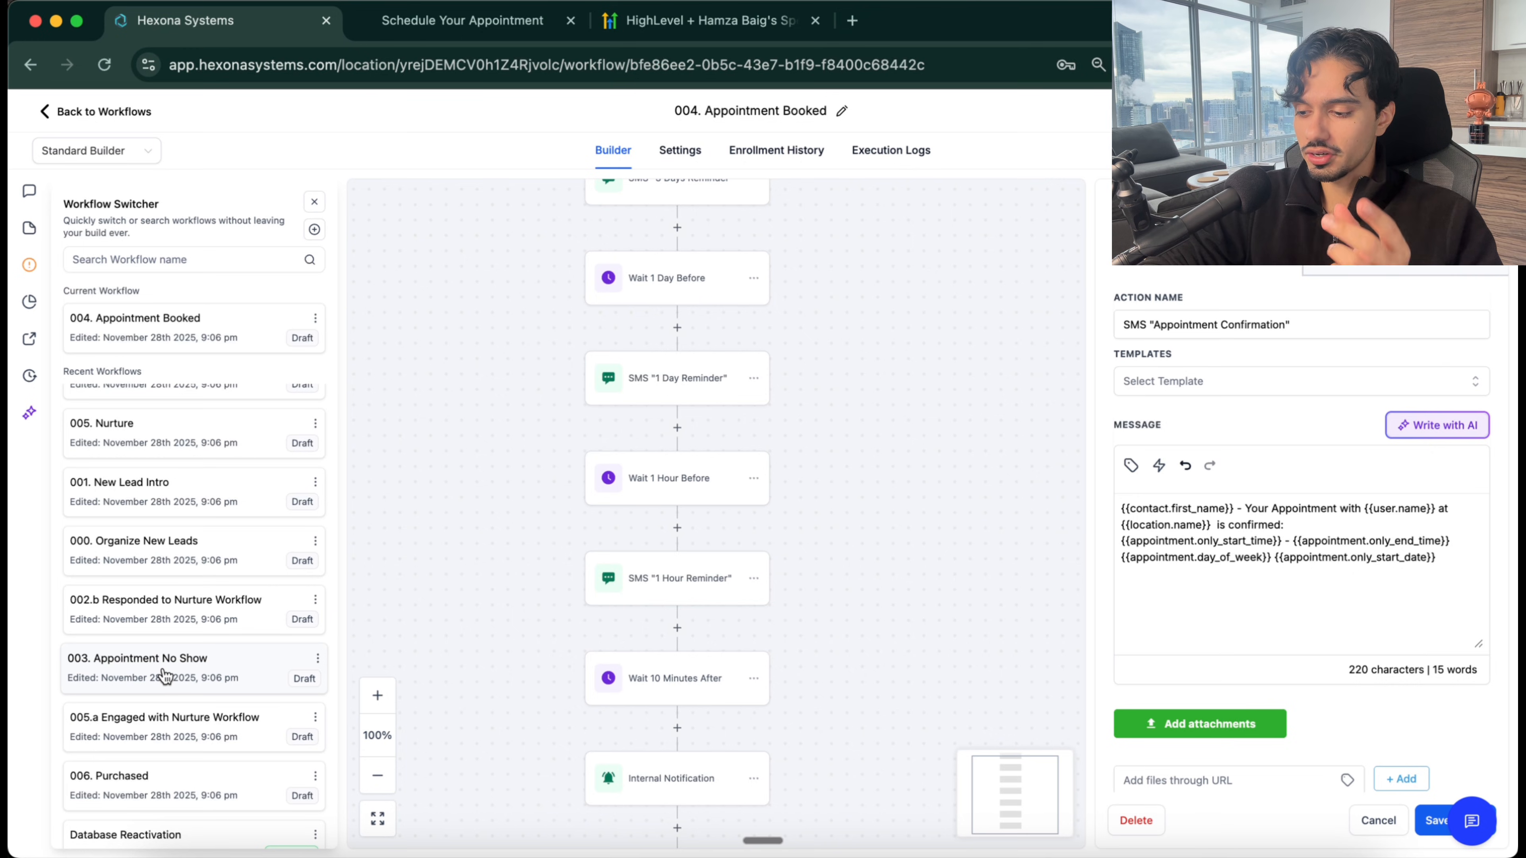
left_click(137, 658)
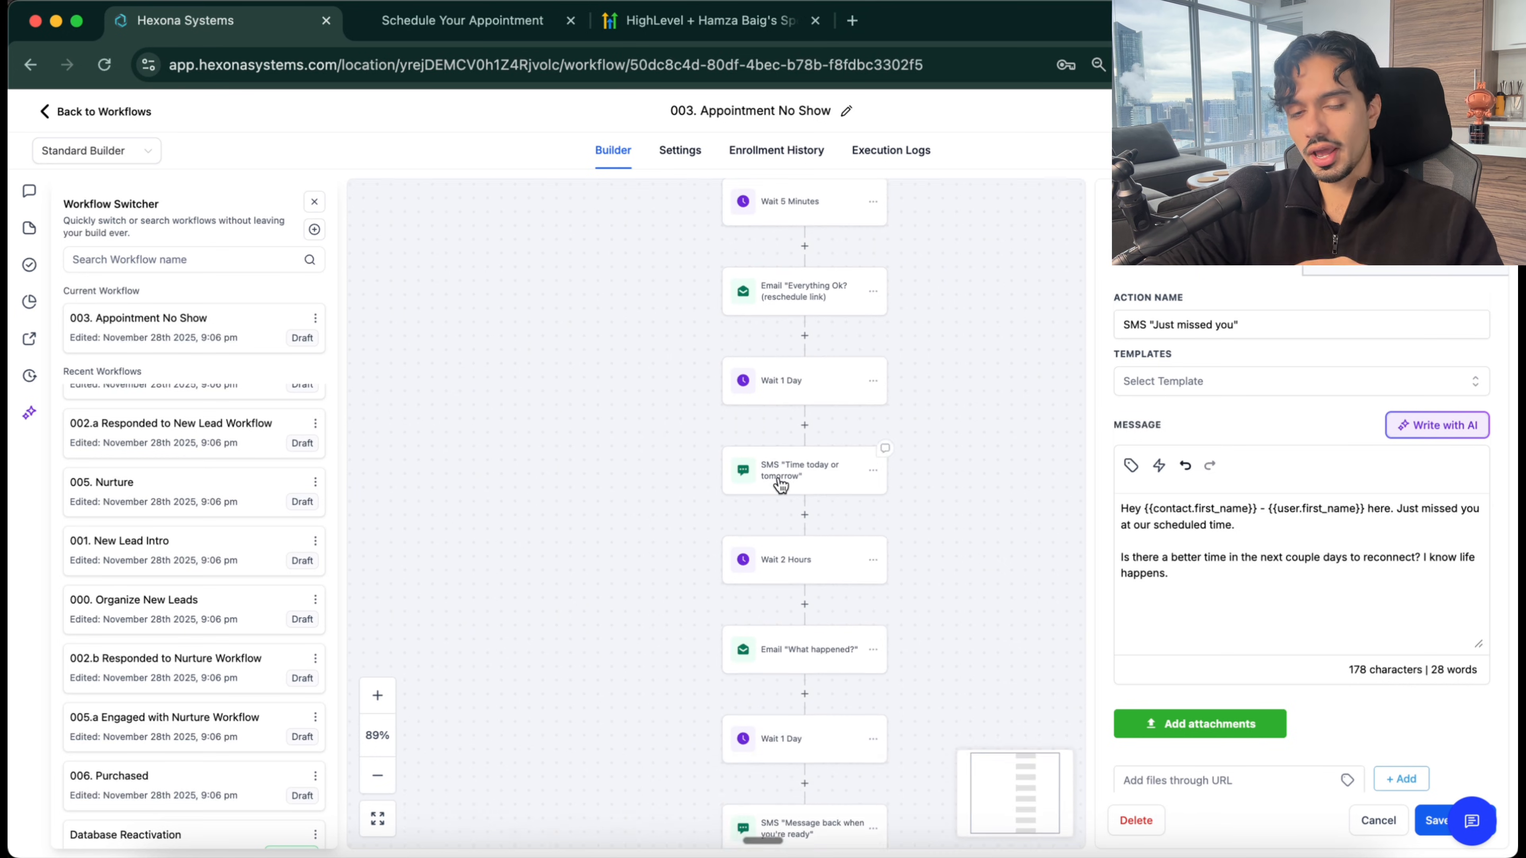
Step: Scroll through the No Show workflow to its stale tag and add-to-Nurture steps
scroll("down", 3)
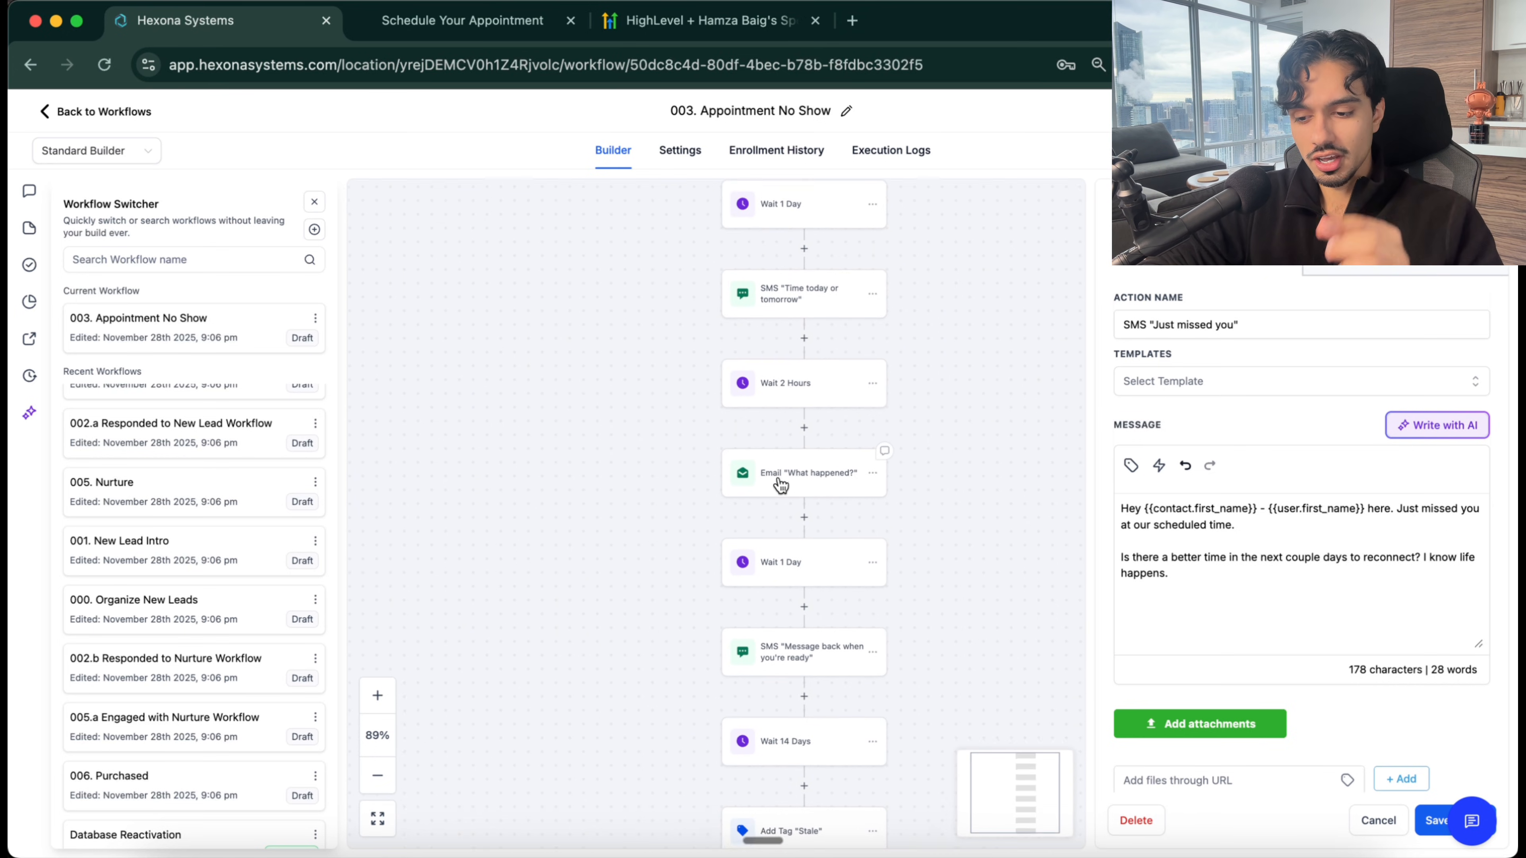
scroll("down", 3)
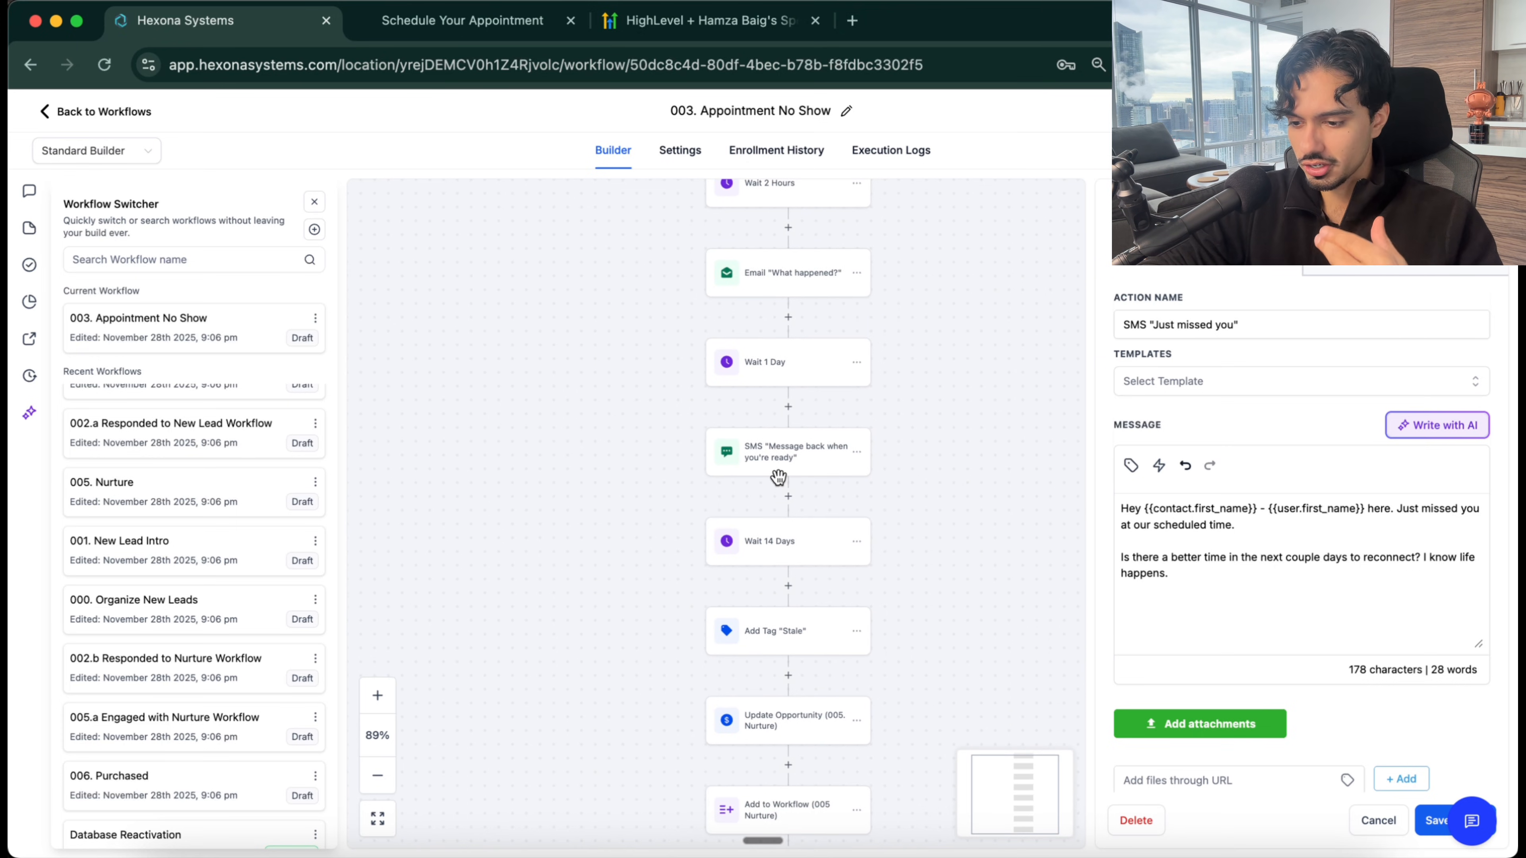
scroll("down", 3)
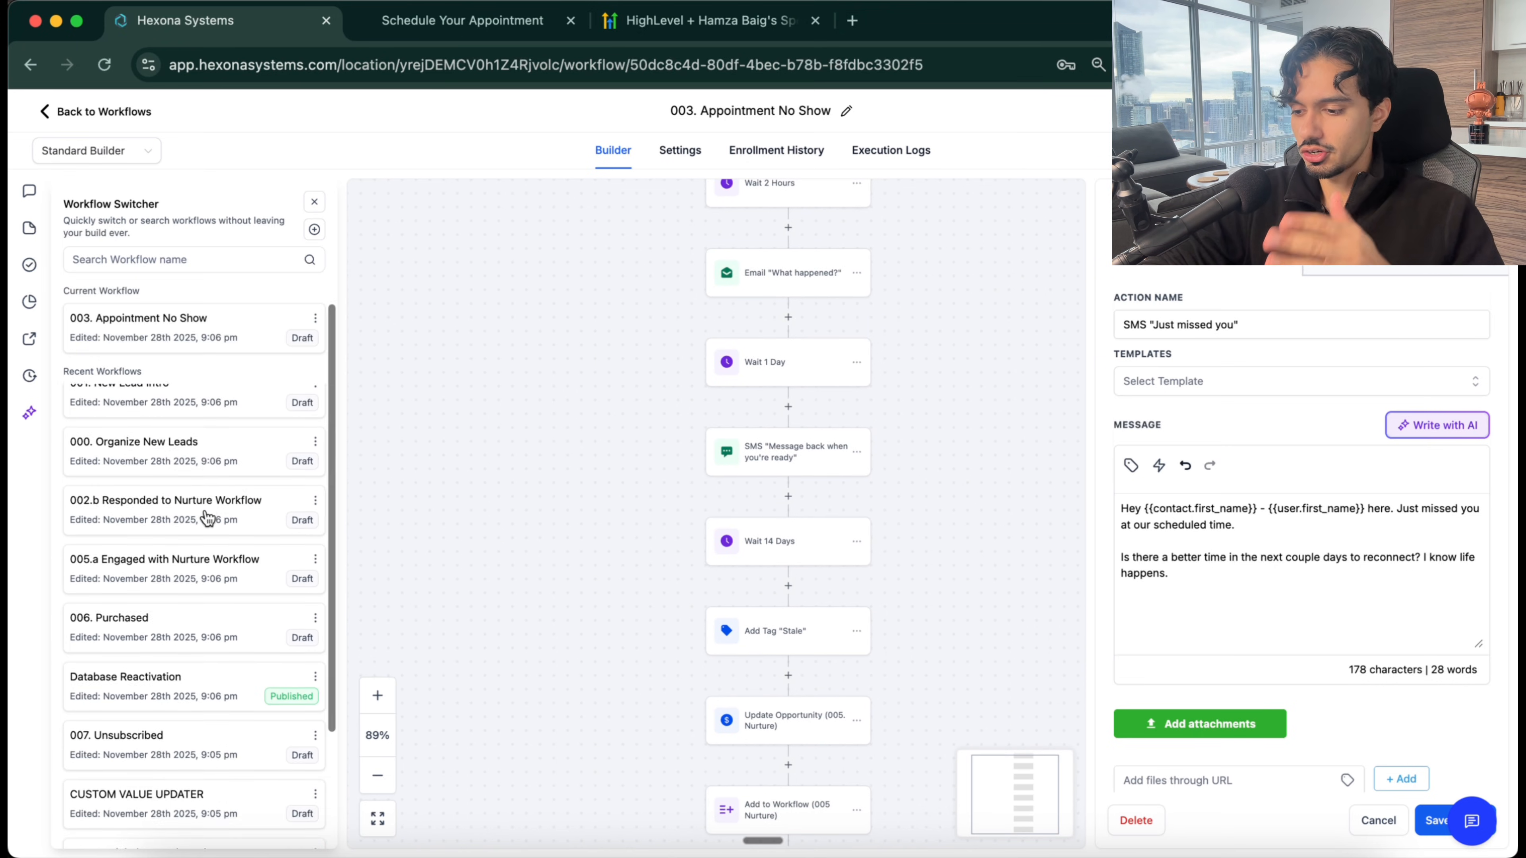
mouse_move(183, 617)
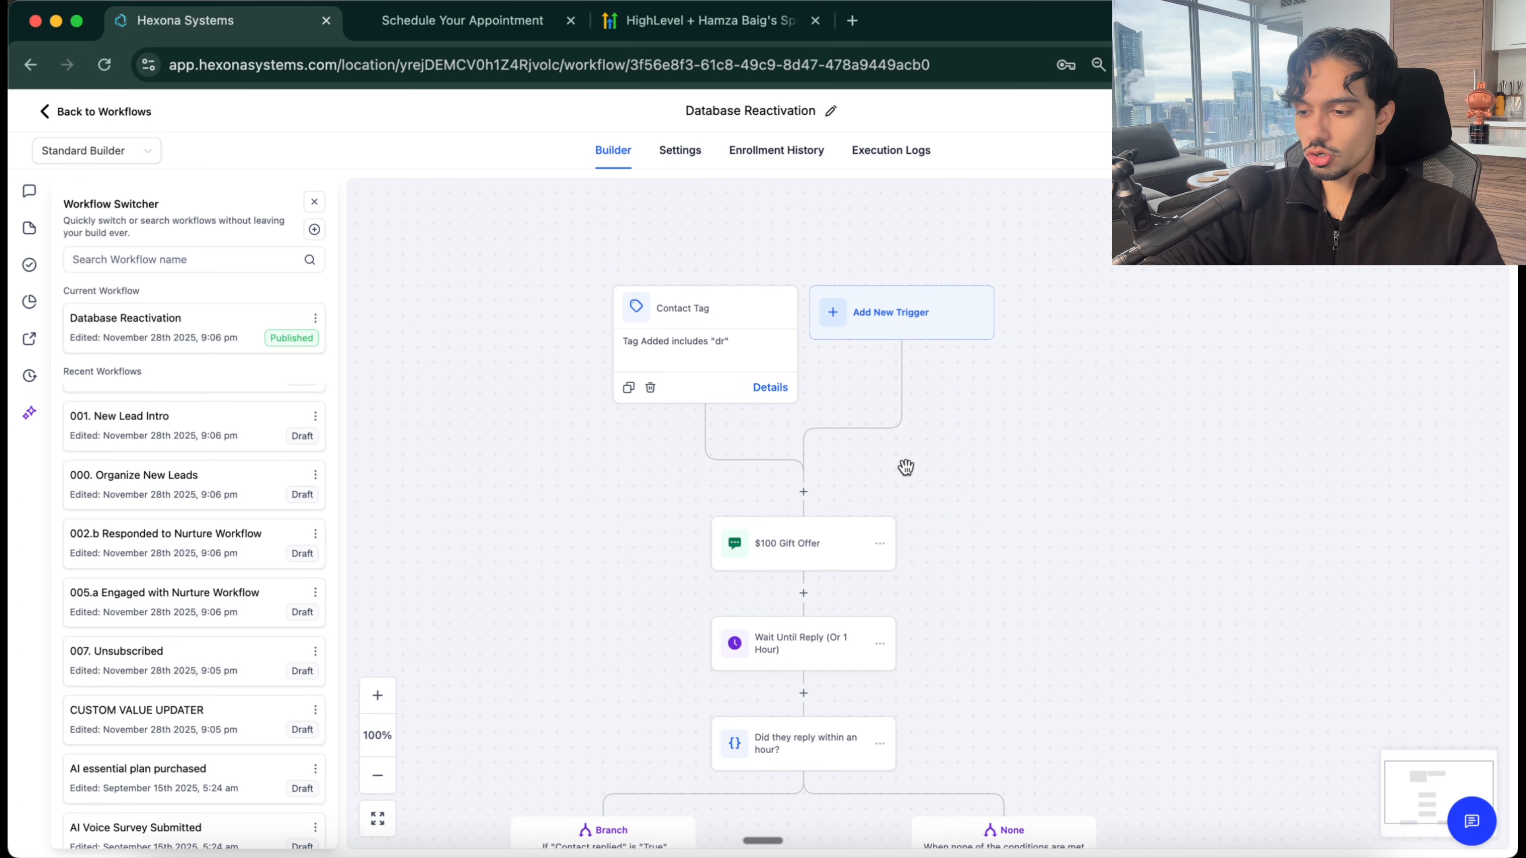
Step: Read the $100 Gift Offer message, then discard changes and return to the workflow list
left_click_drag(905, 468, 494, 463)
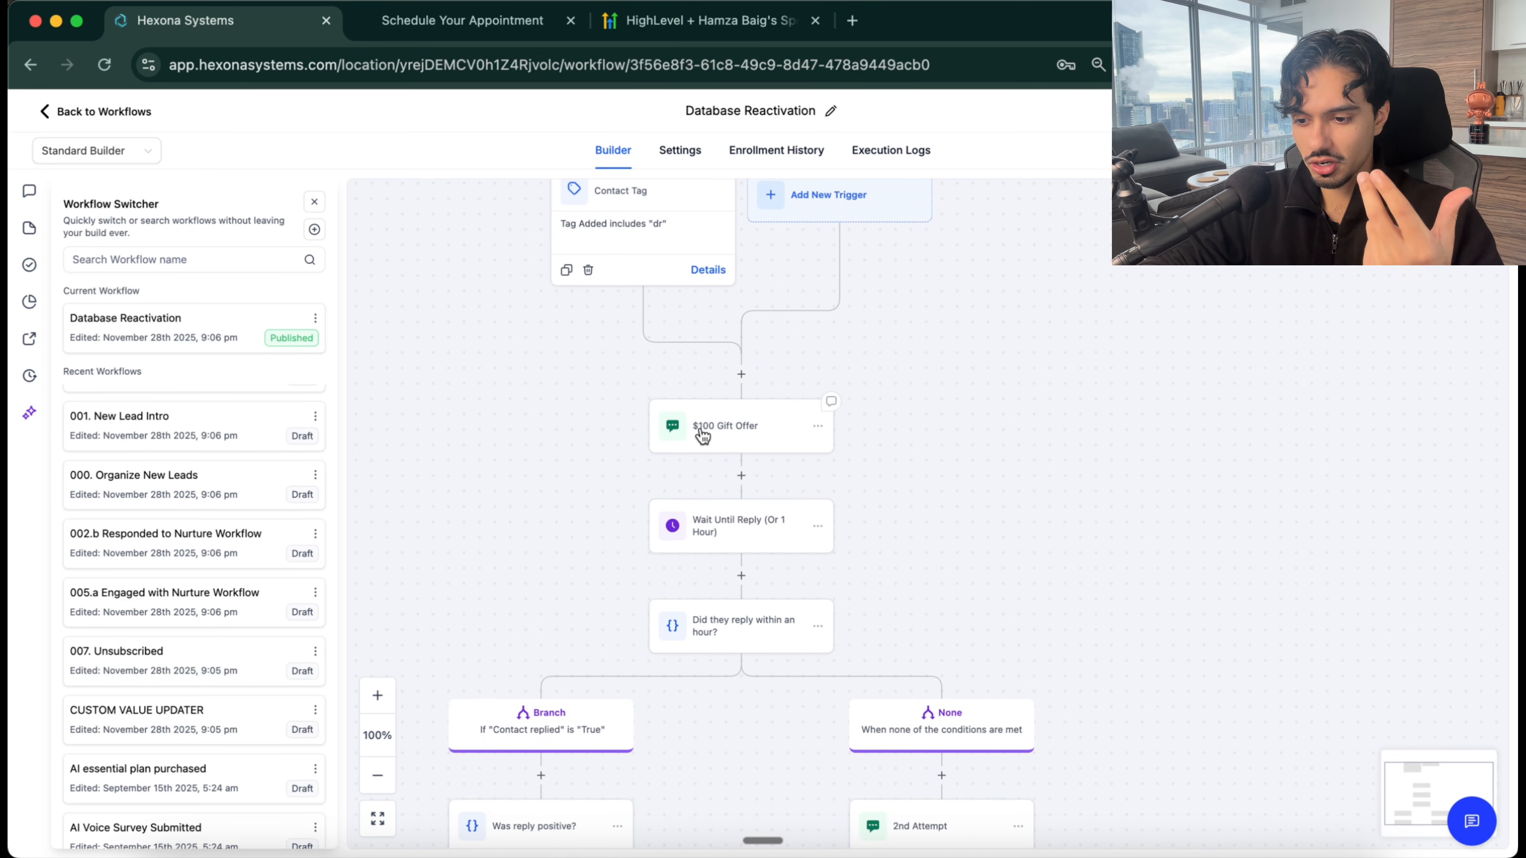
left_click(724, 425)
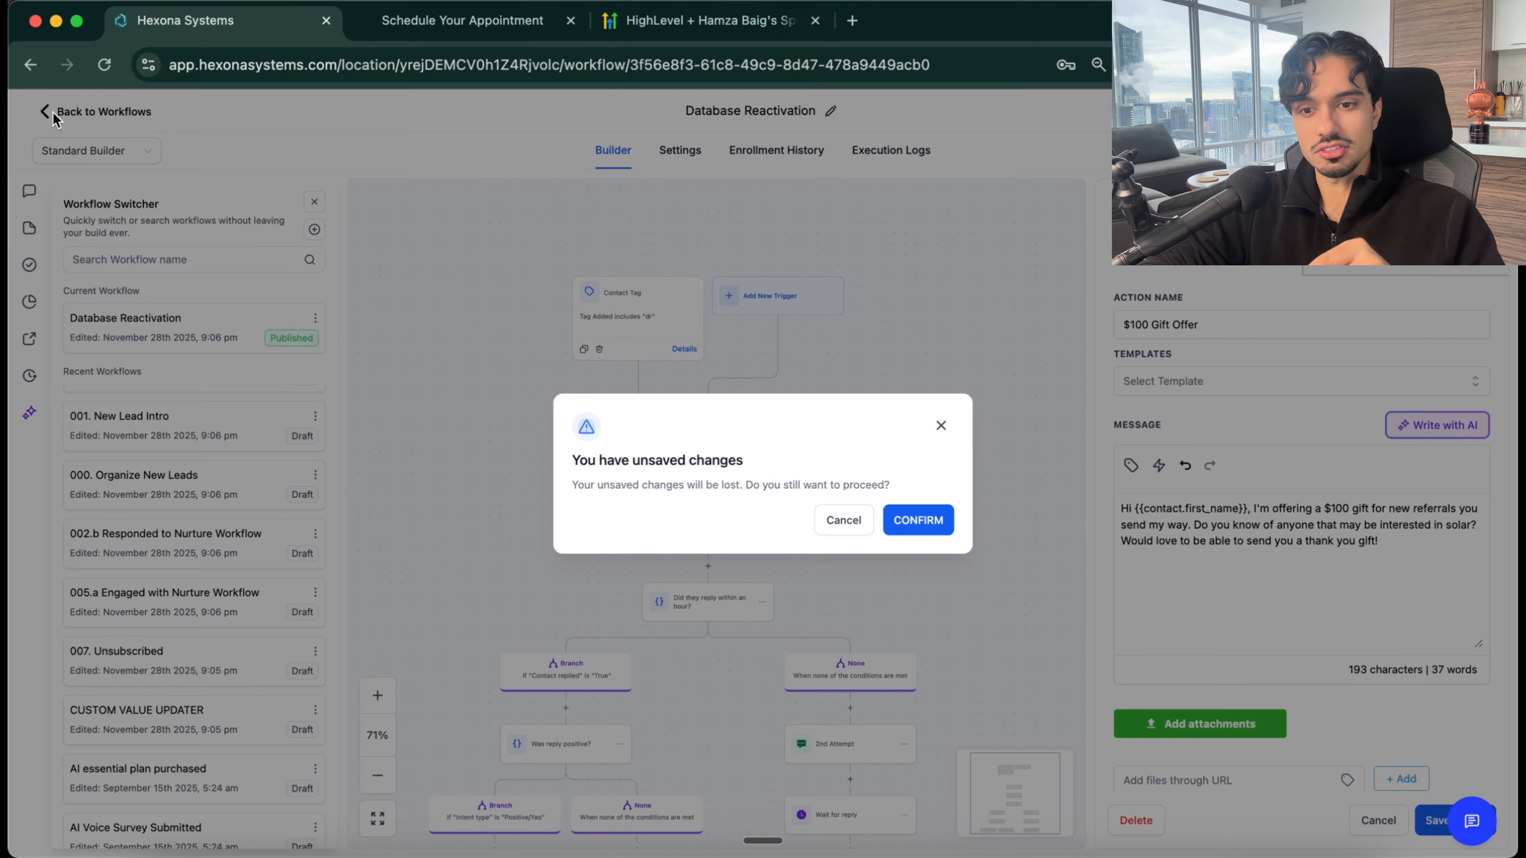
left_click(915, 519)
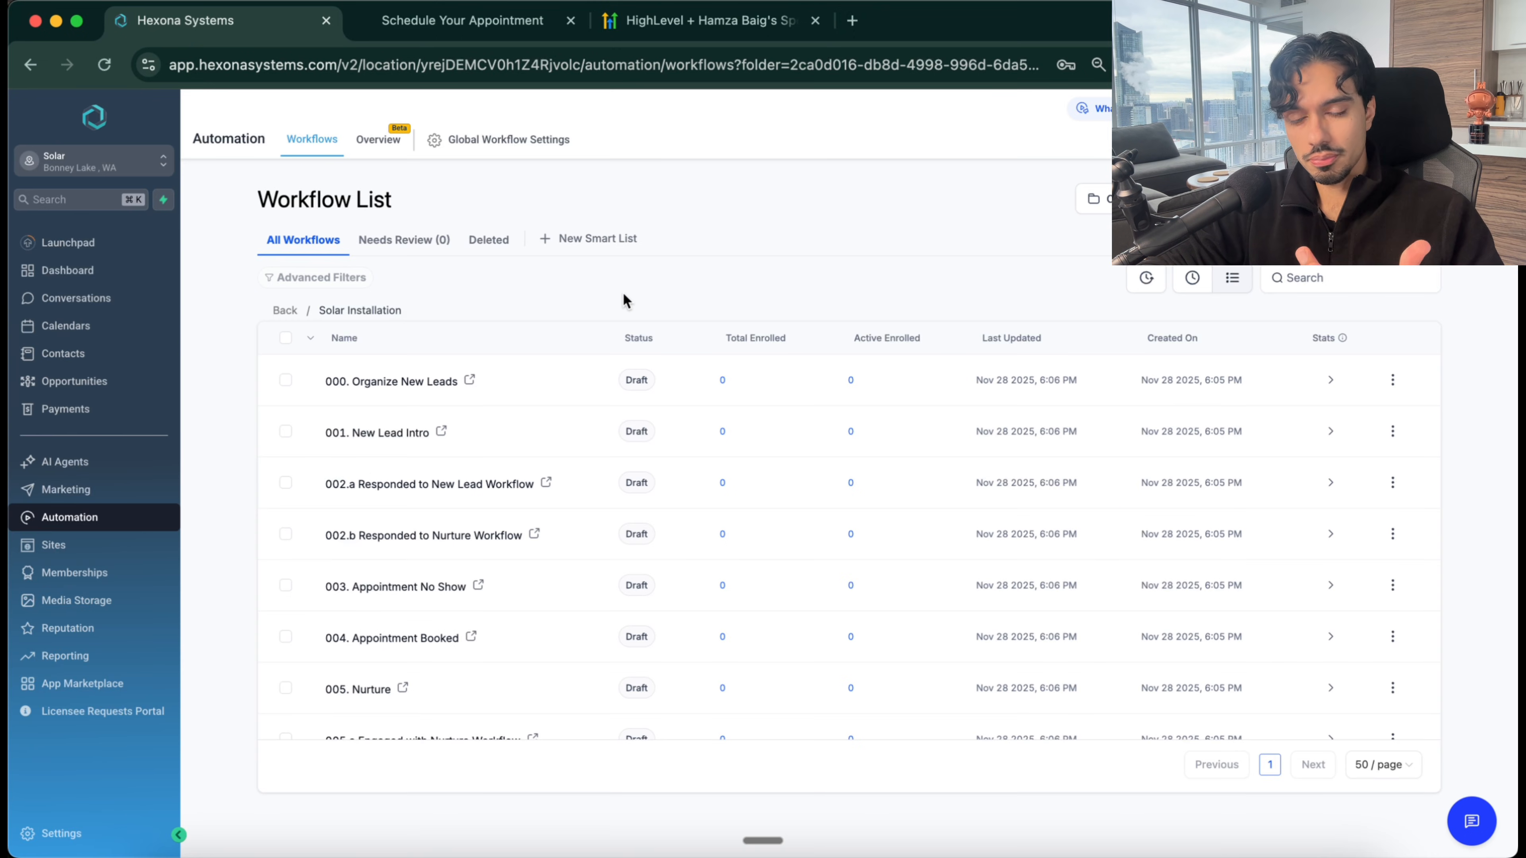
mouse_move(525, 533)
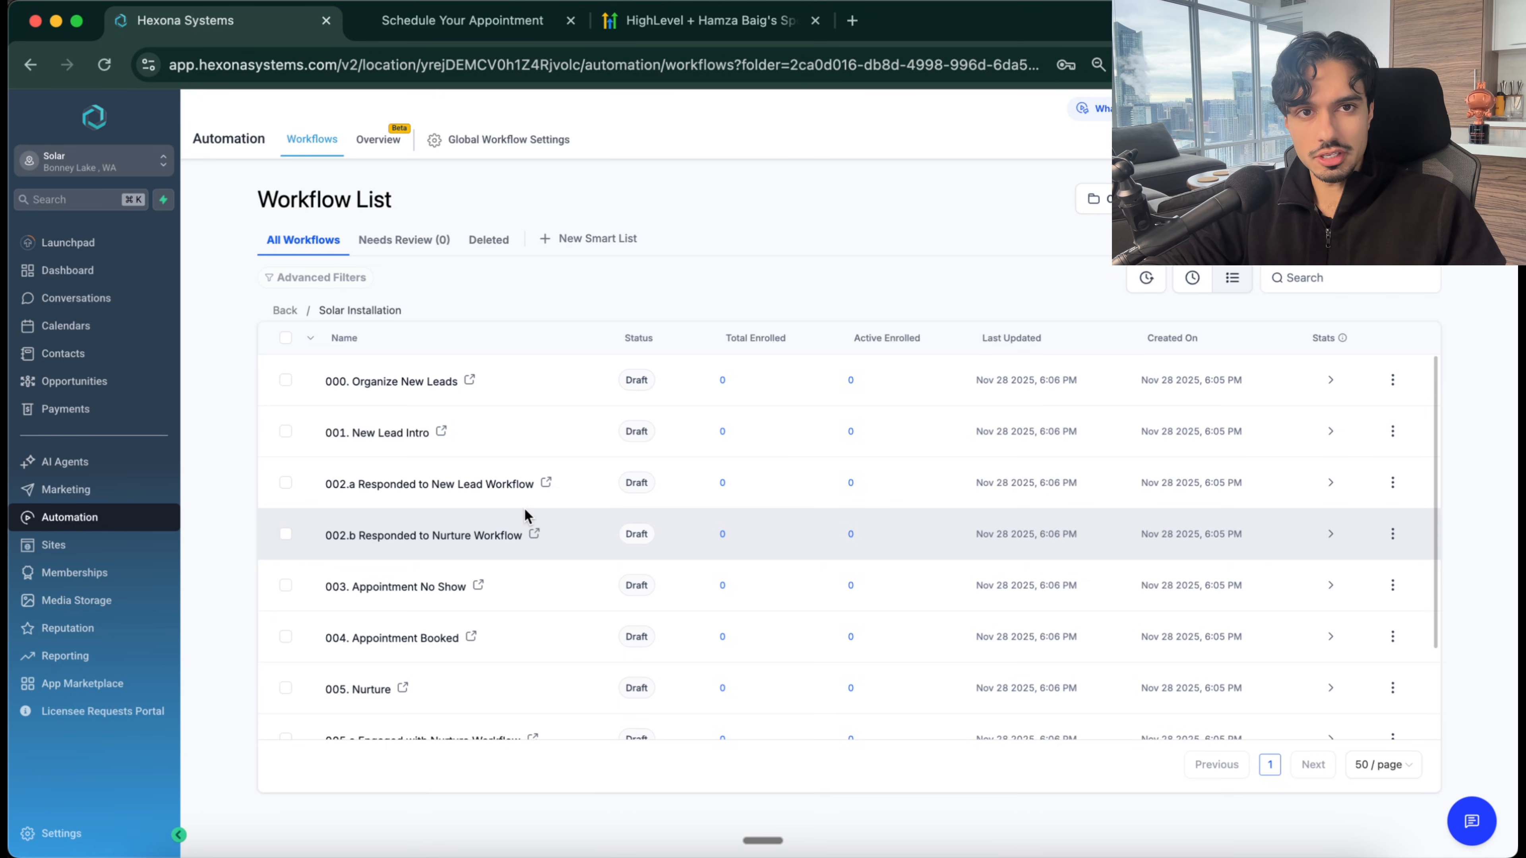
Step: Switch to the HighLevel + Hamza Baig browser tab showing the free-trial signup page
left_click(463, 19)
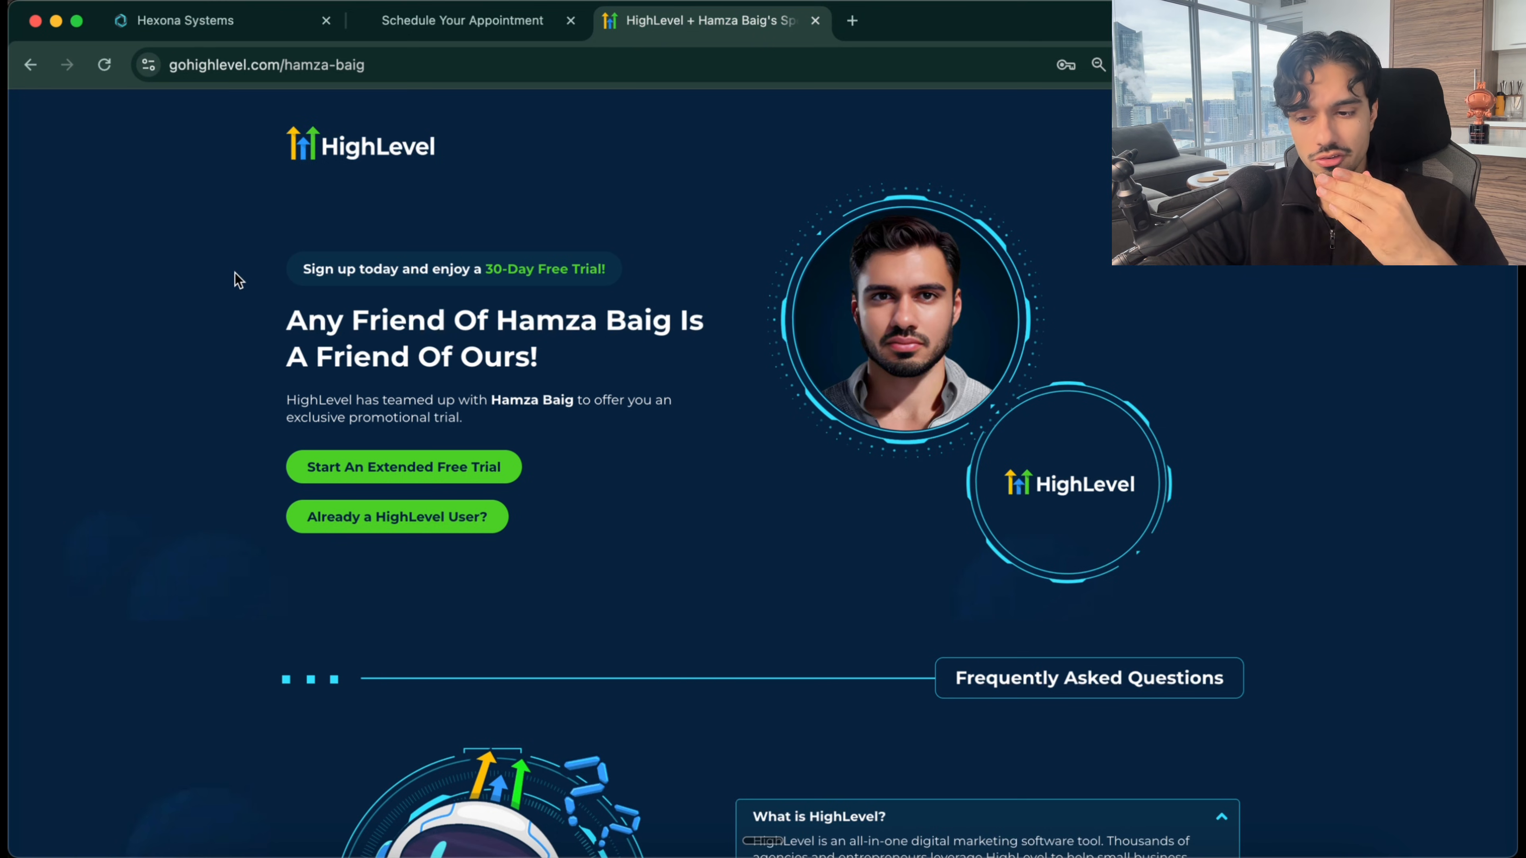
Step: Show the 30-day free trial offer, then switch to the Automation Incubator community on Skool
left_click(186, 19)
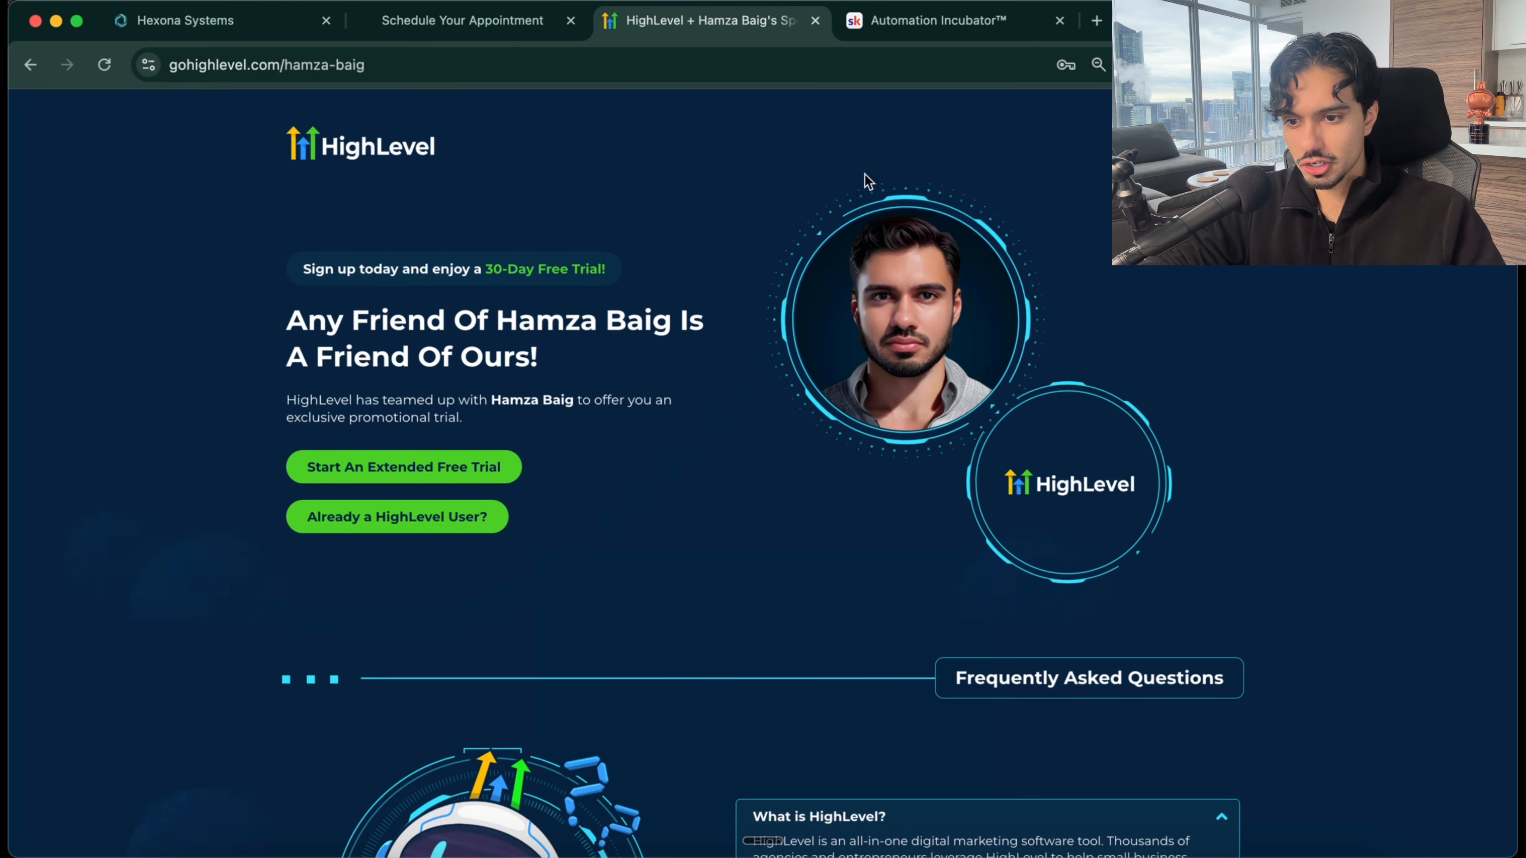
left_click(937, 19)
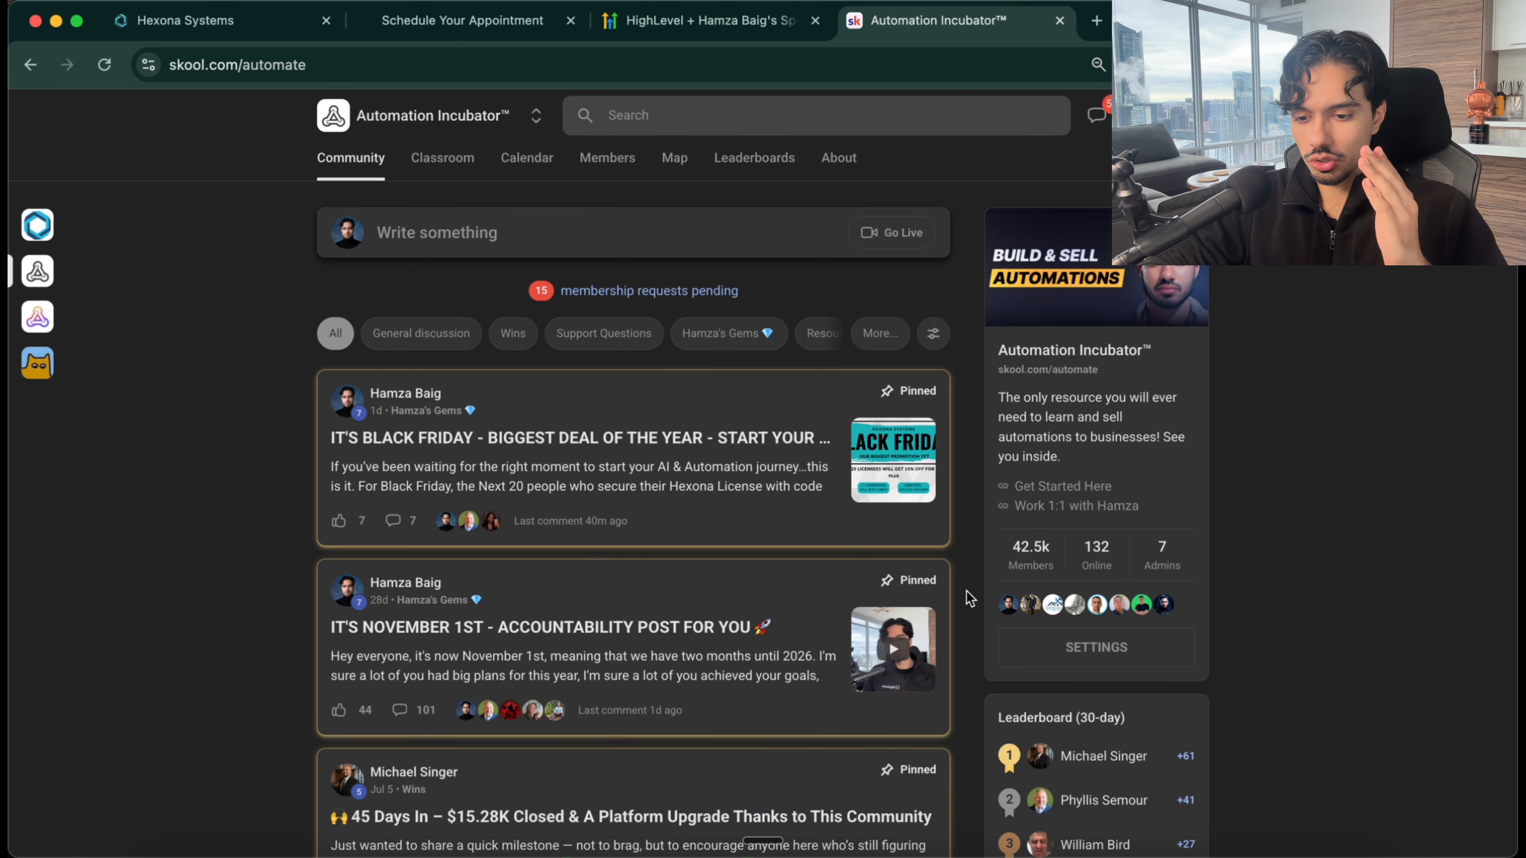
mouse_move(485, 387)
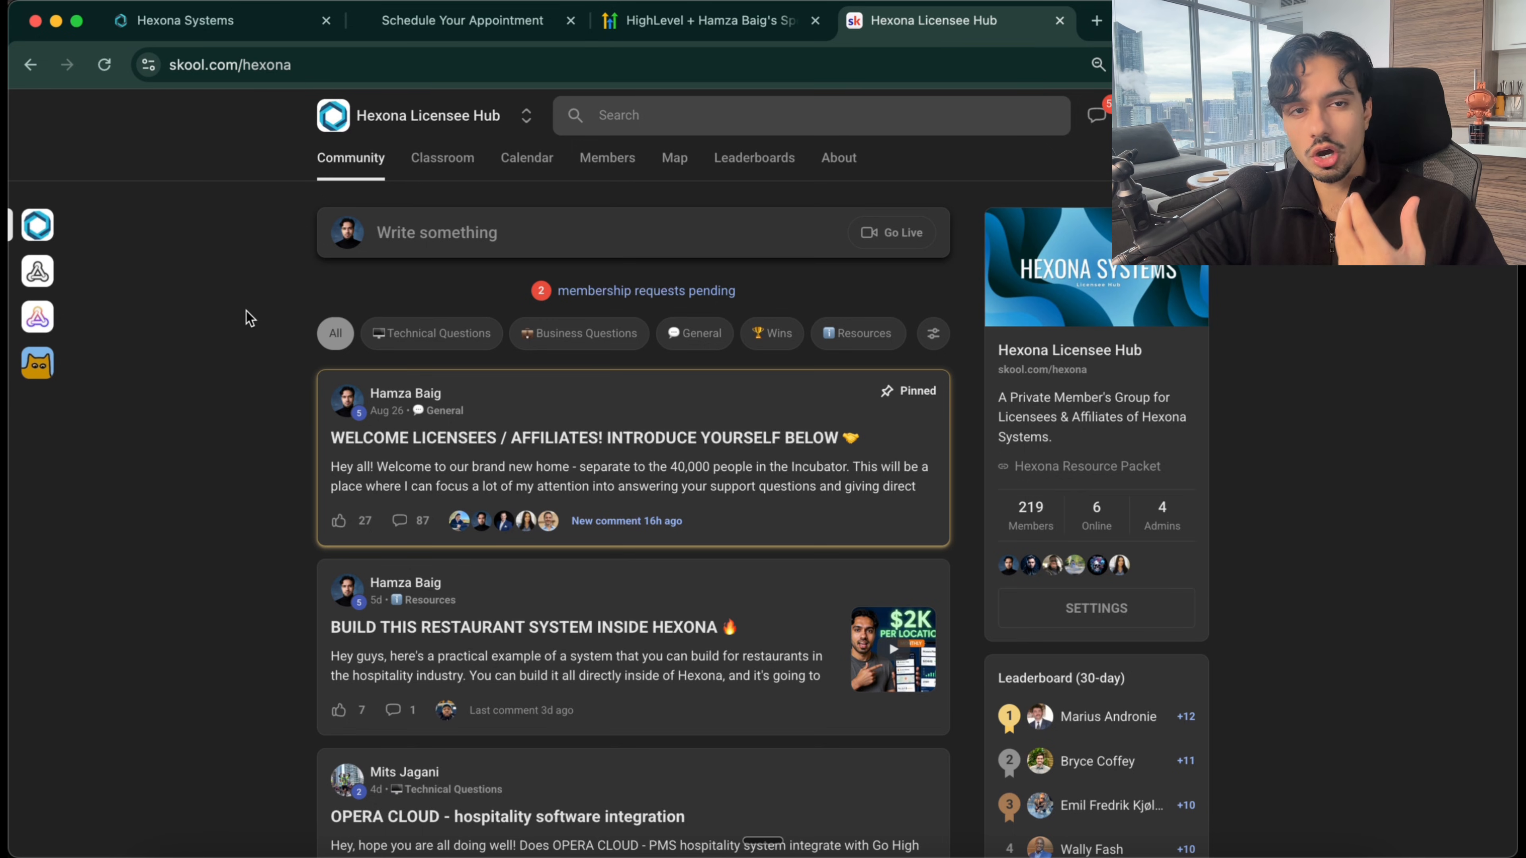
mouse_move(442, 157)
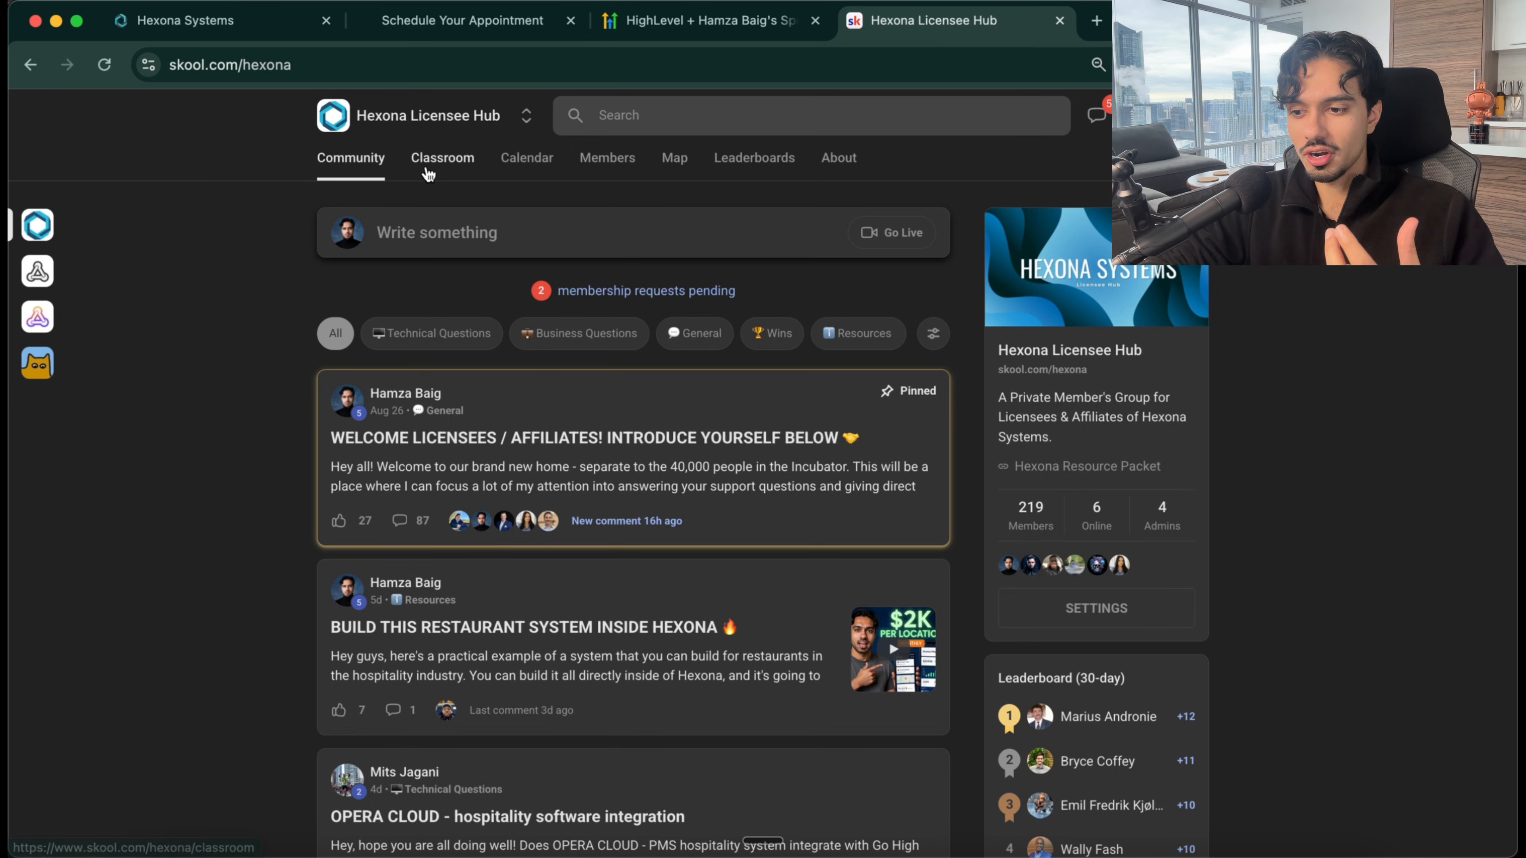
Step: Preview the Hexona Licensee Hub classroom courses and scroll through its community feed
left_click(442, 158)
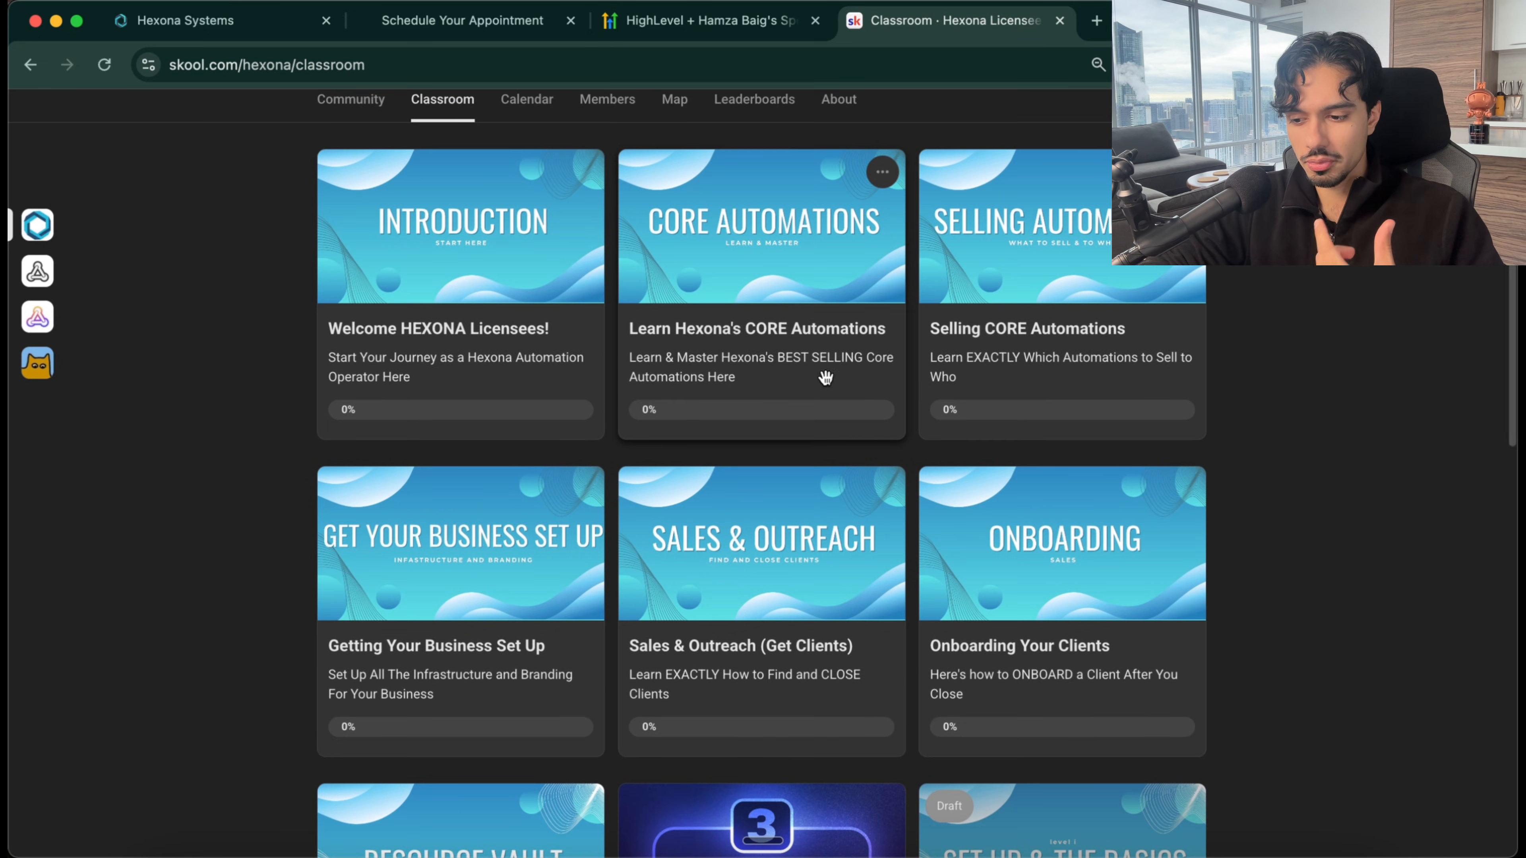
scroll("down", 3)
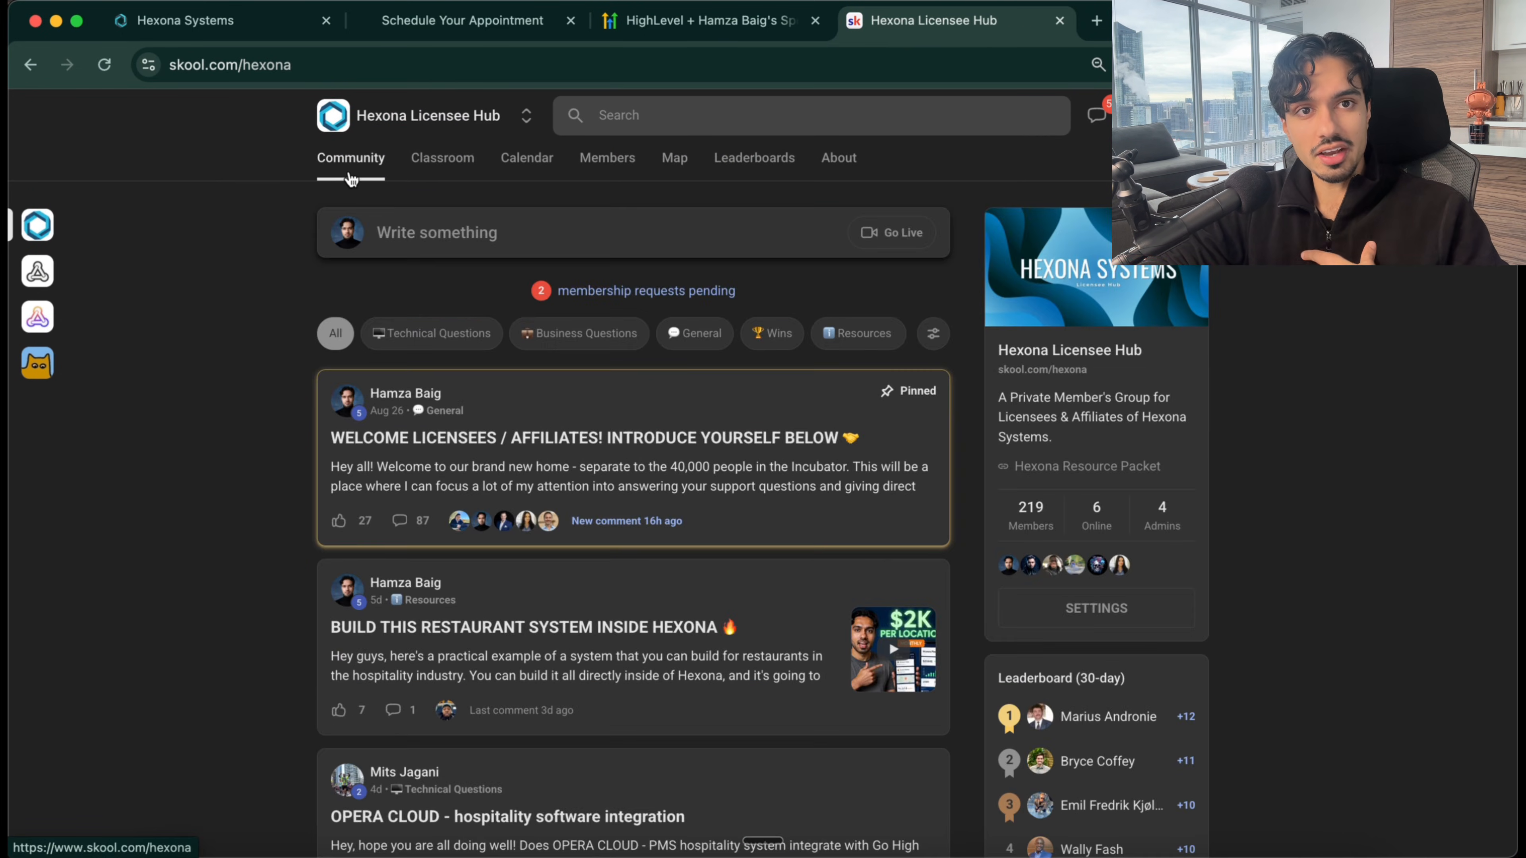
scroll("down", 3)
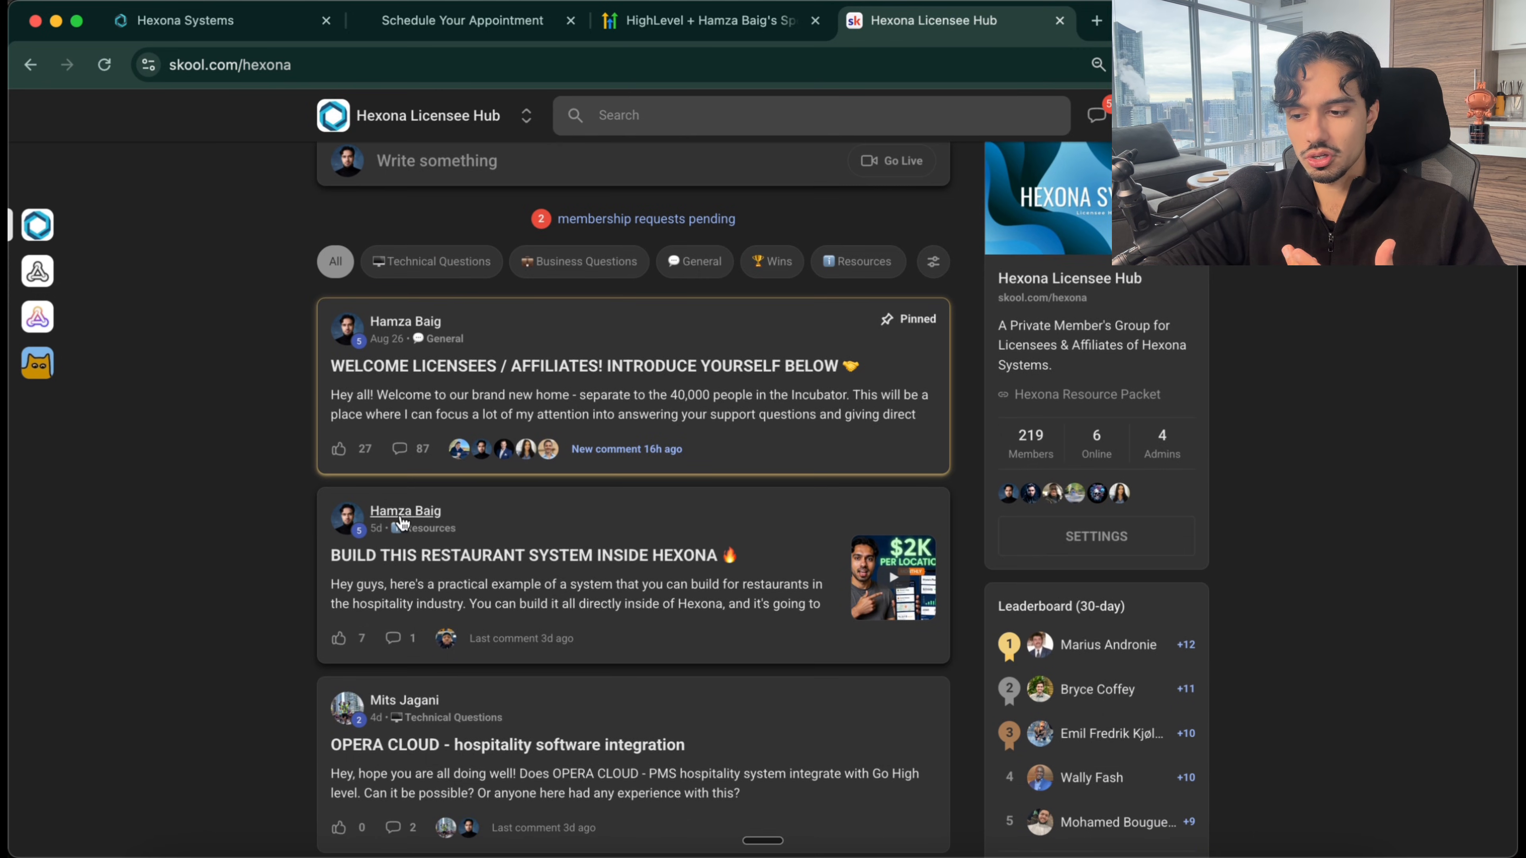
mouse_move(214, 464)
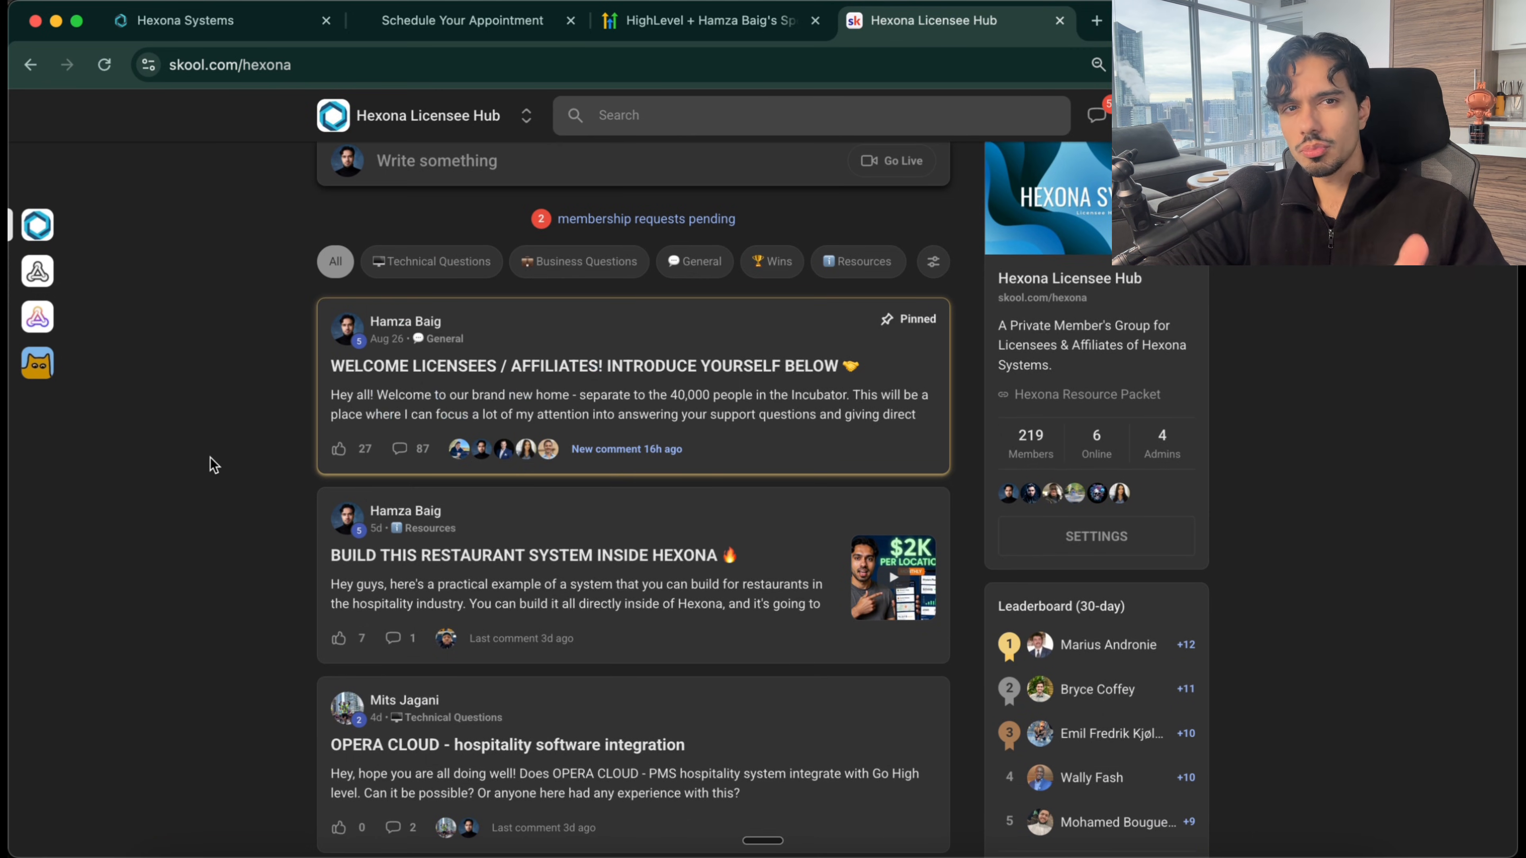